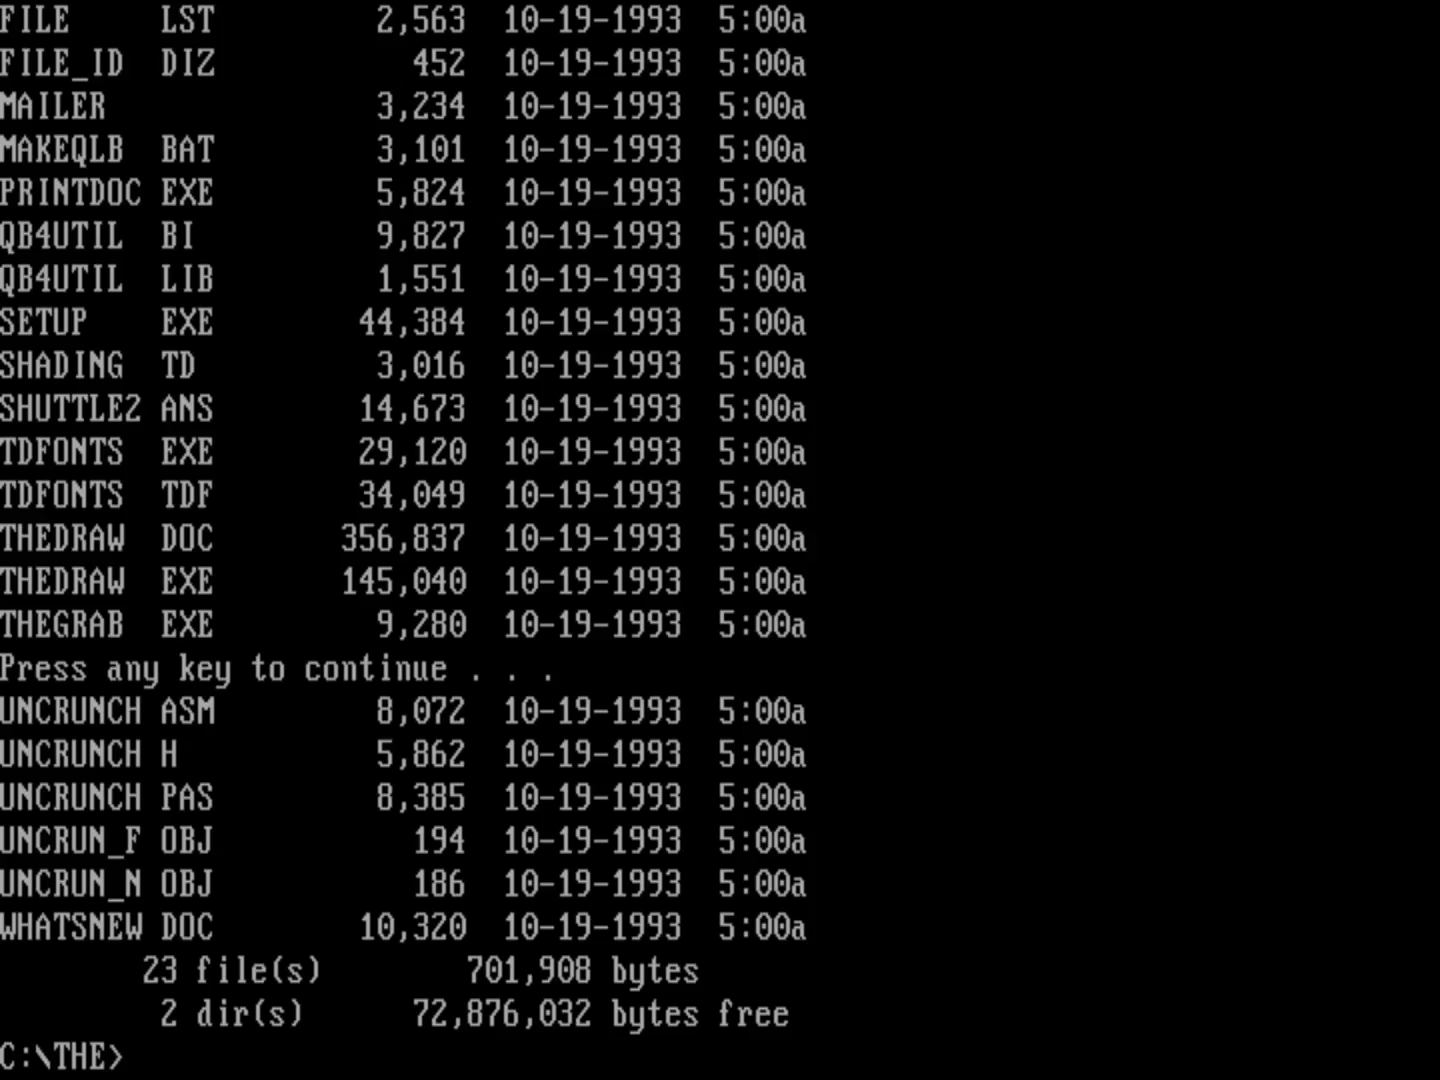
List *.txt and *.doc files in C:\THE, finding THEDRAW.DOC and WHATSNEW.DOC.
key(enter)
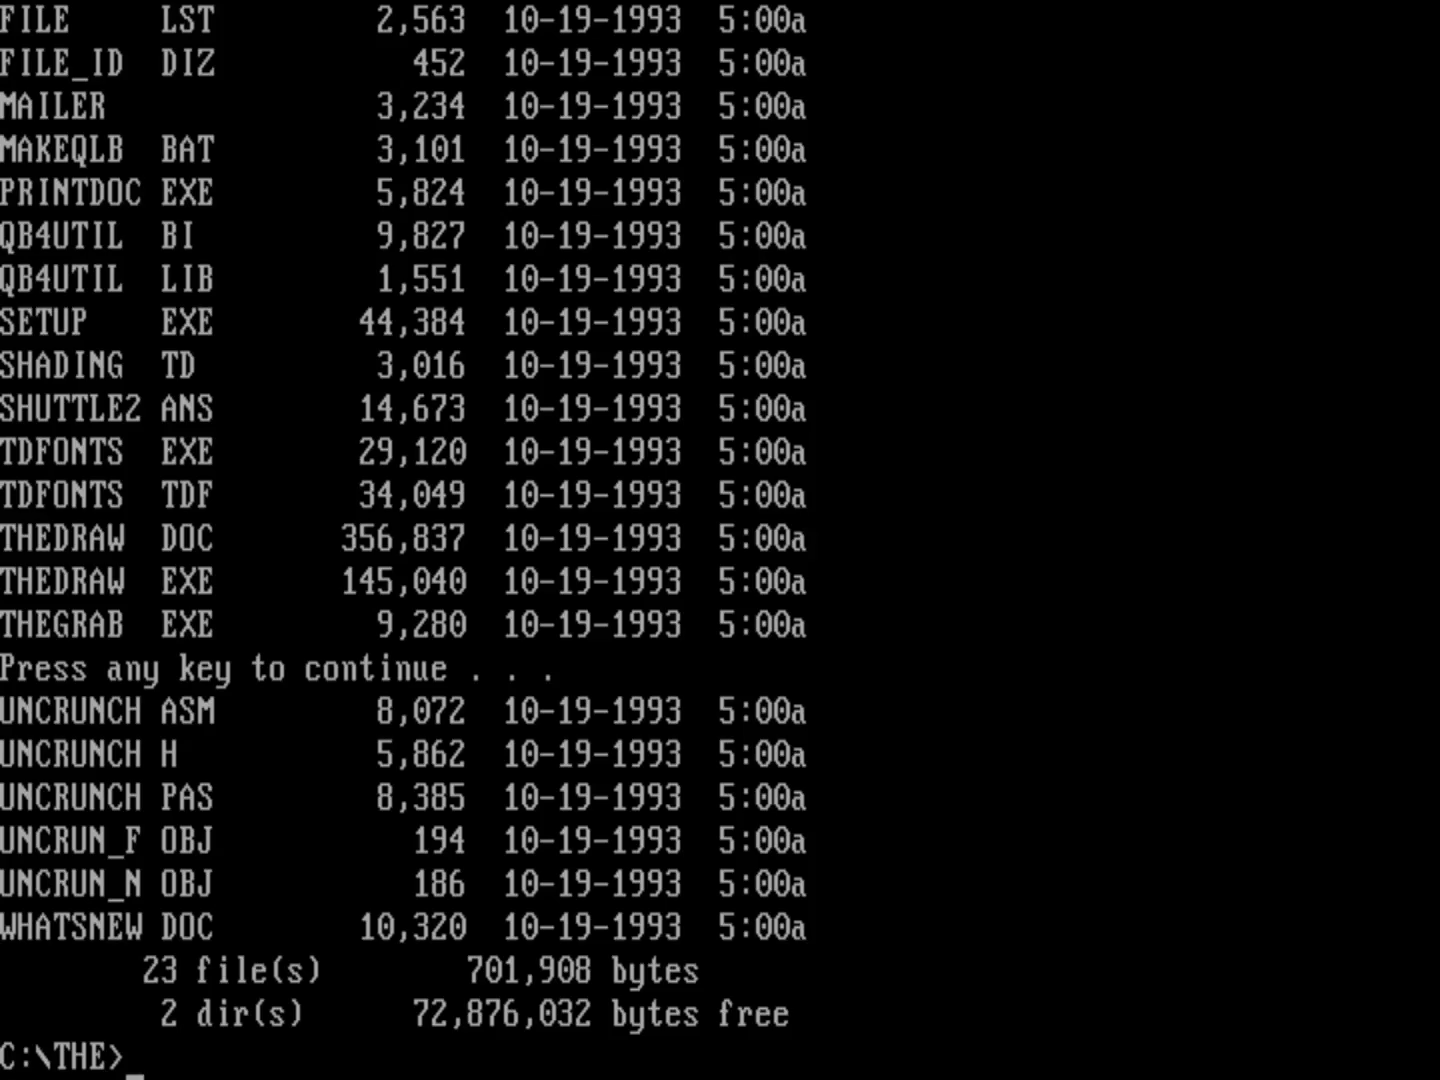
text(dir *.txt)
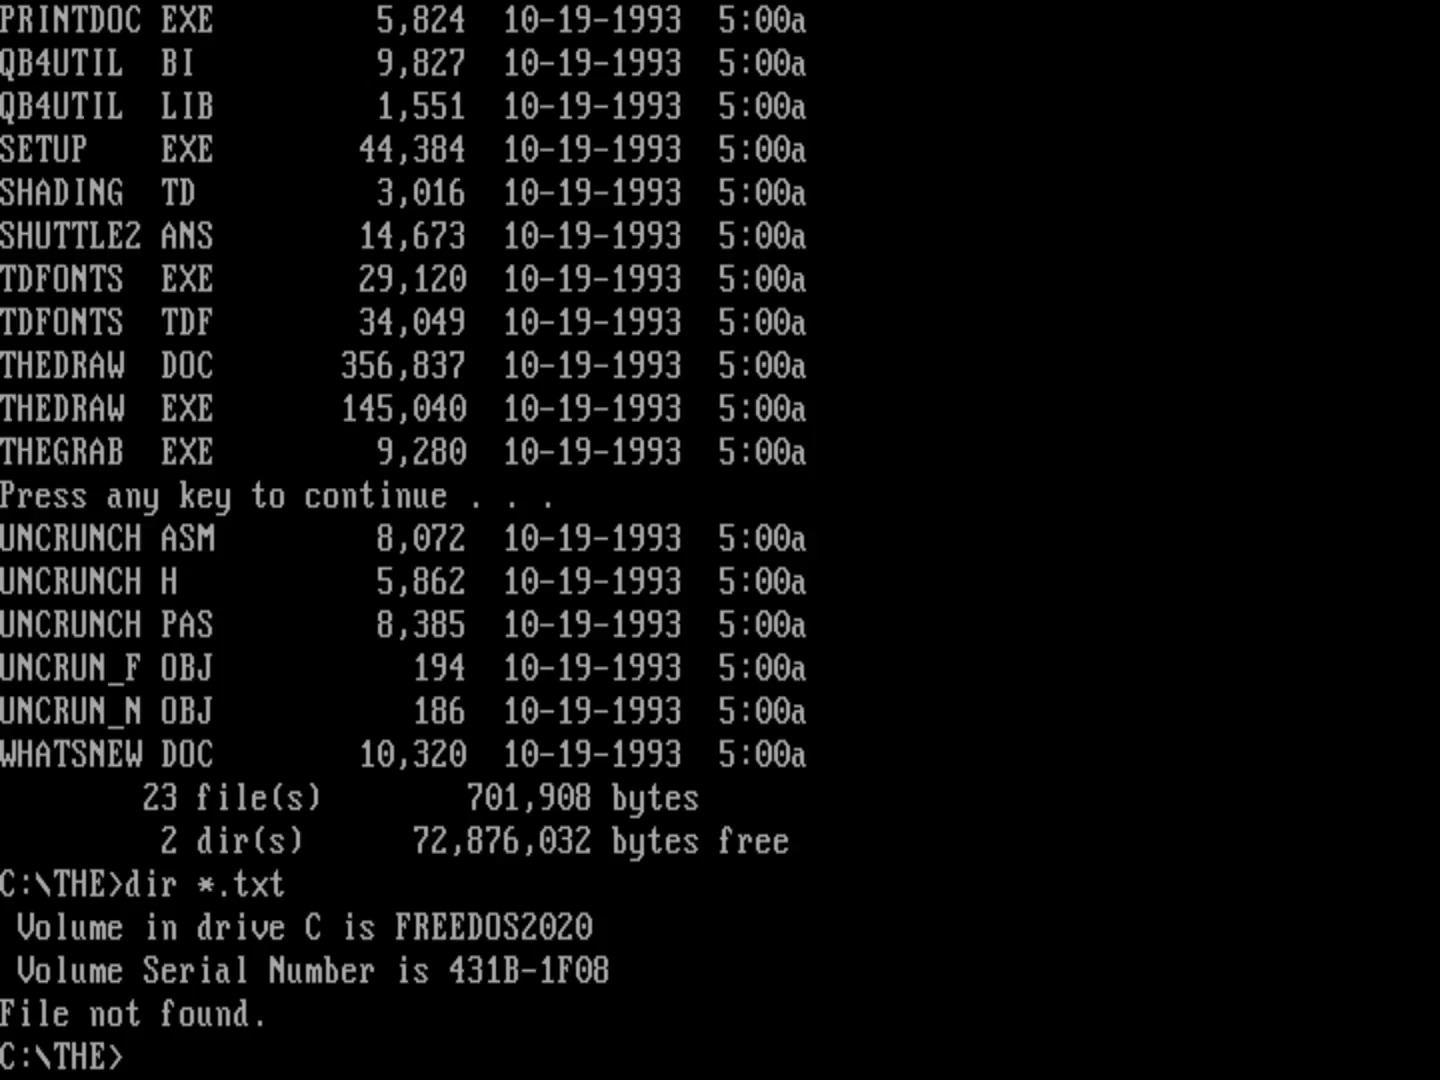
text(dir *.doc)
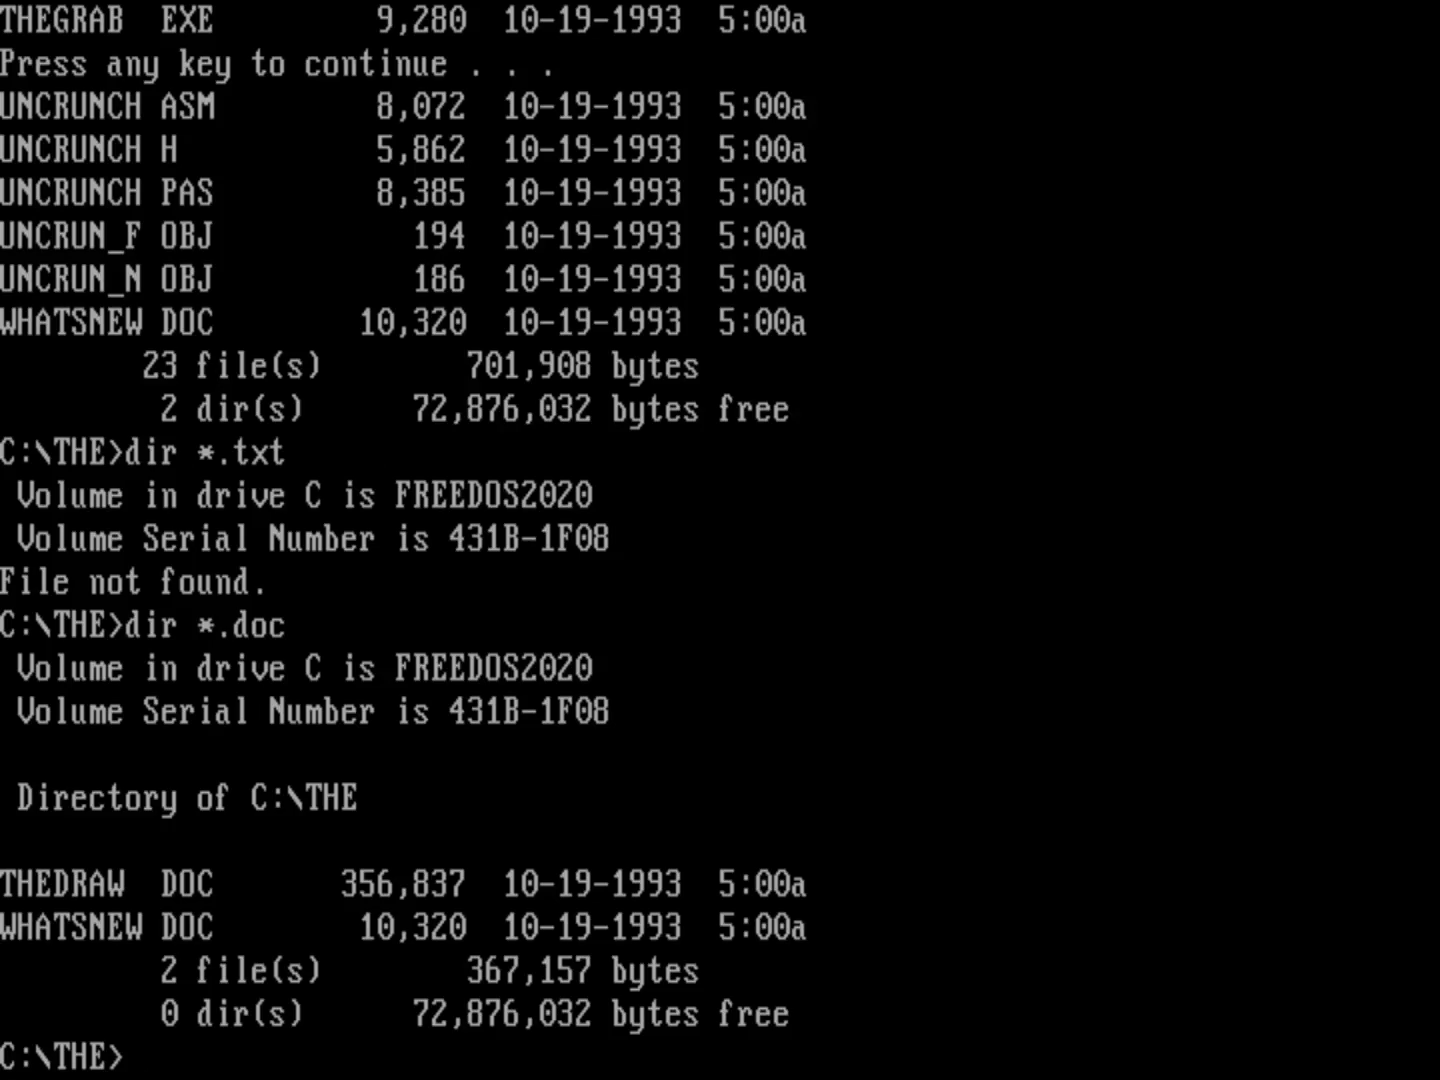
Print \fdconfig.sys with the type command, showing menu entries and the NANSI.SYS driver line.
text(type \)
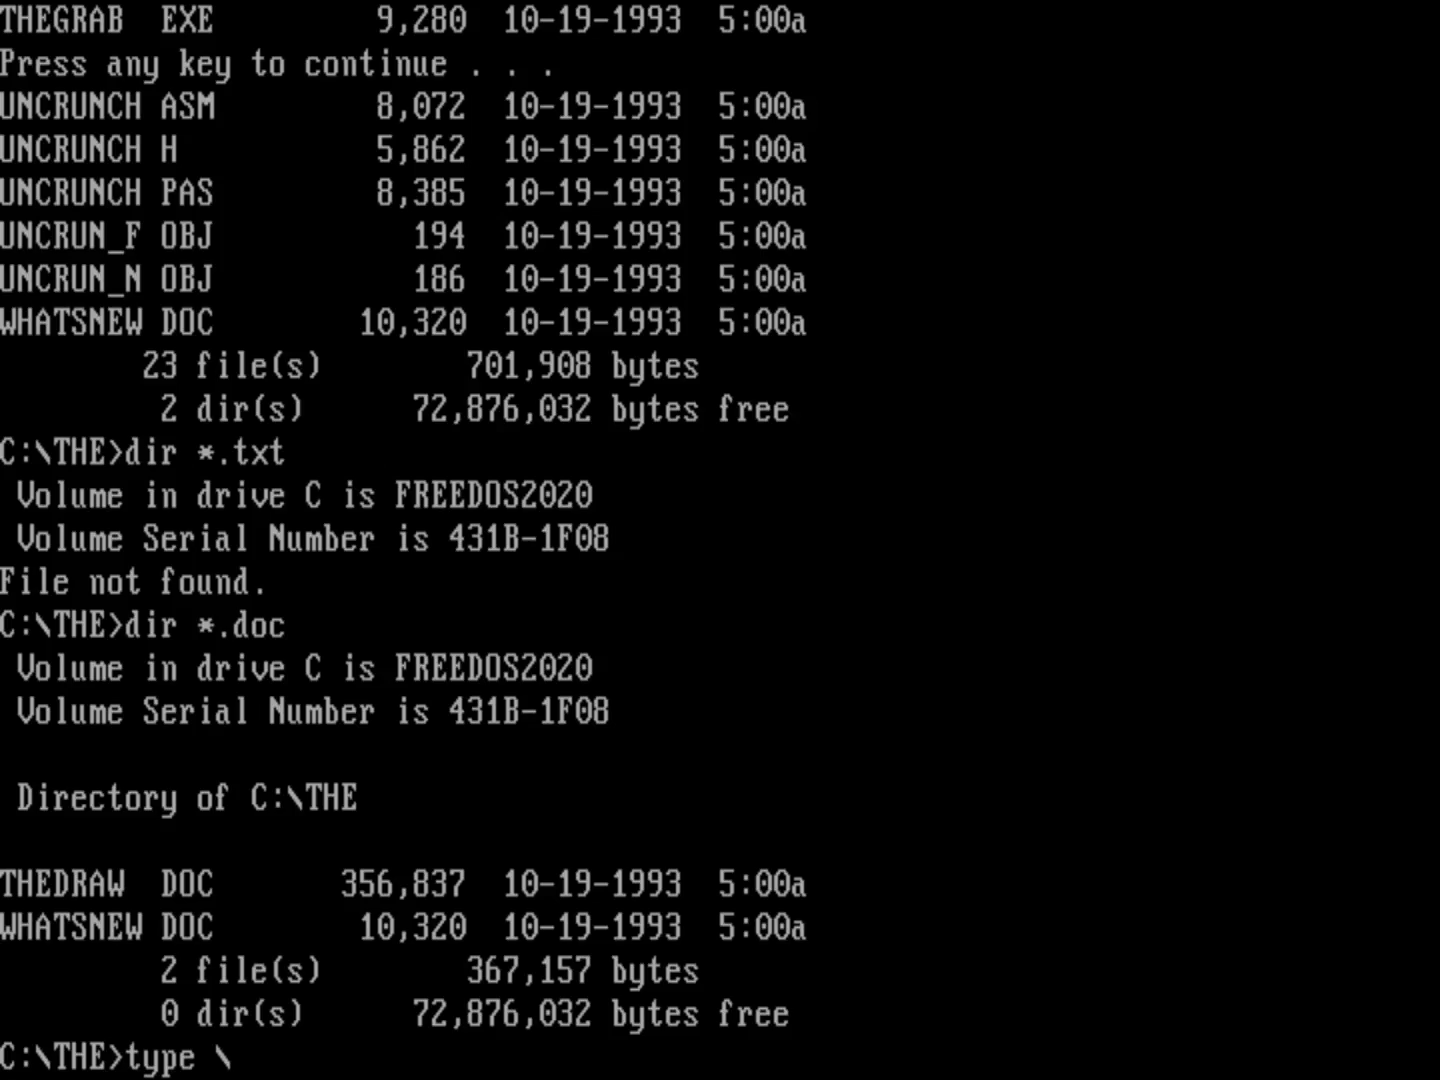
text(fdcon)
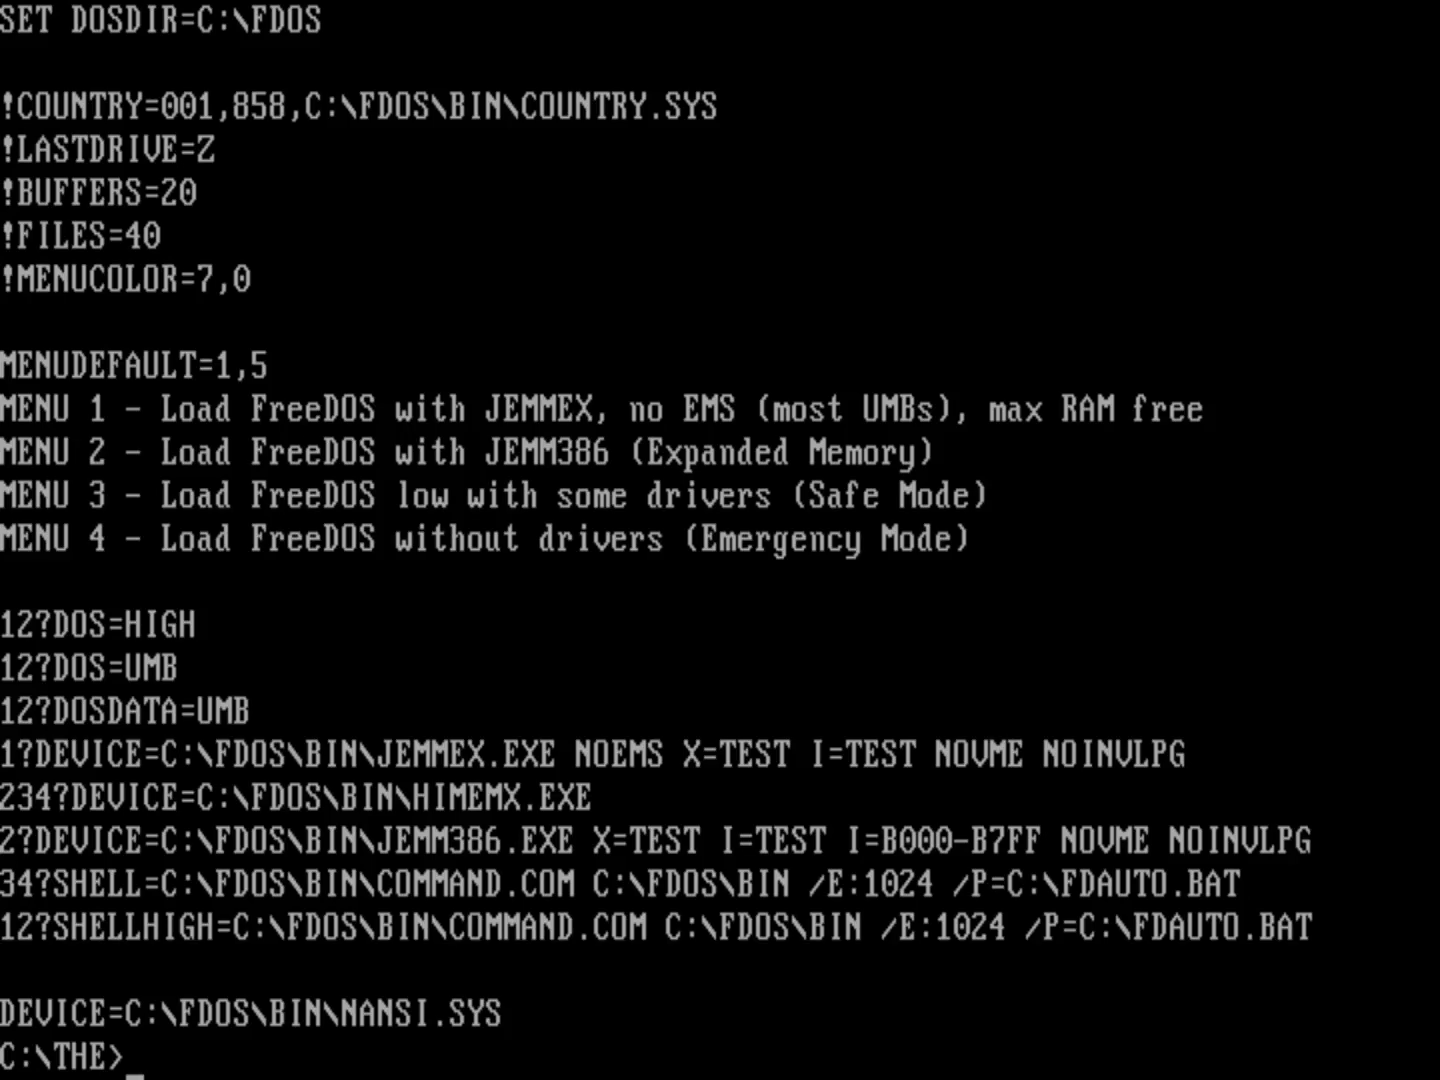
List the *.ans files and display SHUTTLE2.ANS with the type command.
text(dir *.ans)
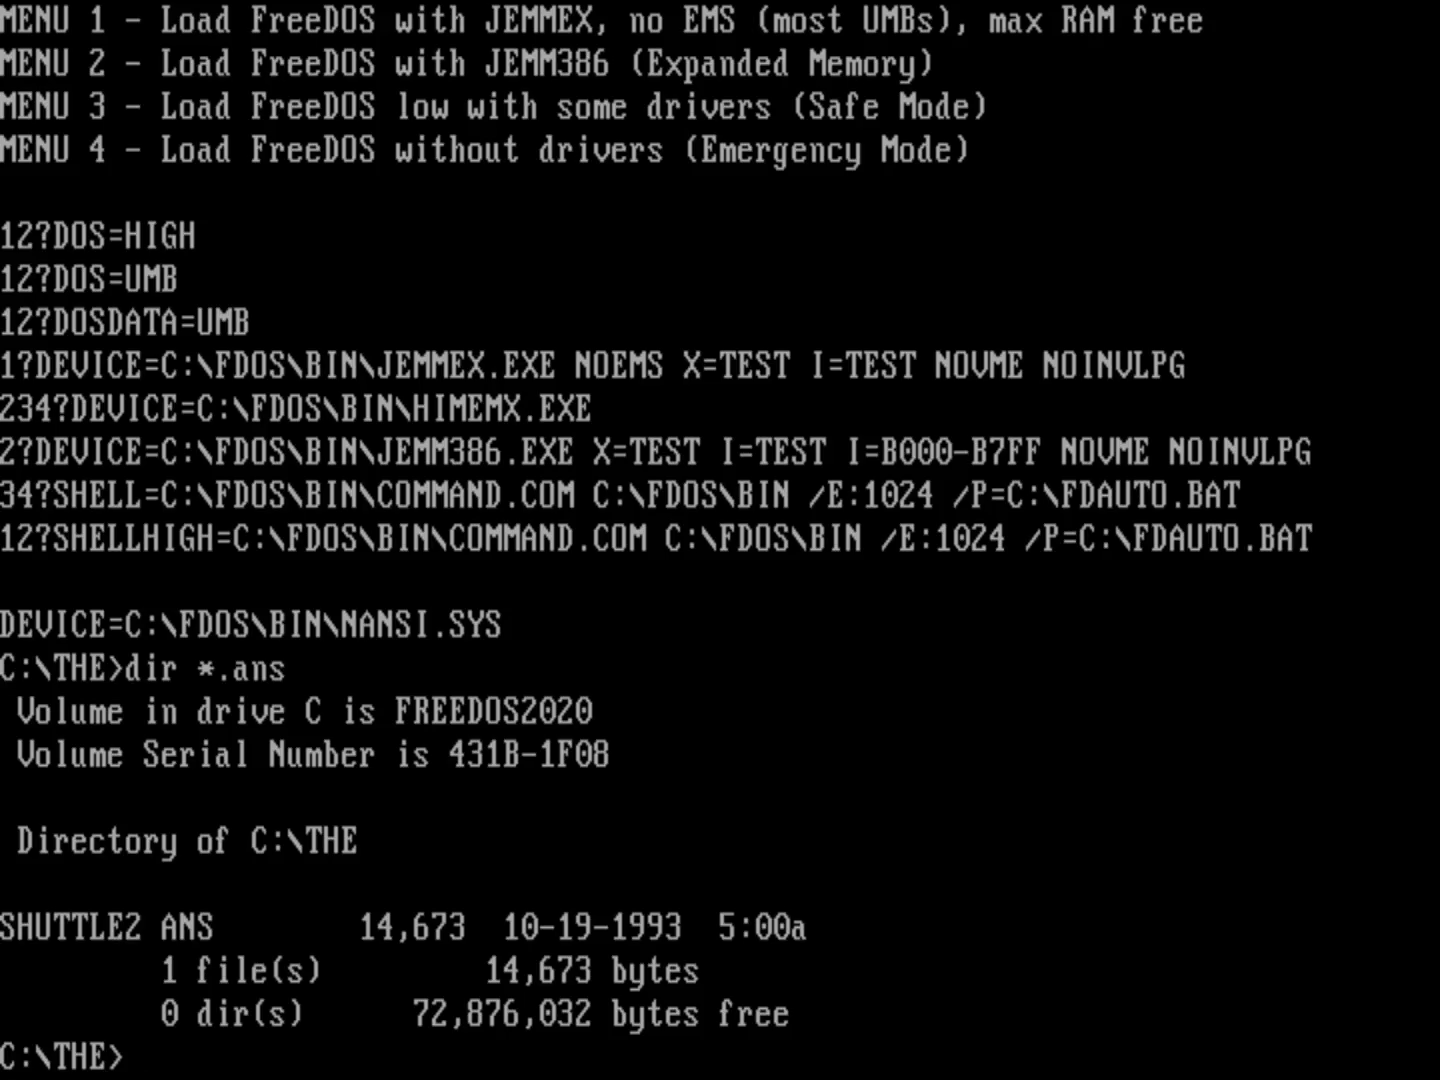
text(type shut)
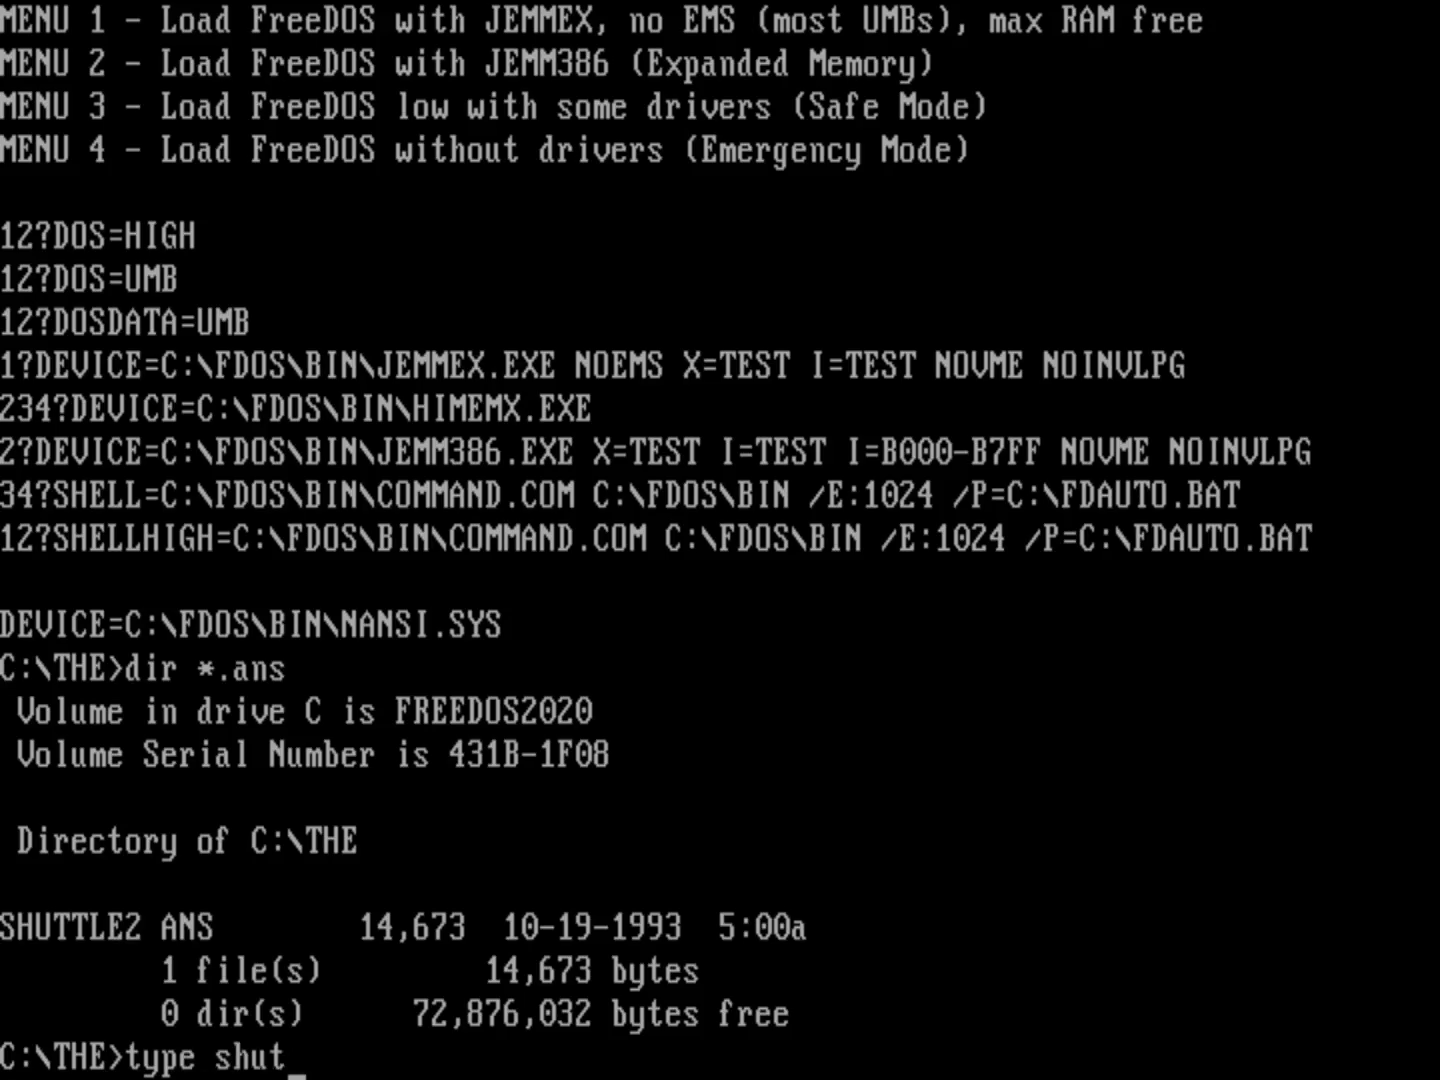
text(tle2.)
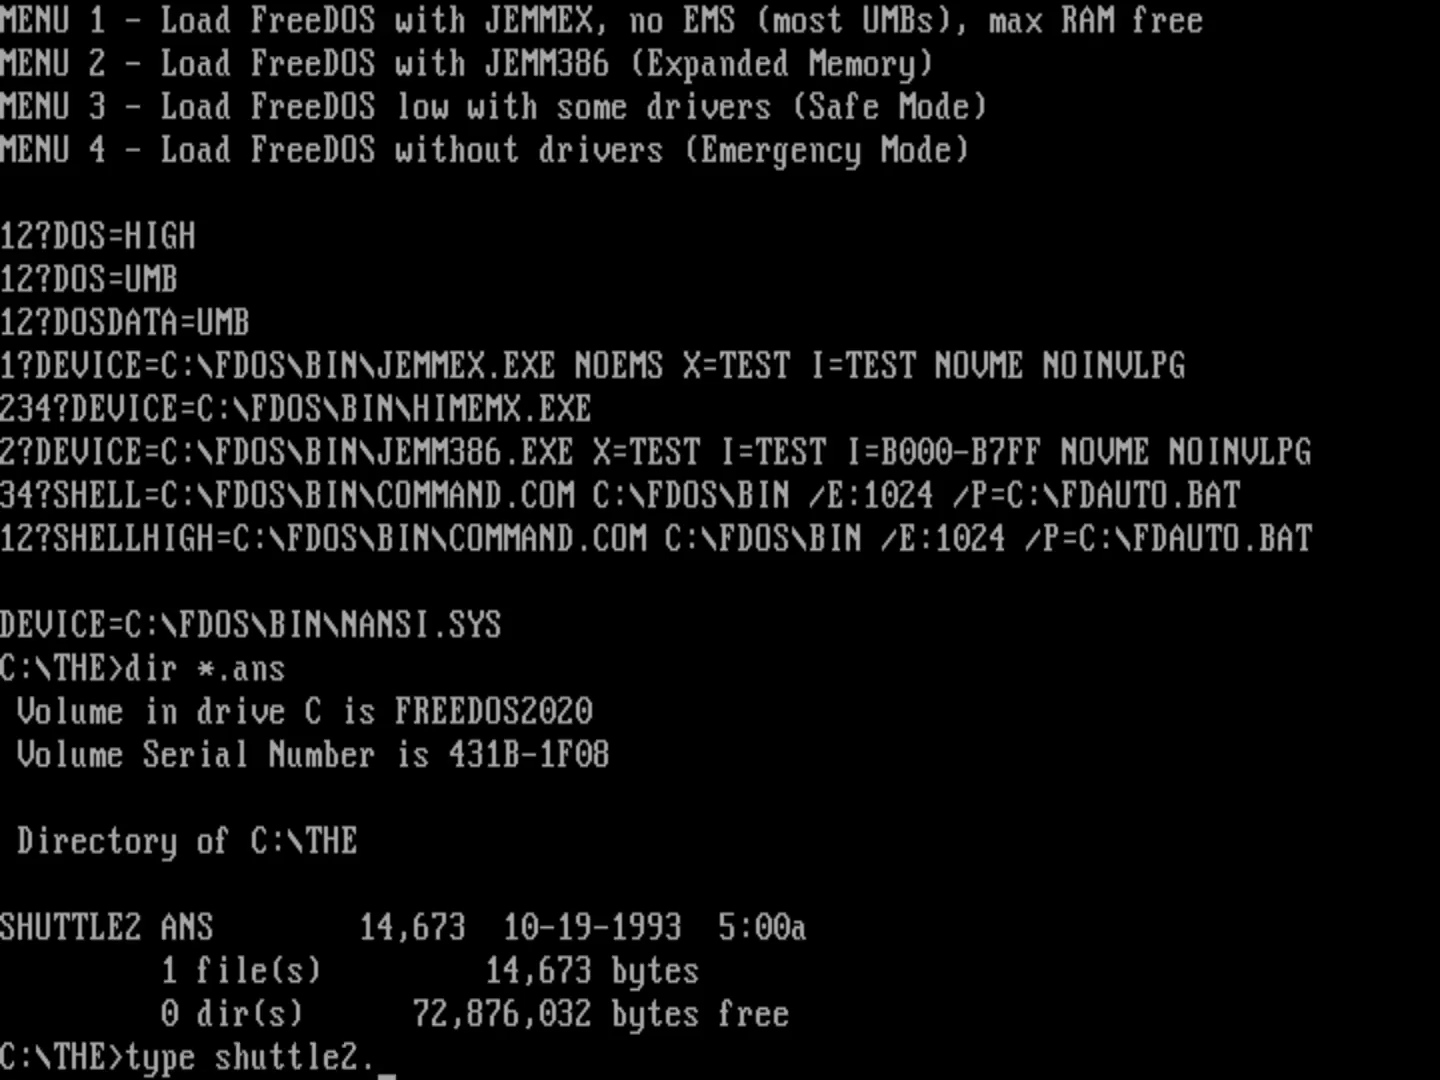
text(ans)
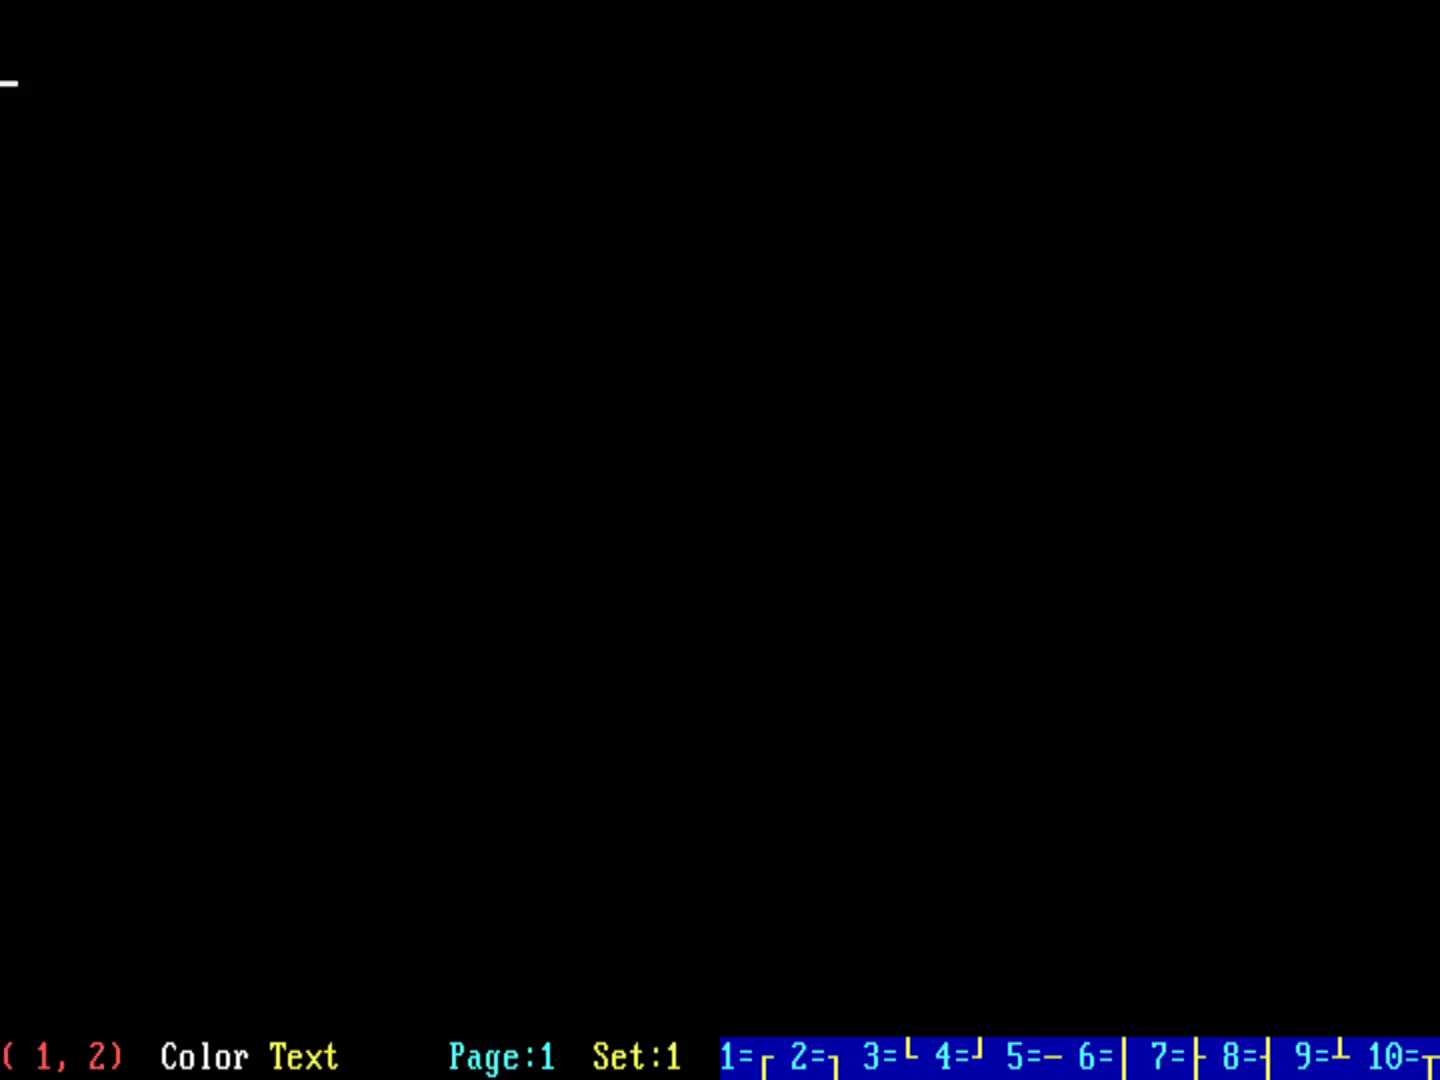
mouse_move(800, 256)
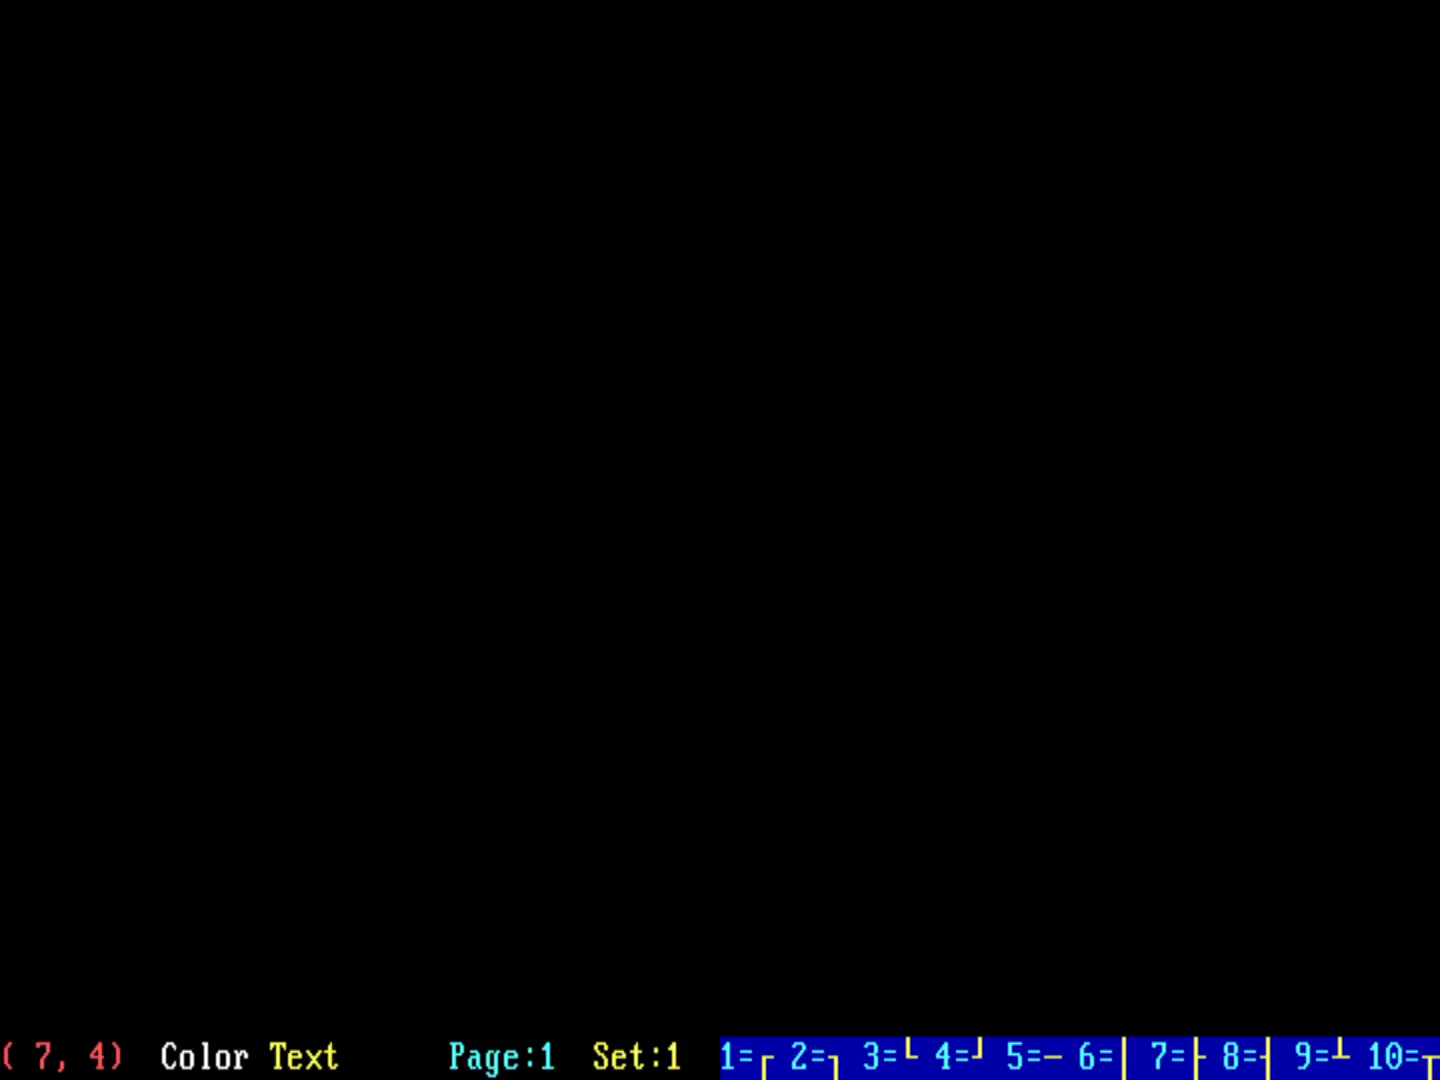
Draw a small white line-character box near the top-left using the F-key line set.
text(1)
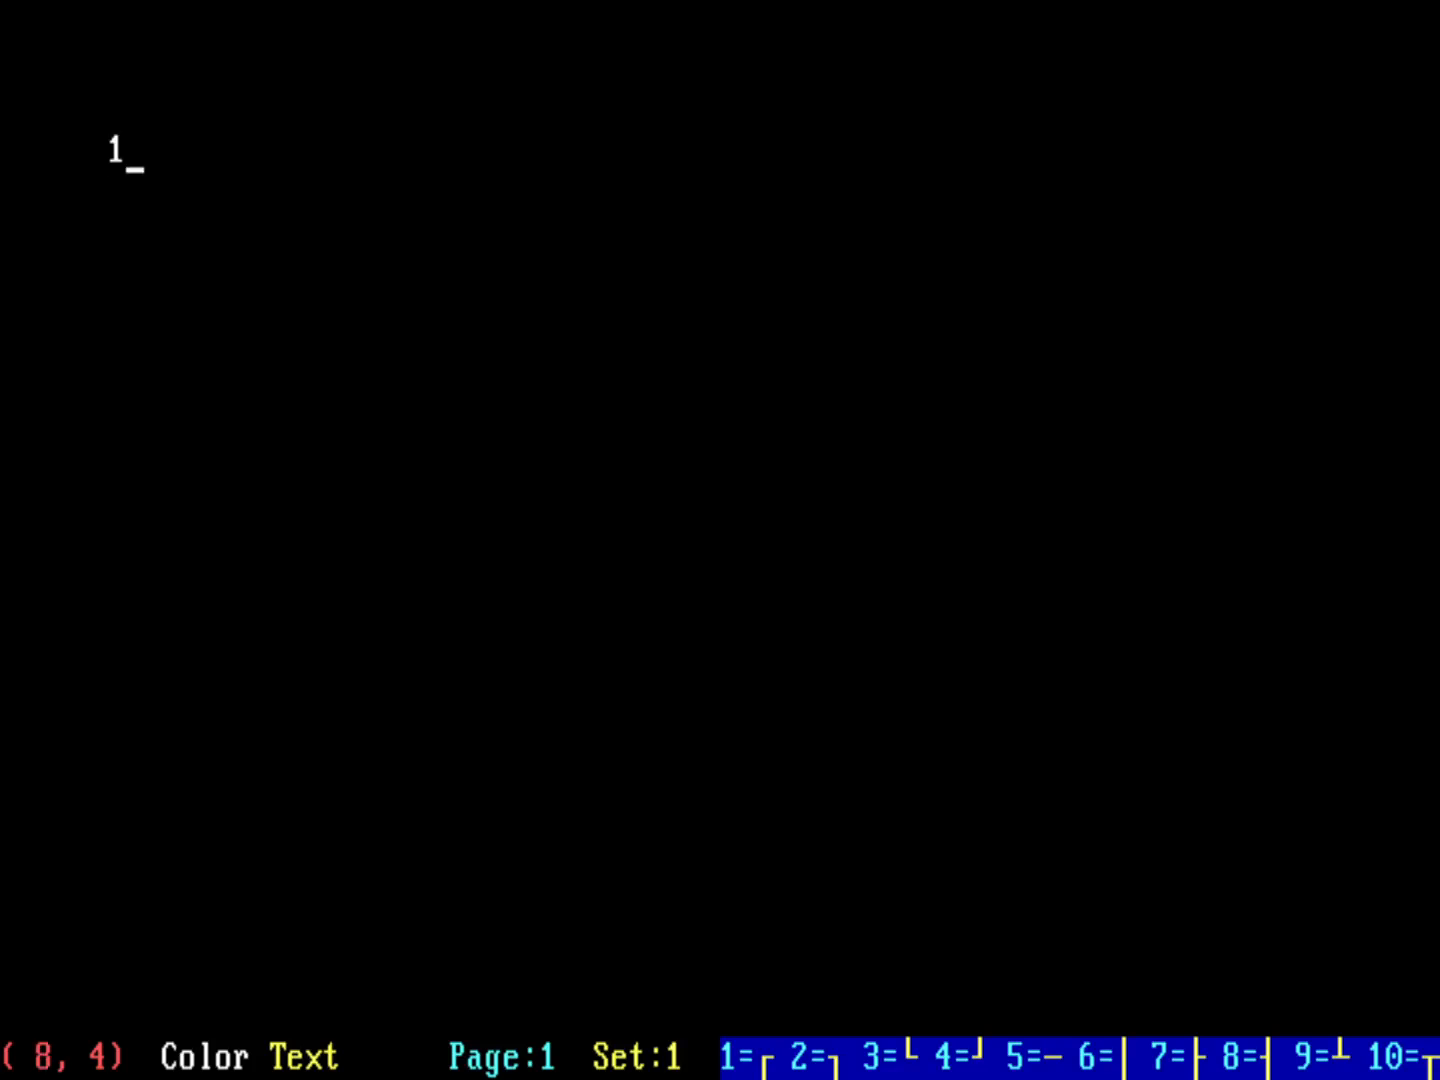
text(a)
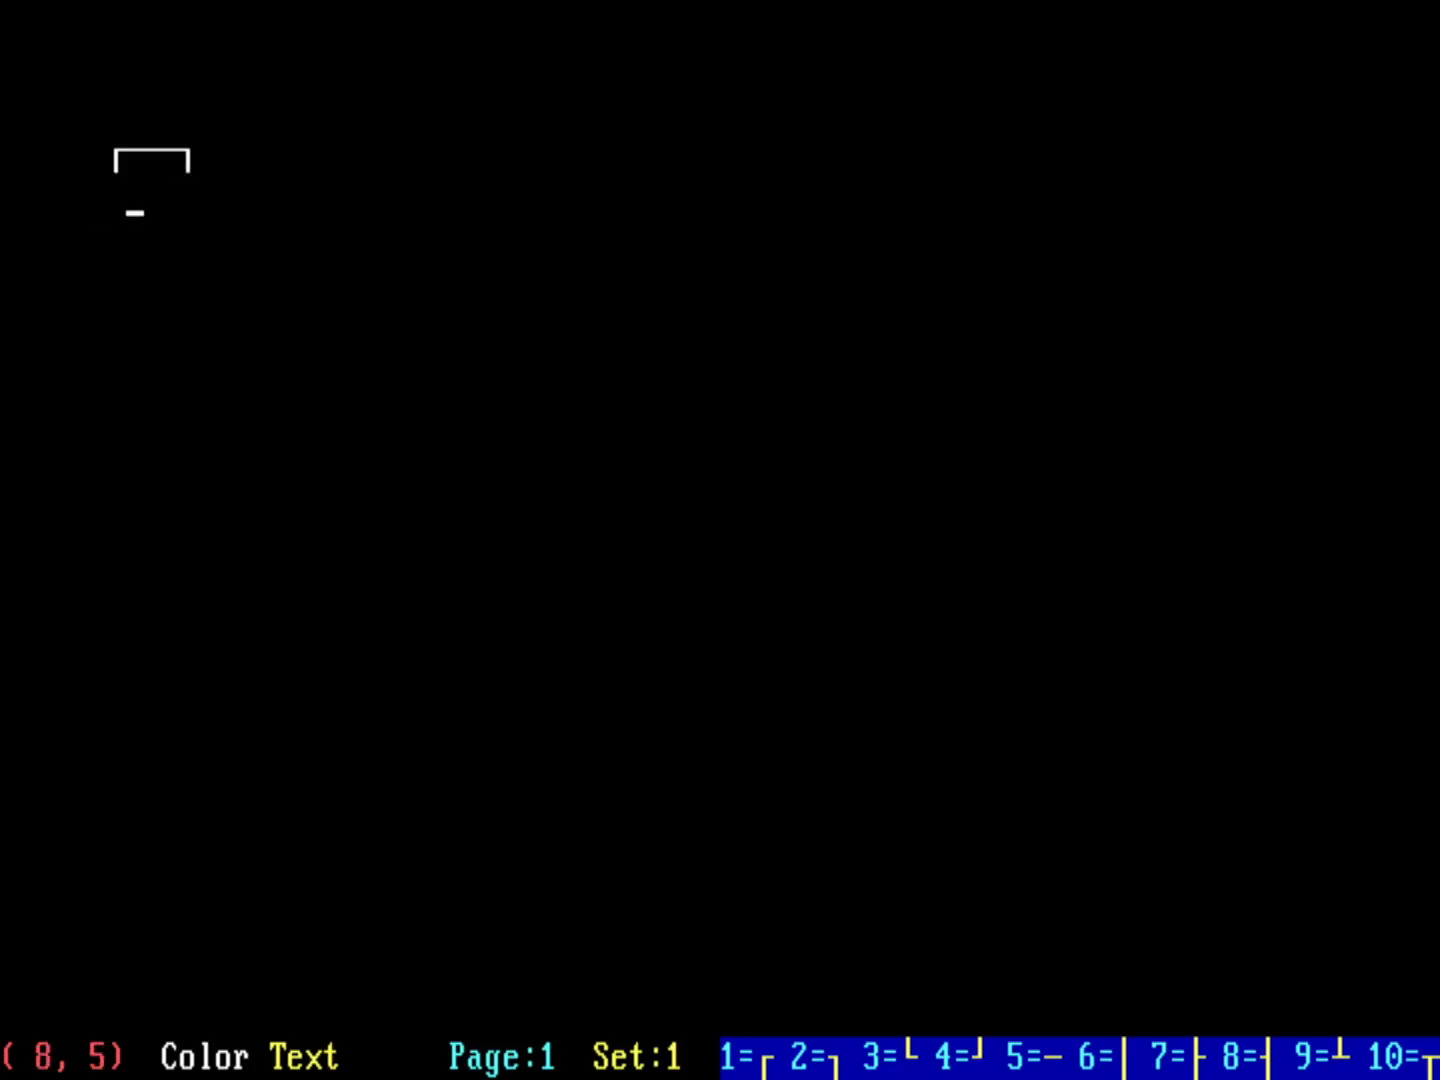
key(Left)
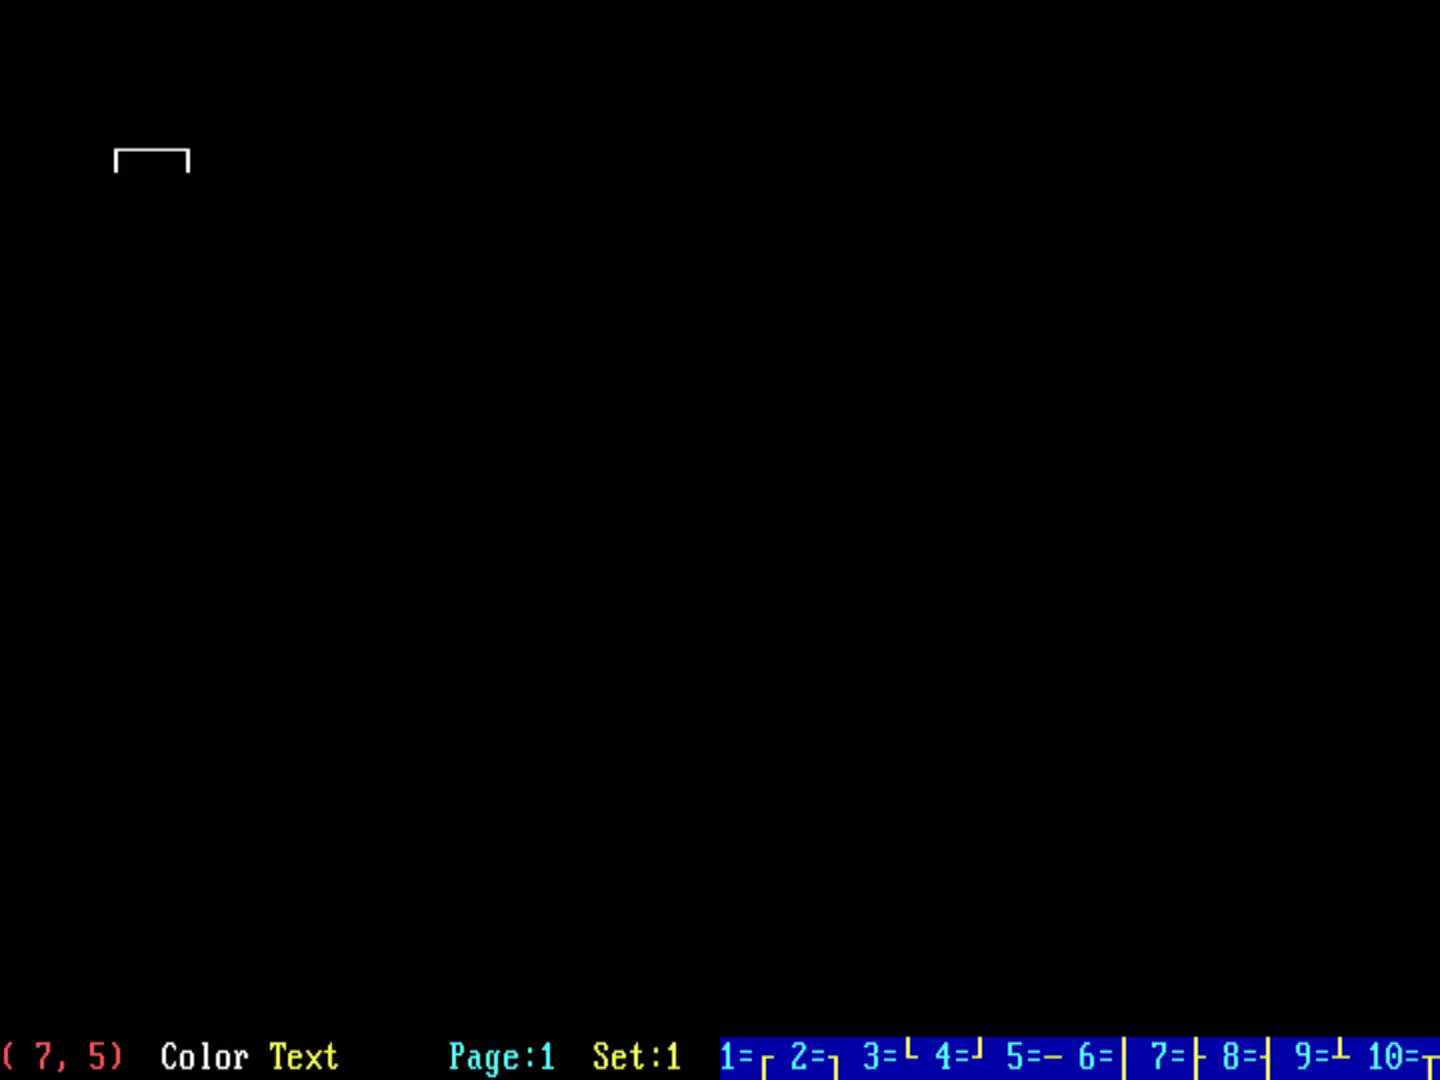
text(6)
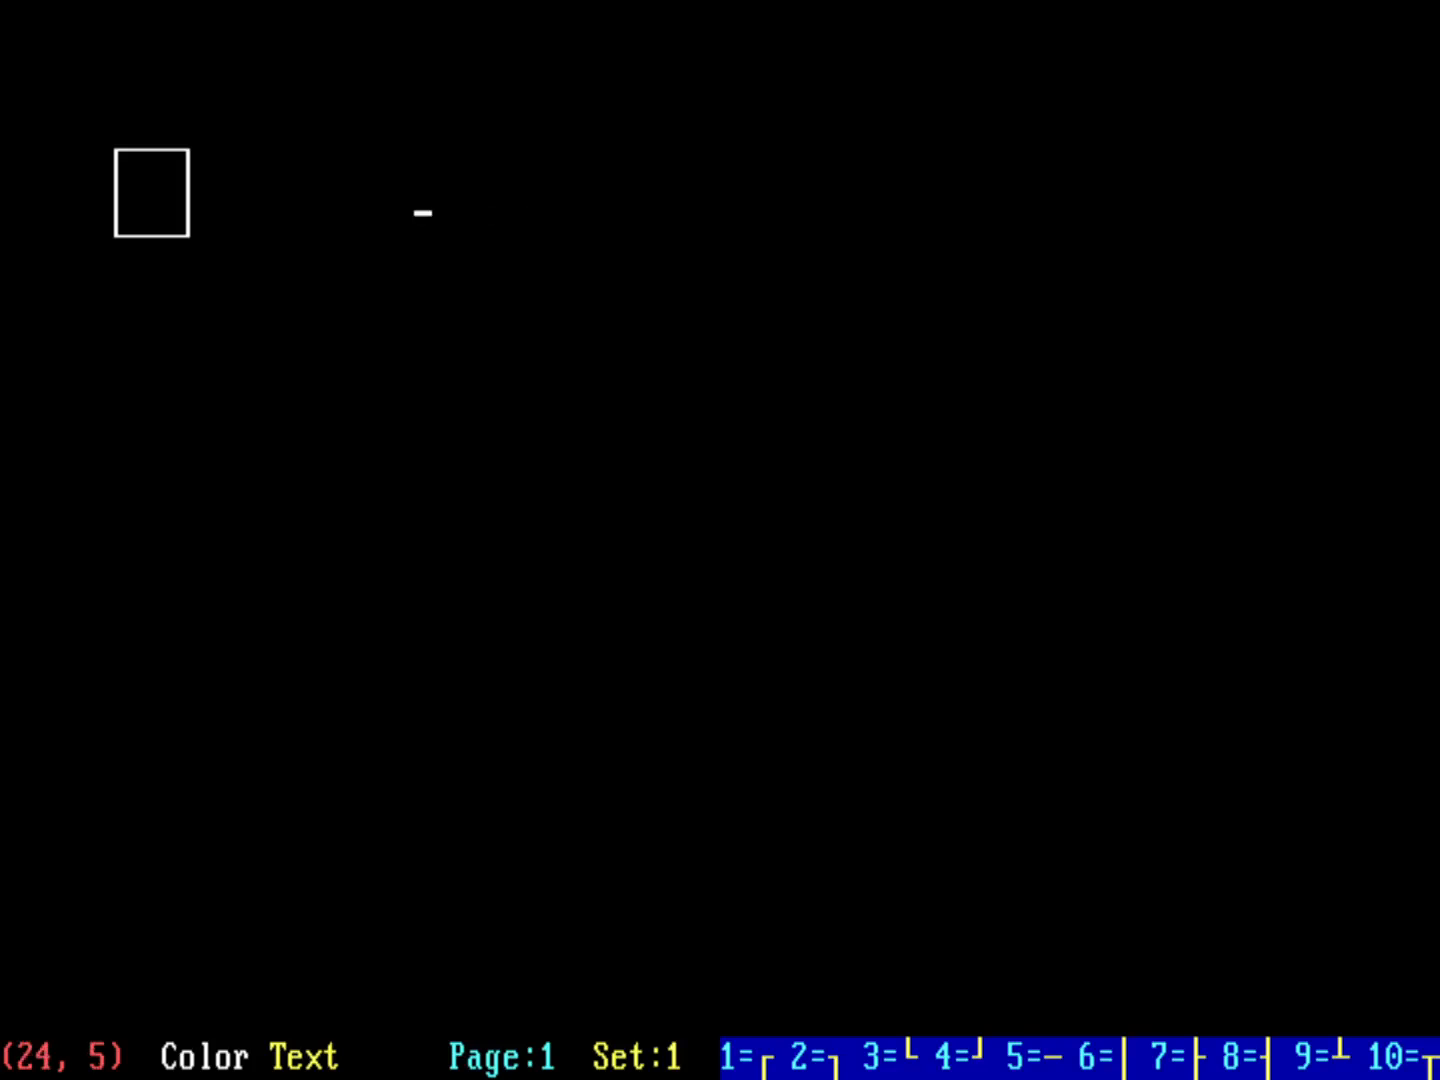
Type the word Hello to the right of the small box.
text(Hel)
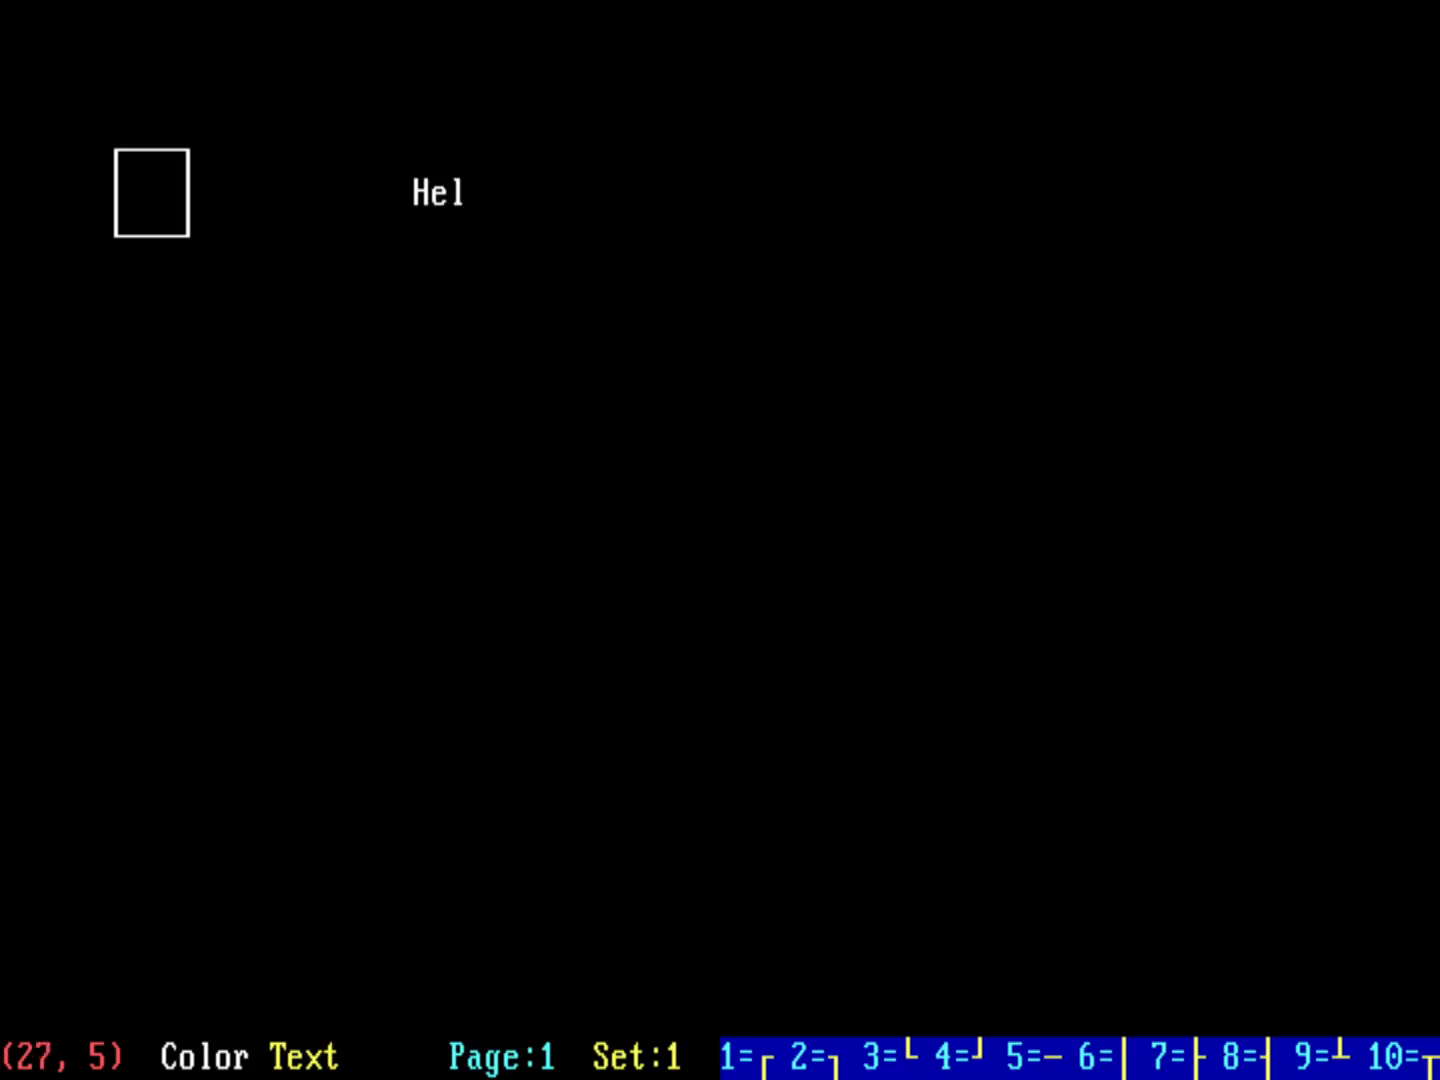
text(lo)
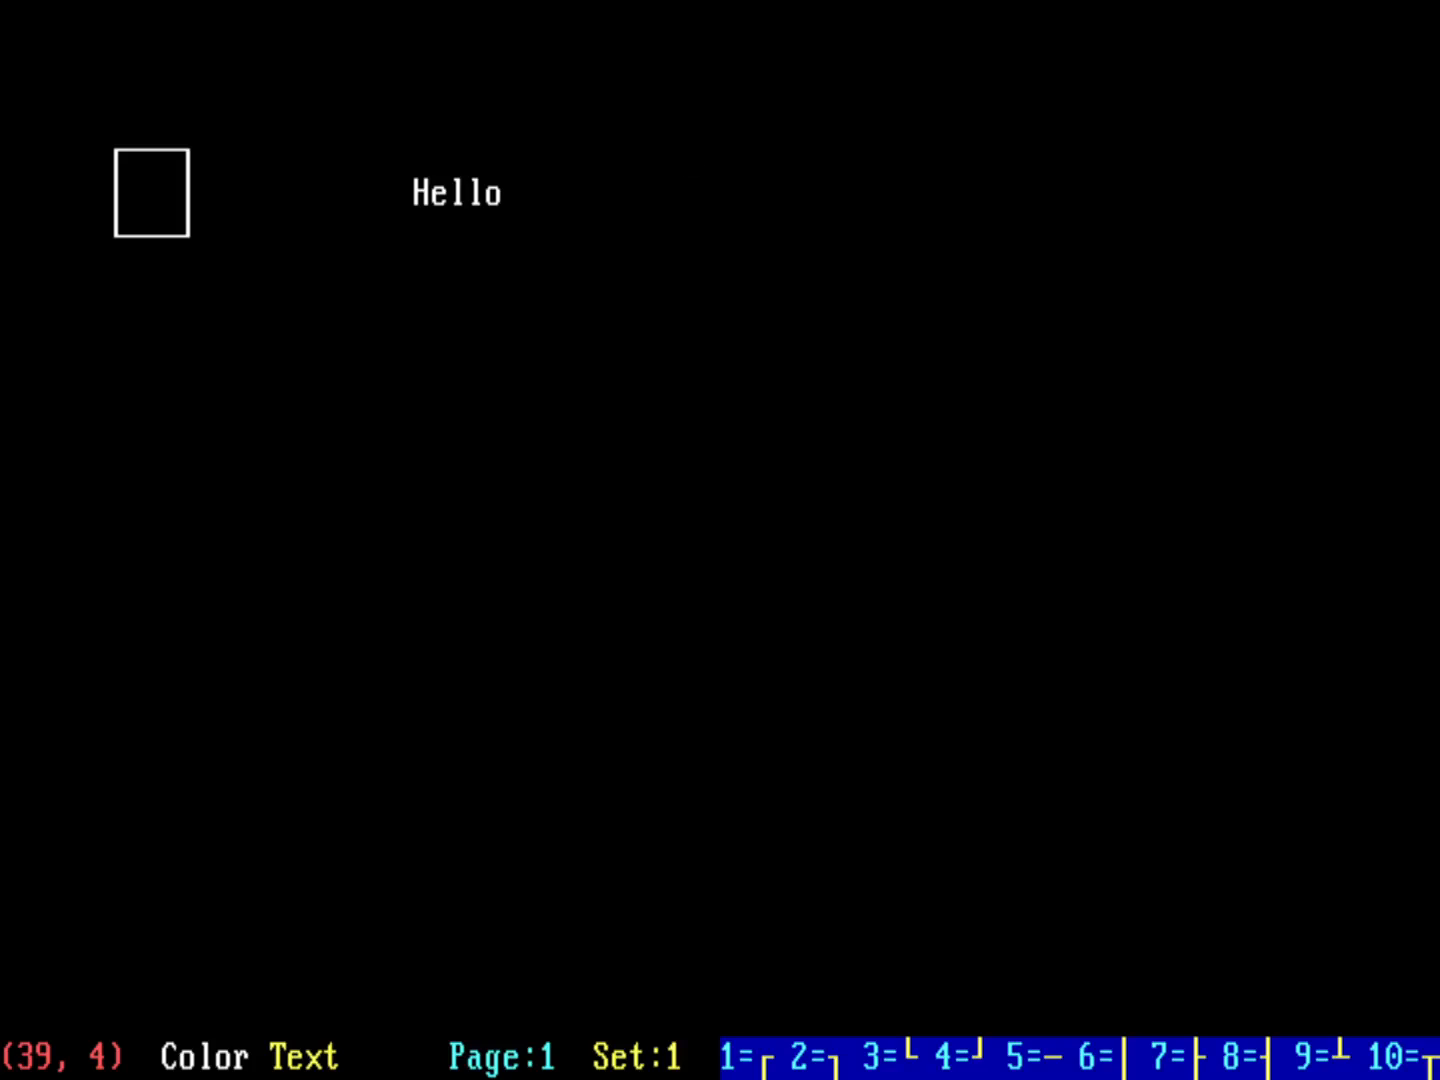
Browse the menus, pick a block font, and write HELLO in large outlined letters below.
click(96, 20)
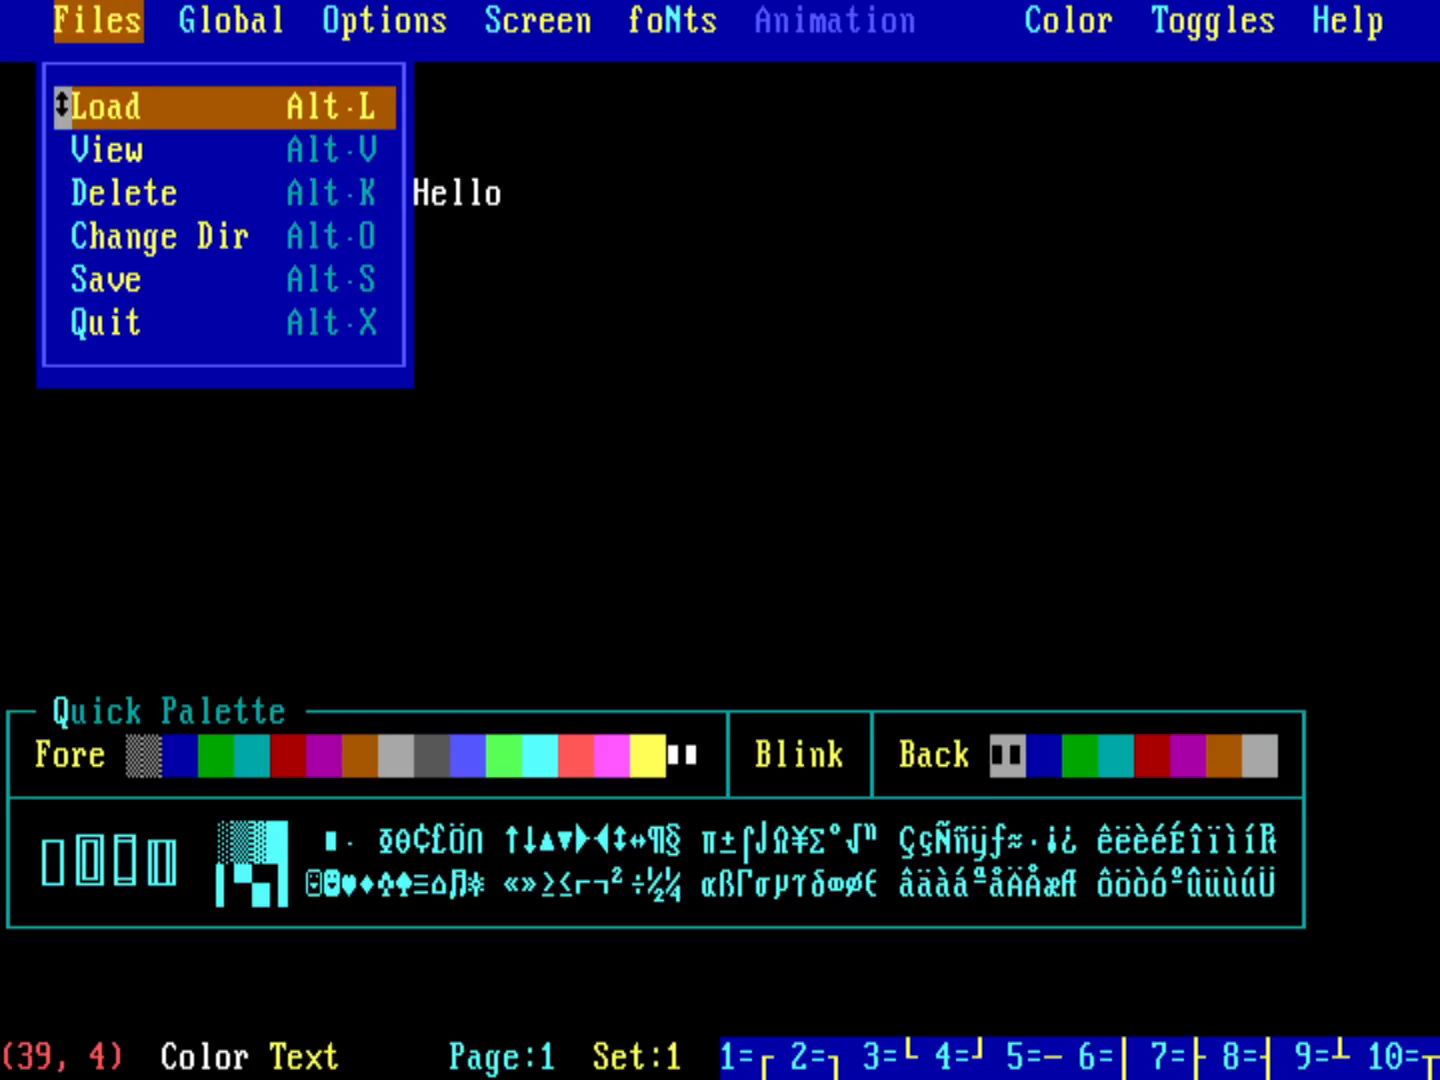
click(230, 20)
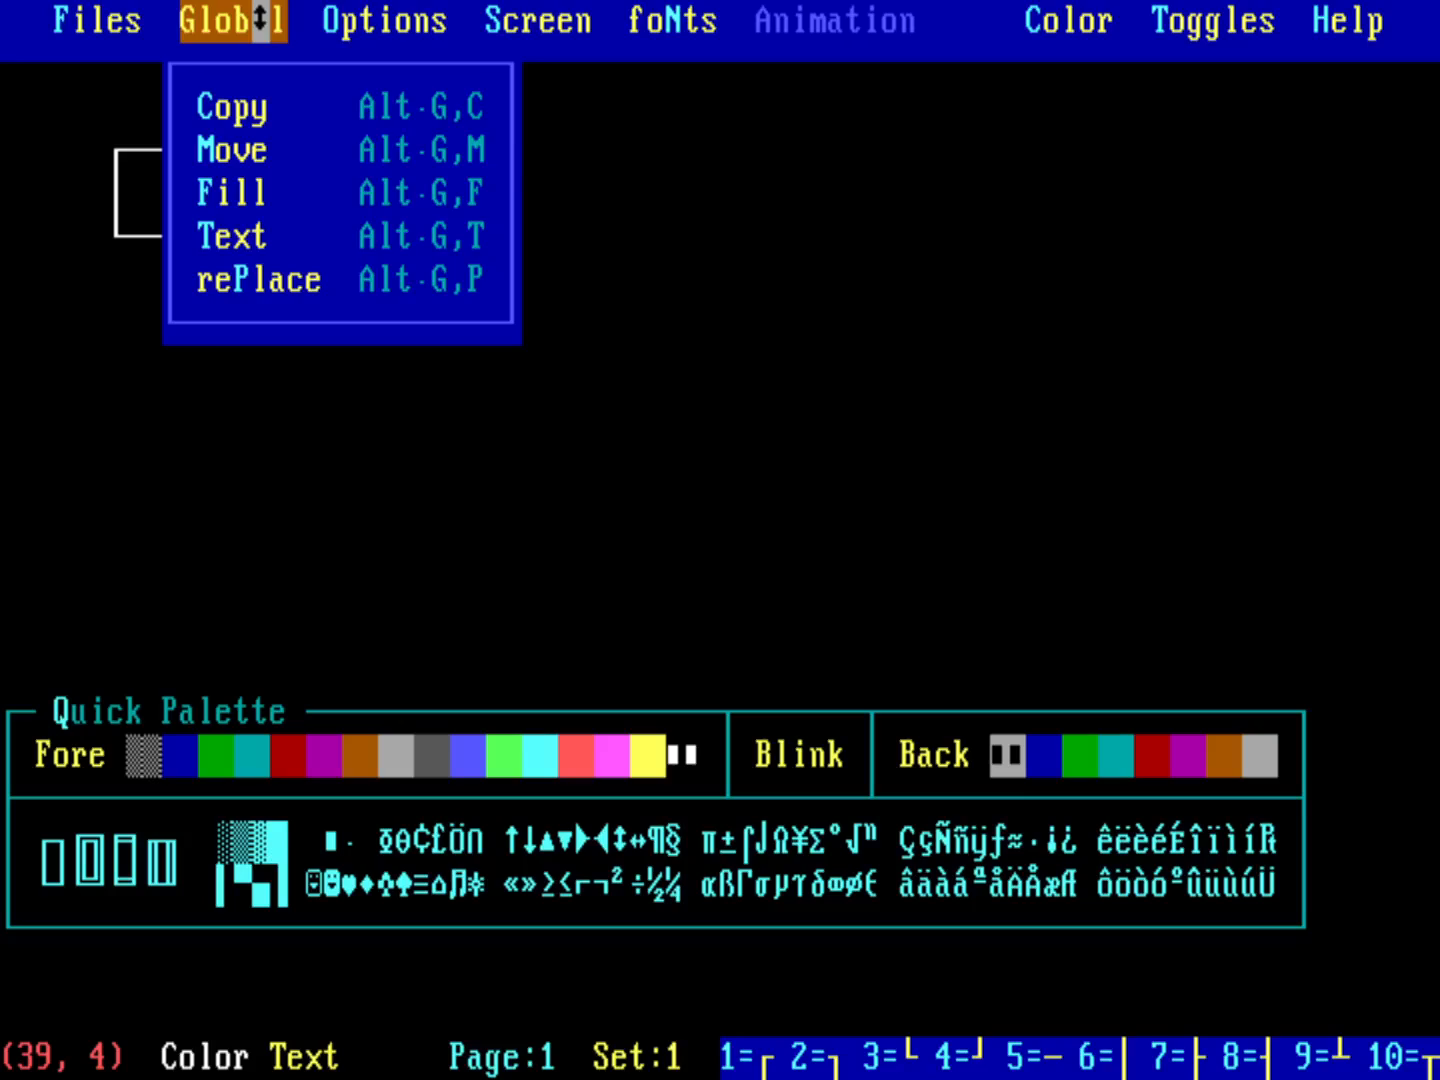
click(536, 20)
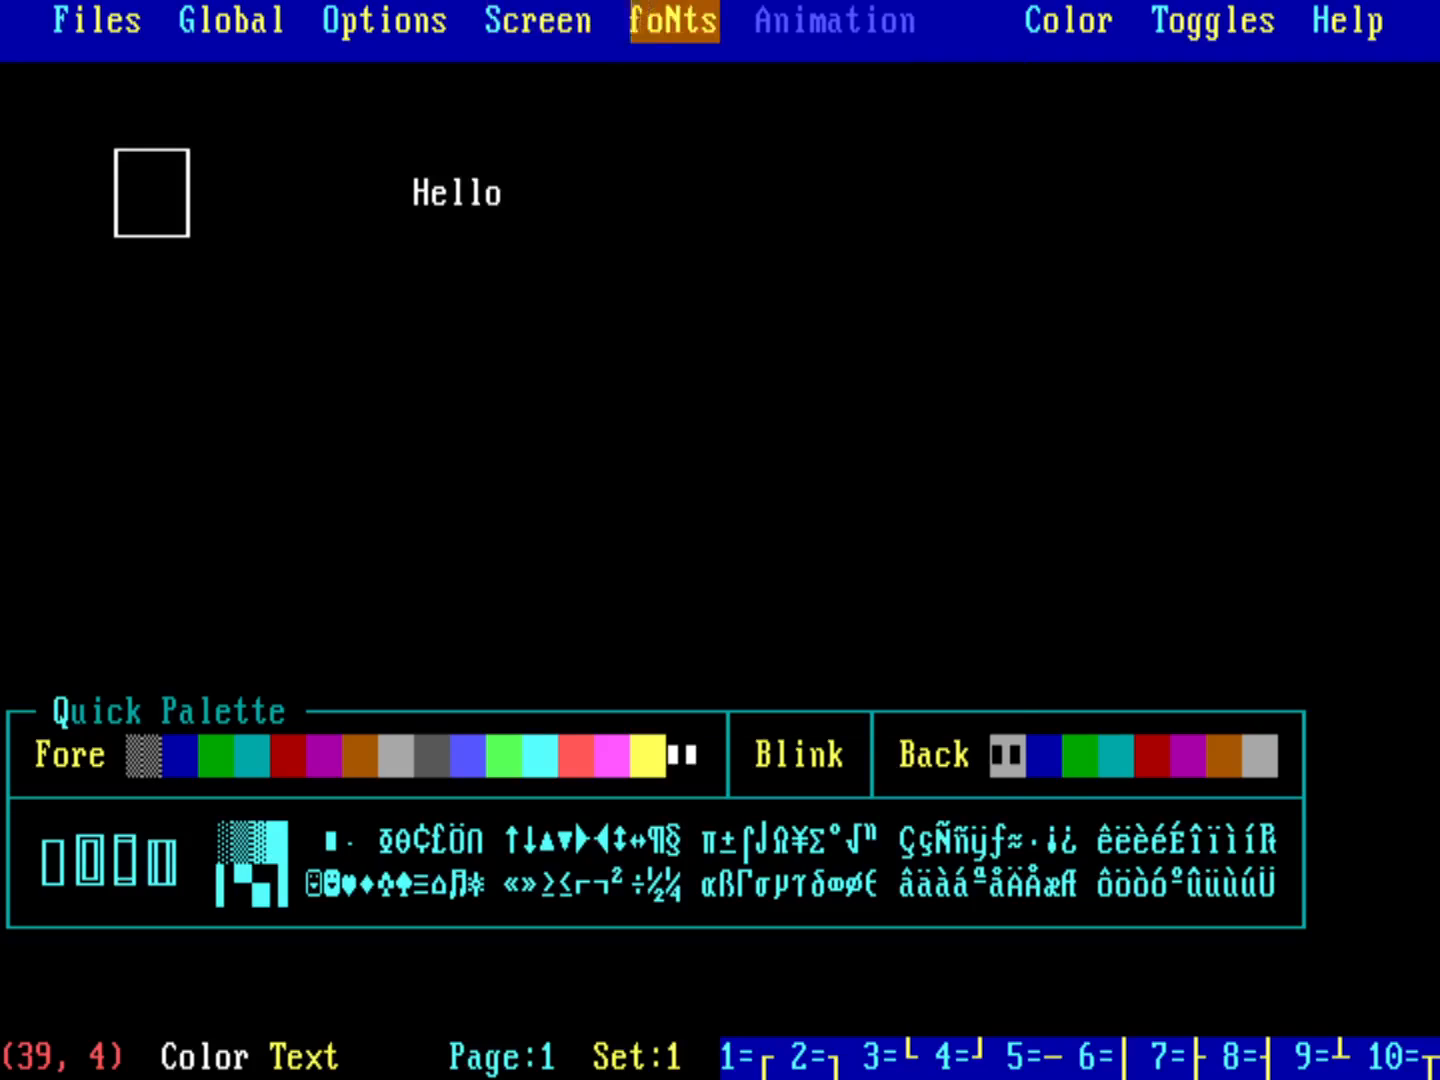
click(672, 20)
text(HELLO)
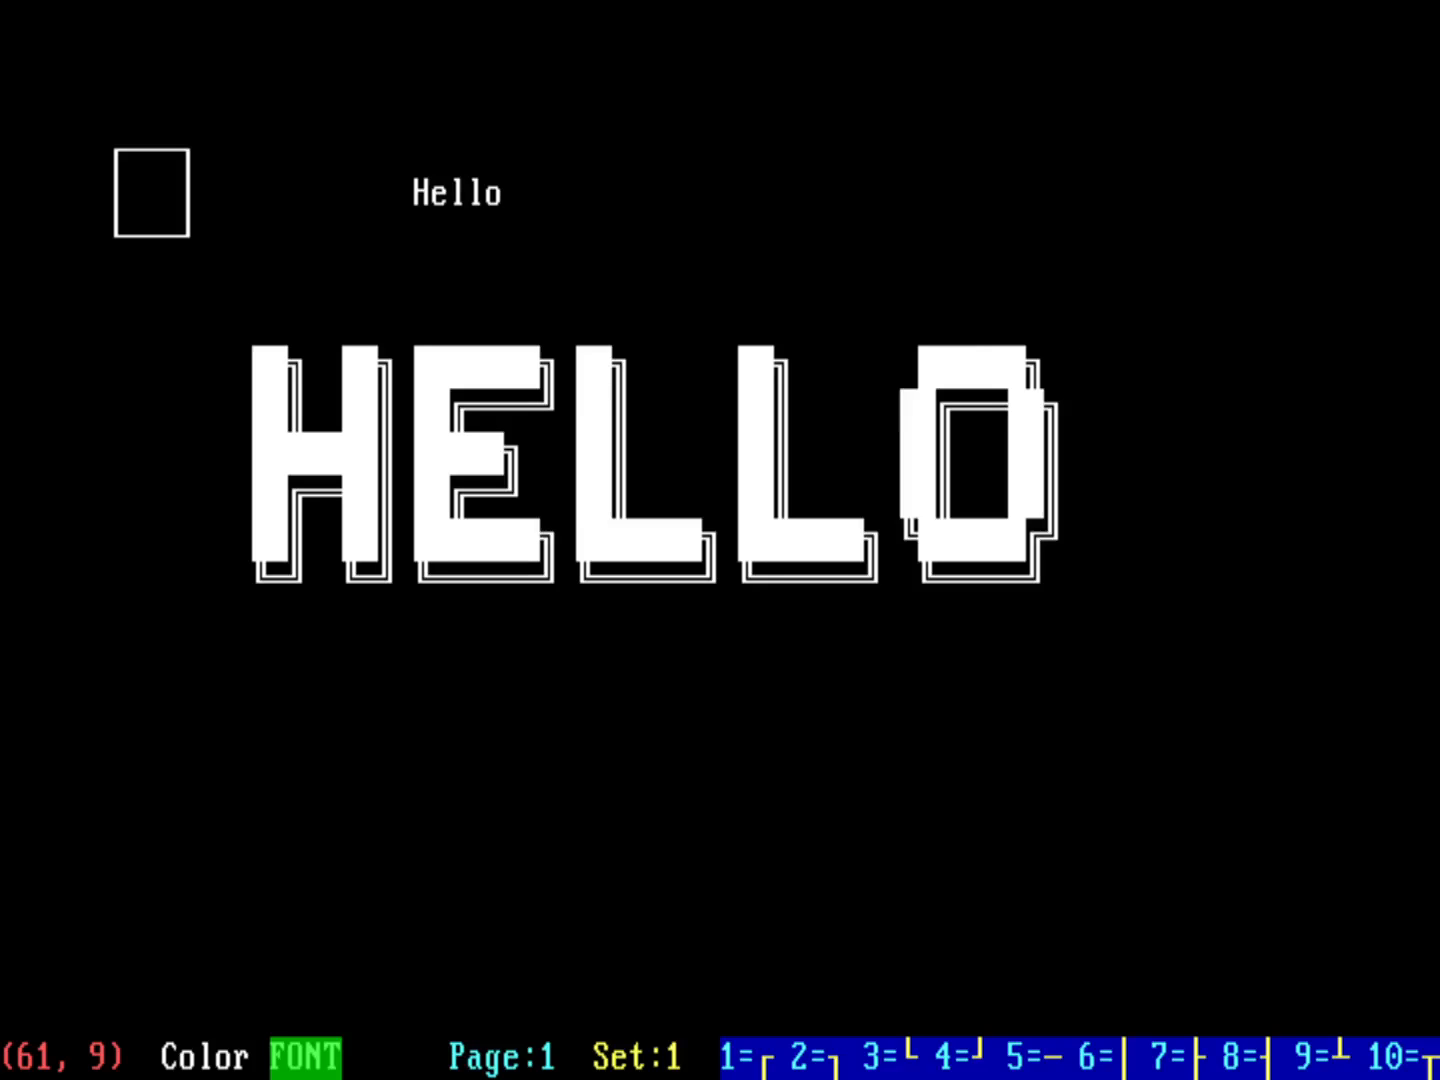
click(536, 20)
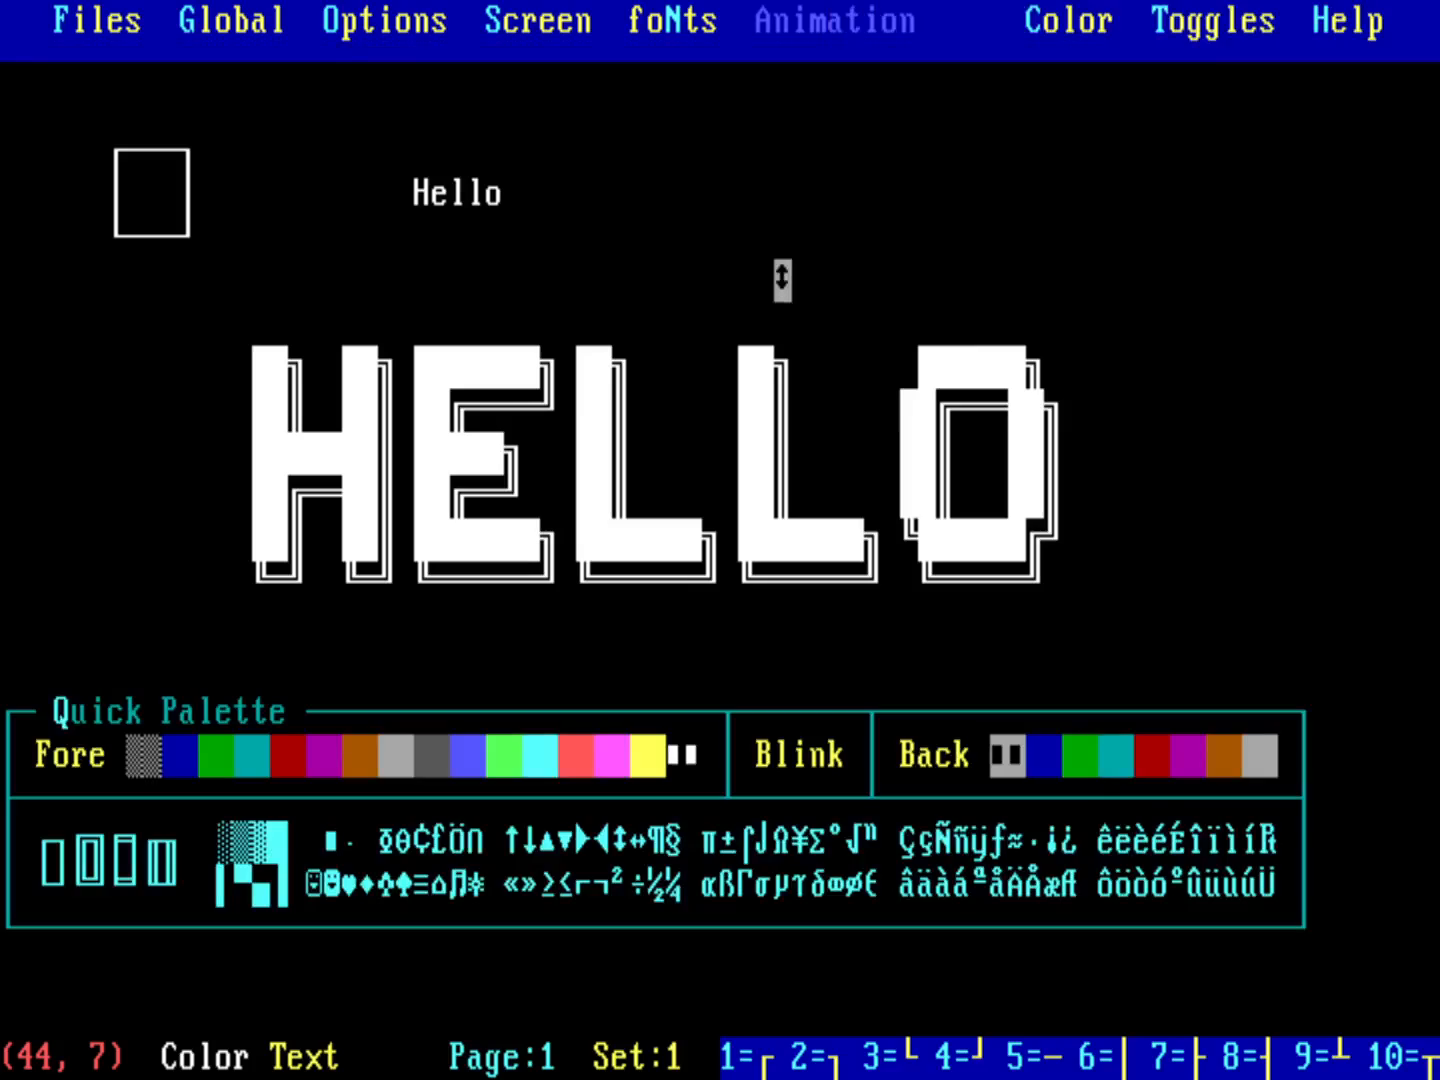
mouse_move(262, 710)
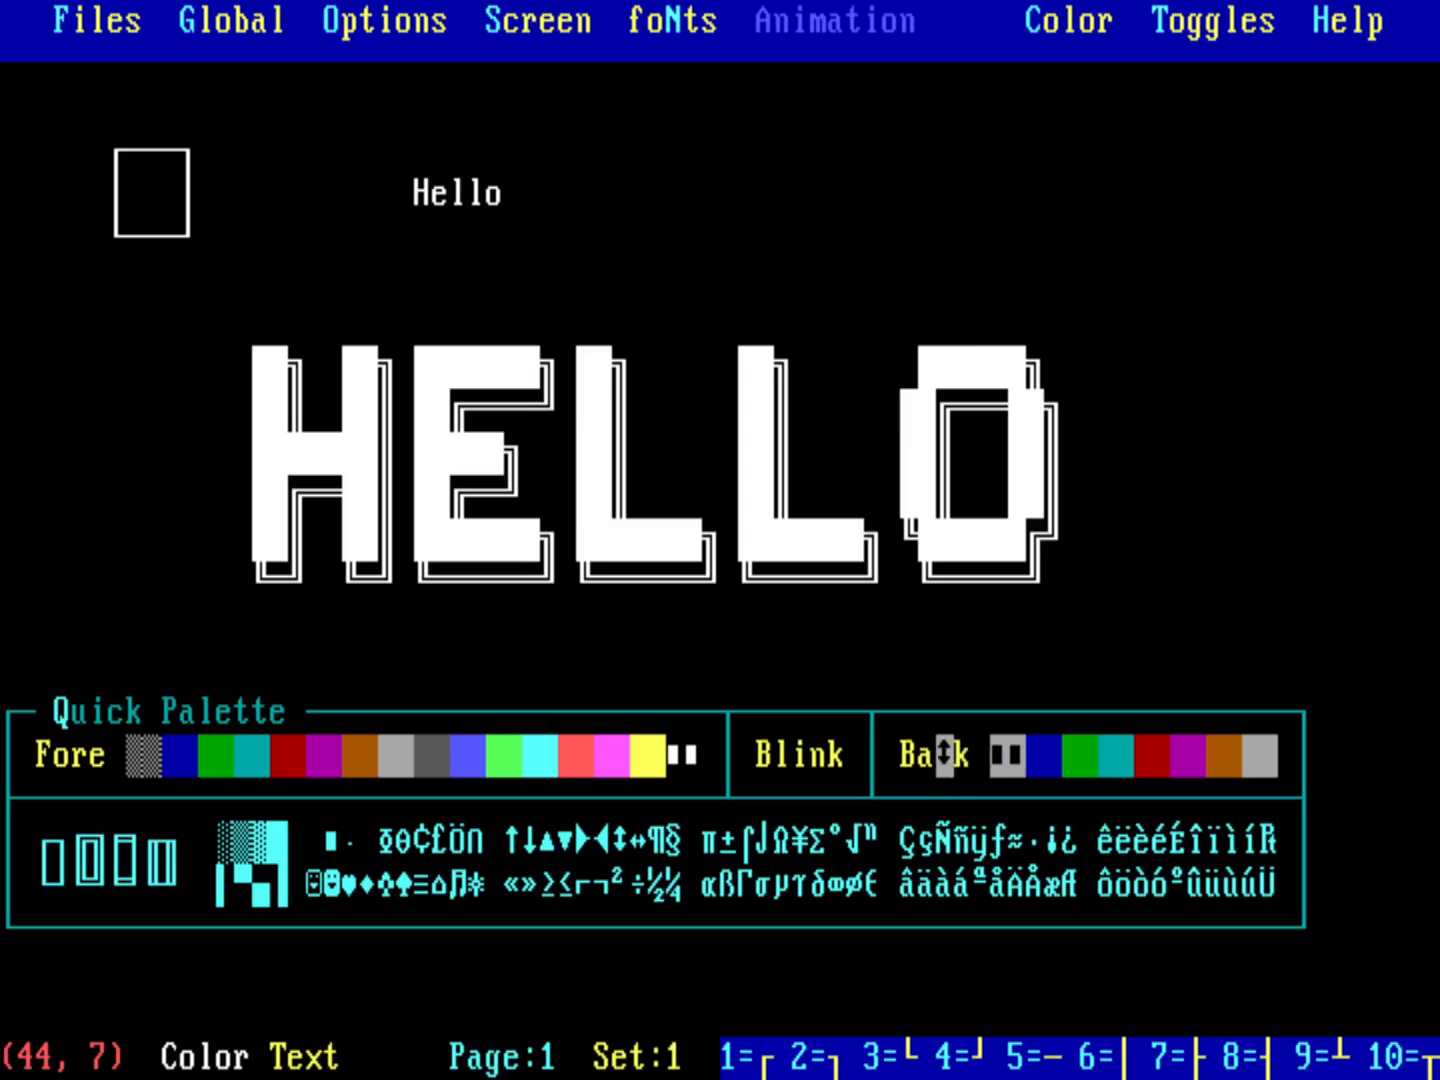
Mark a rectangular block area beneath the large HELLO lettering.
click(920, 840)
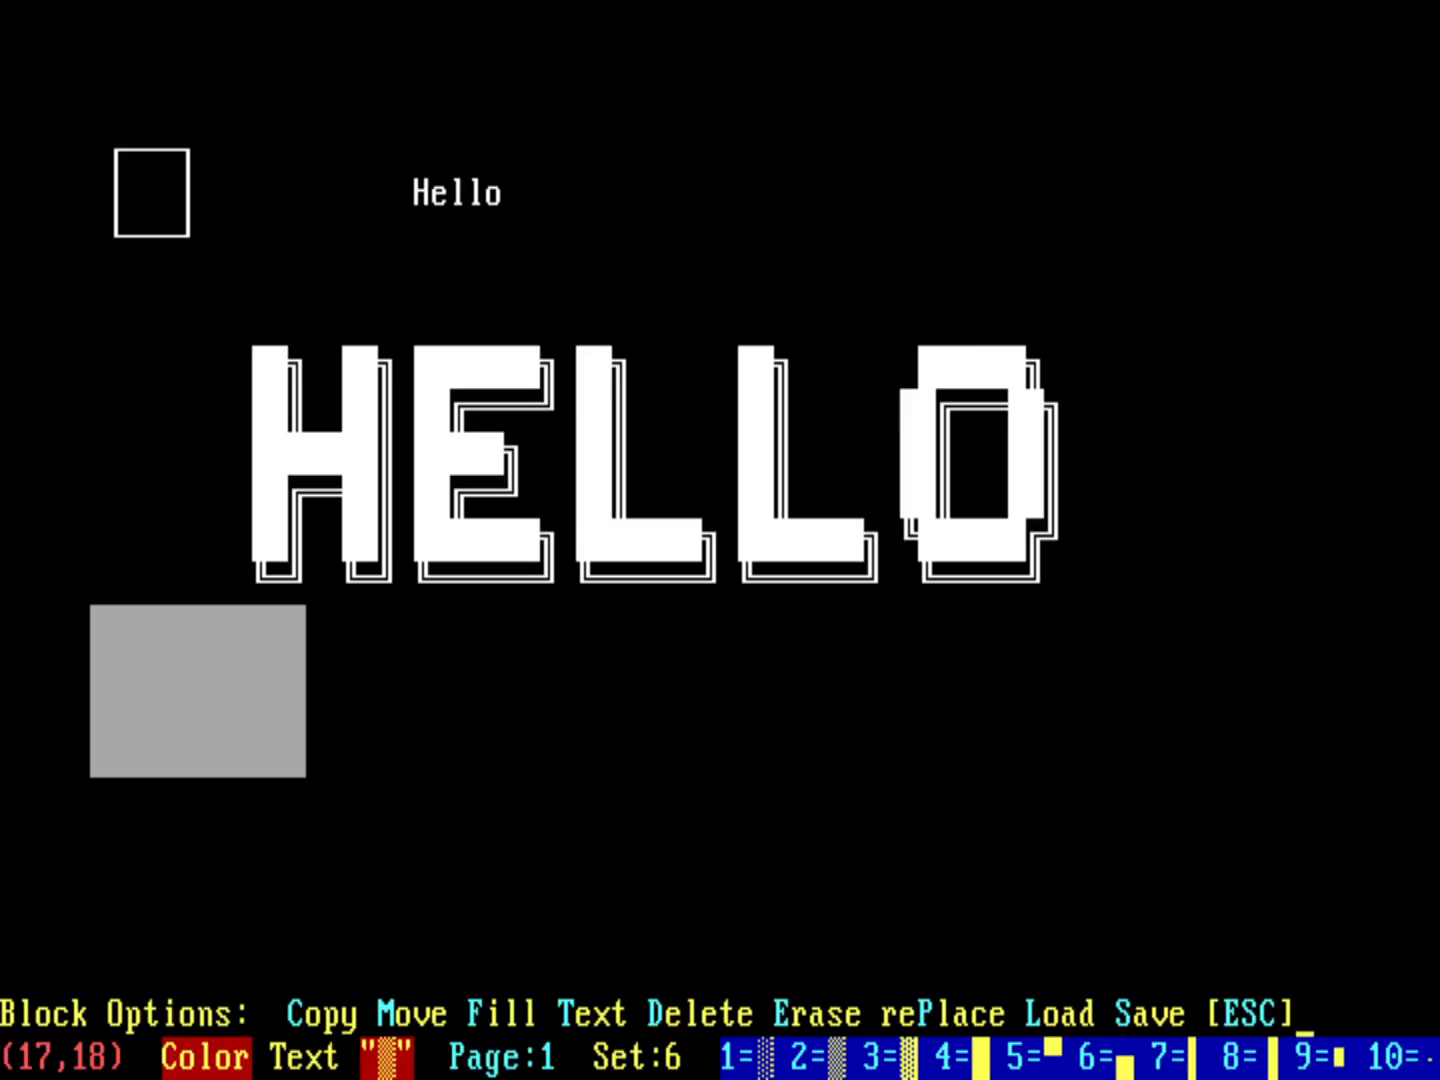
Fill the marked grey rectangle below HELLO with rows of the letter X.
click(508, 1012)
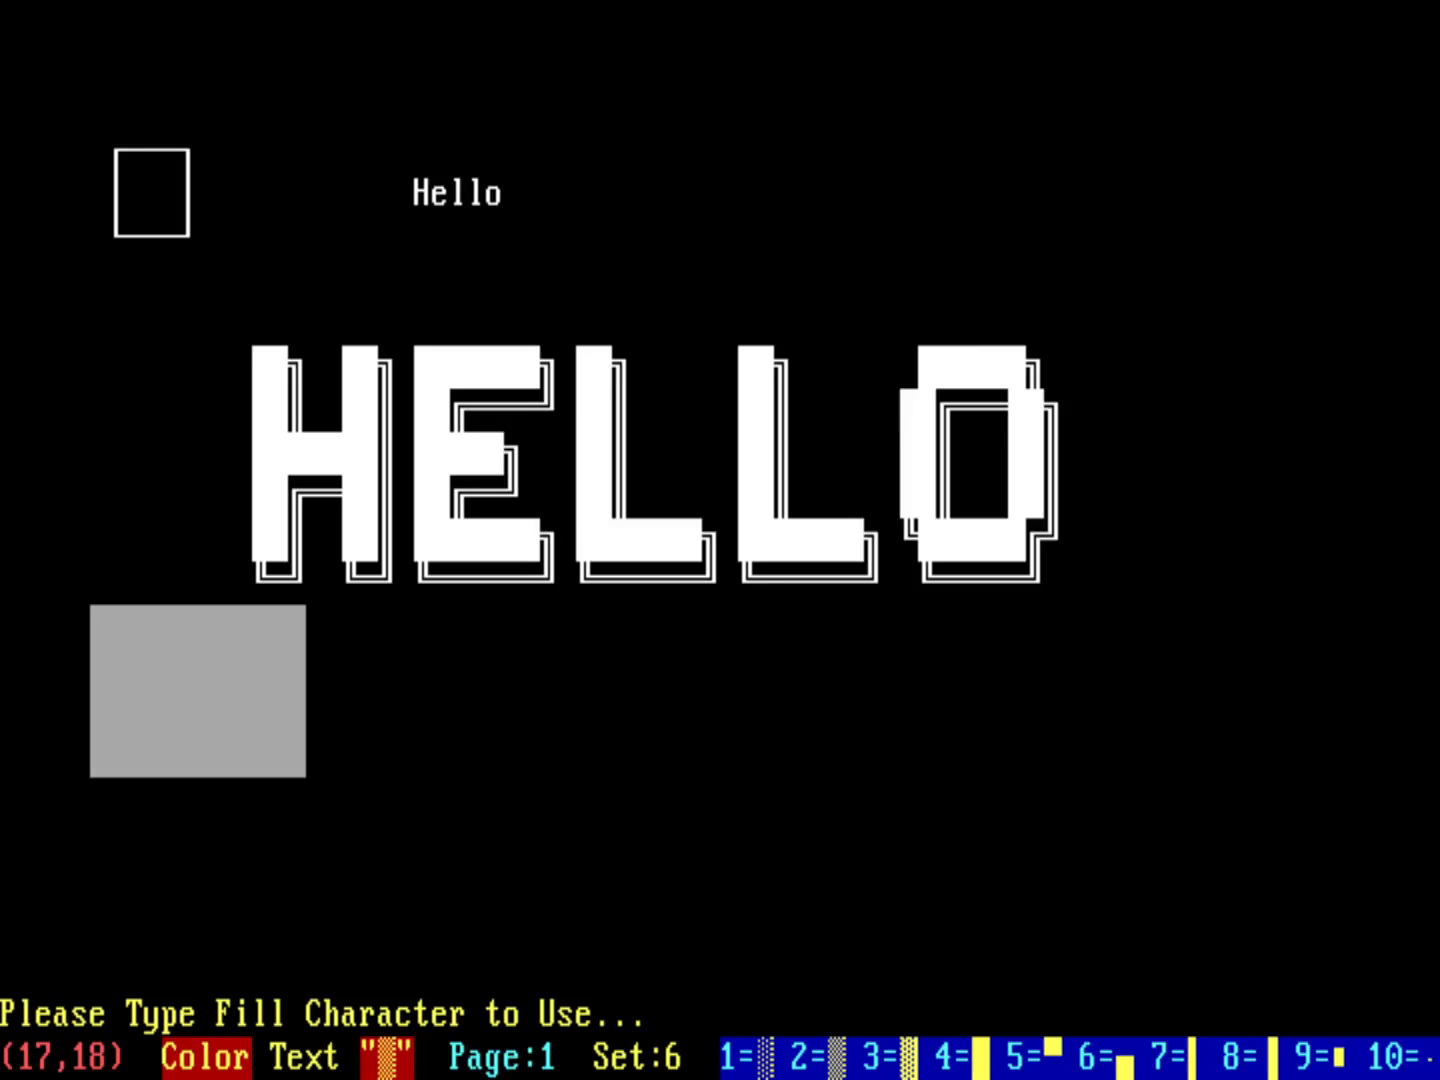
text(XXXXXXXXXXXX)
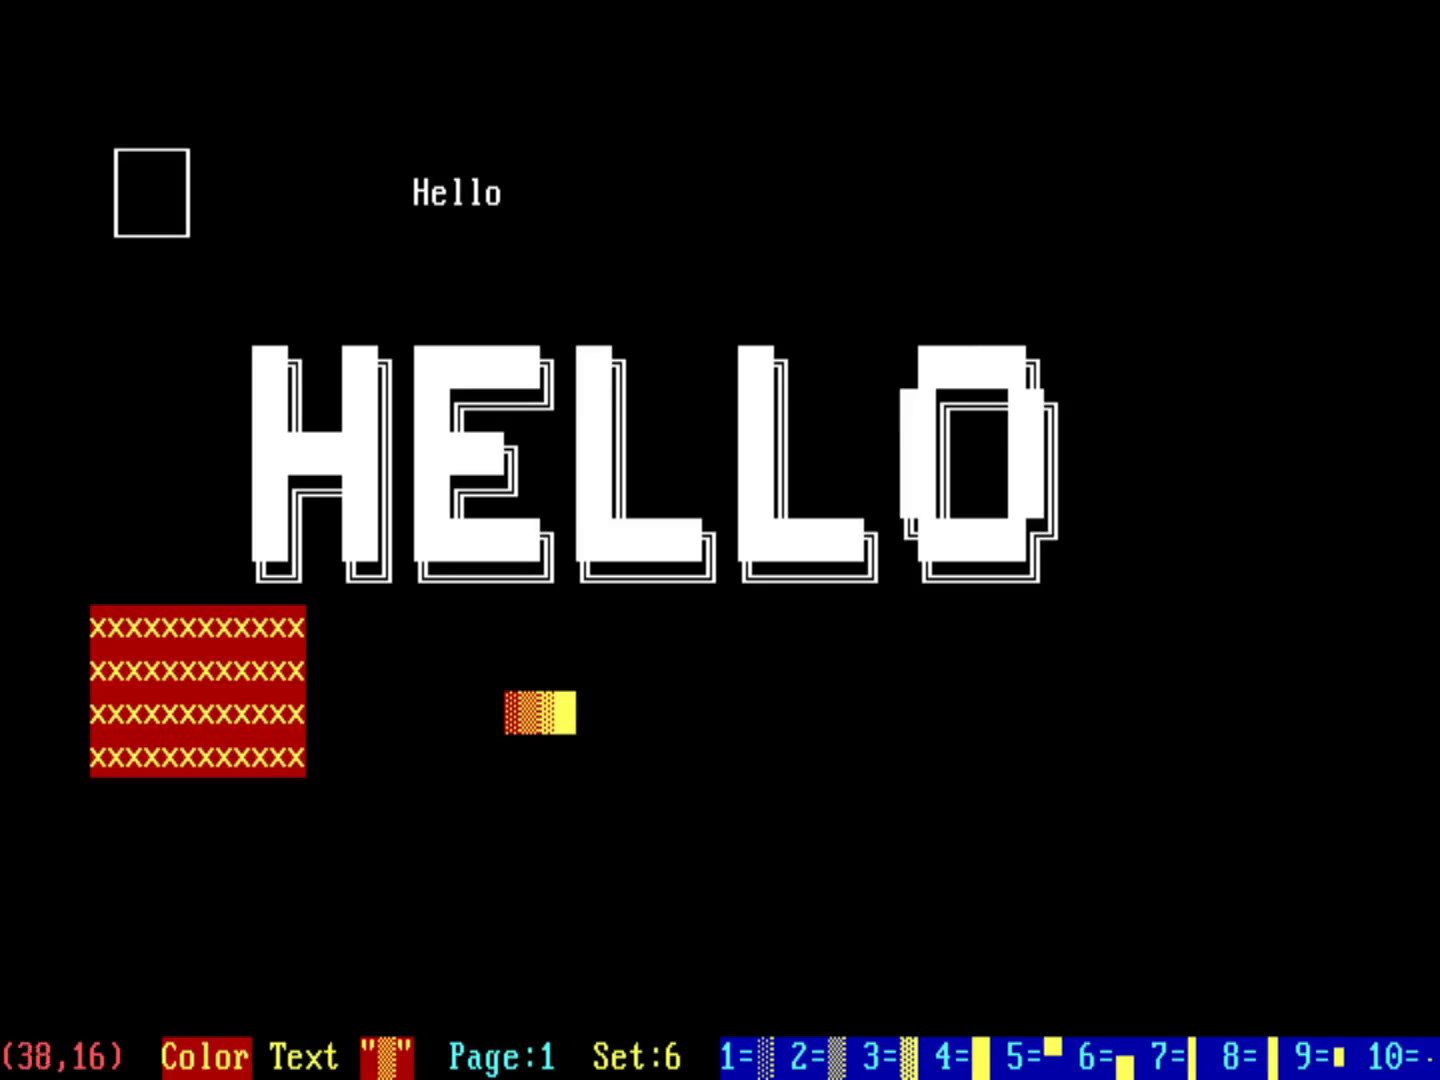
Clear the whole page from the Screen menu, leaving an empty canvas.
click(538, 20)
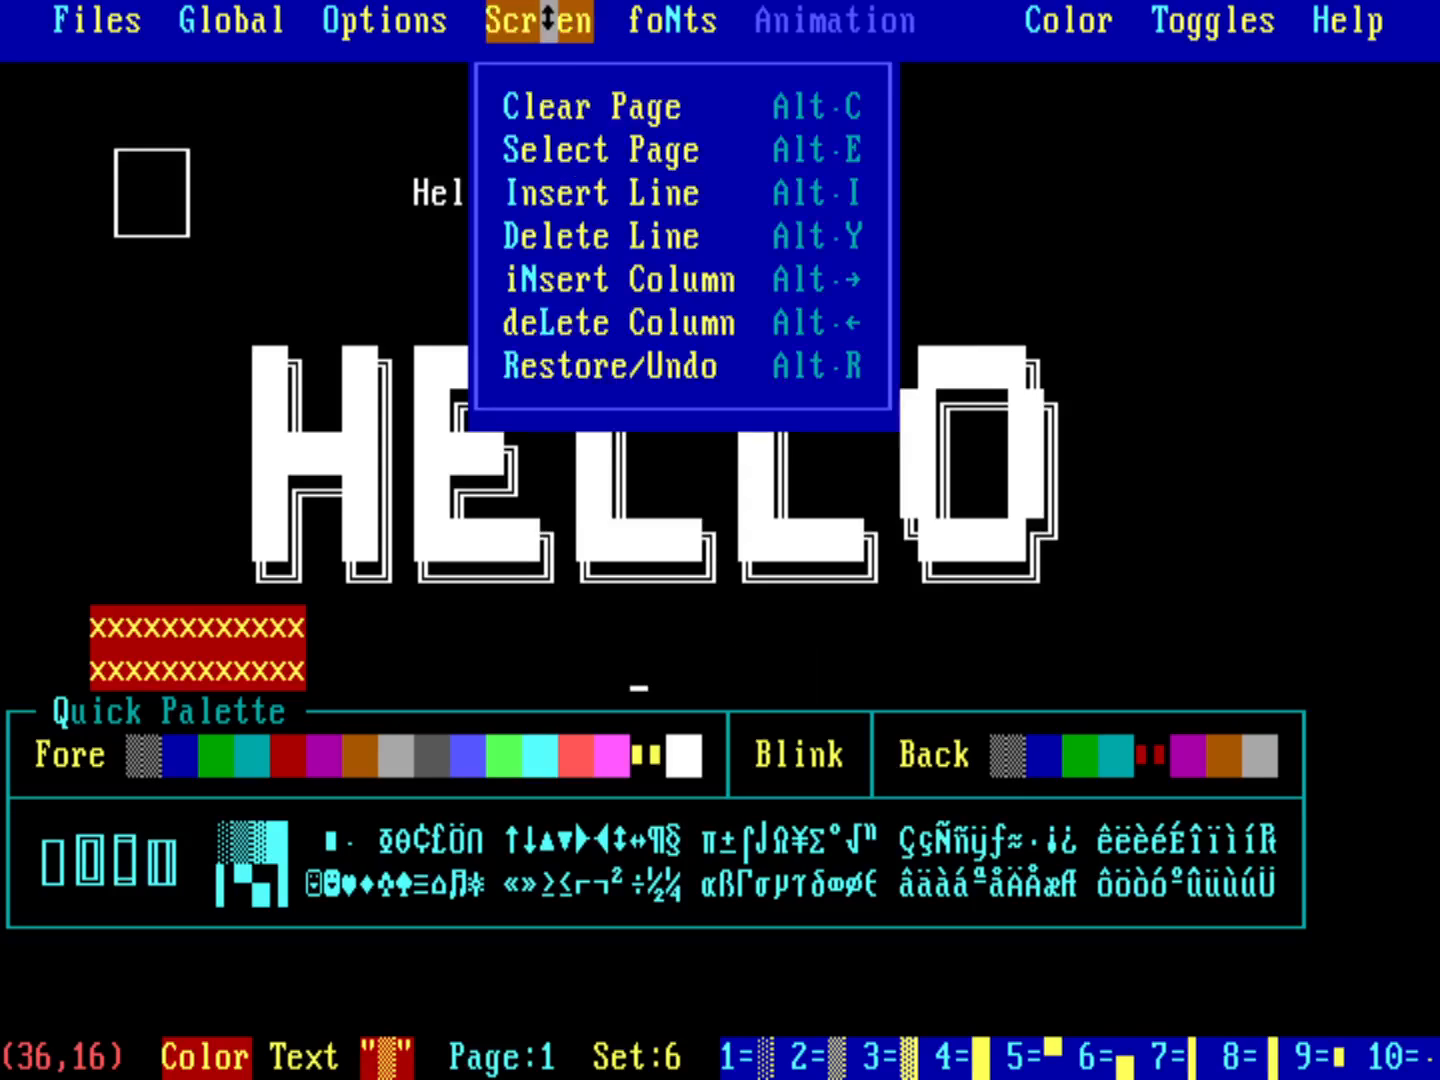
click(590, 106)
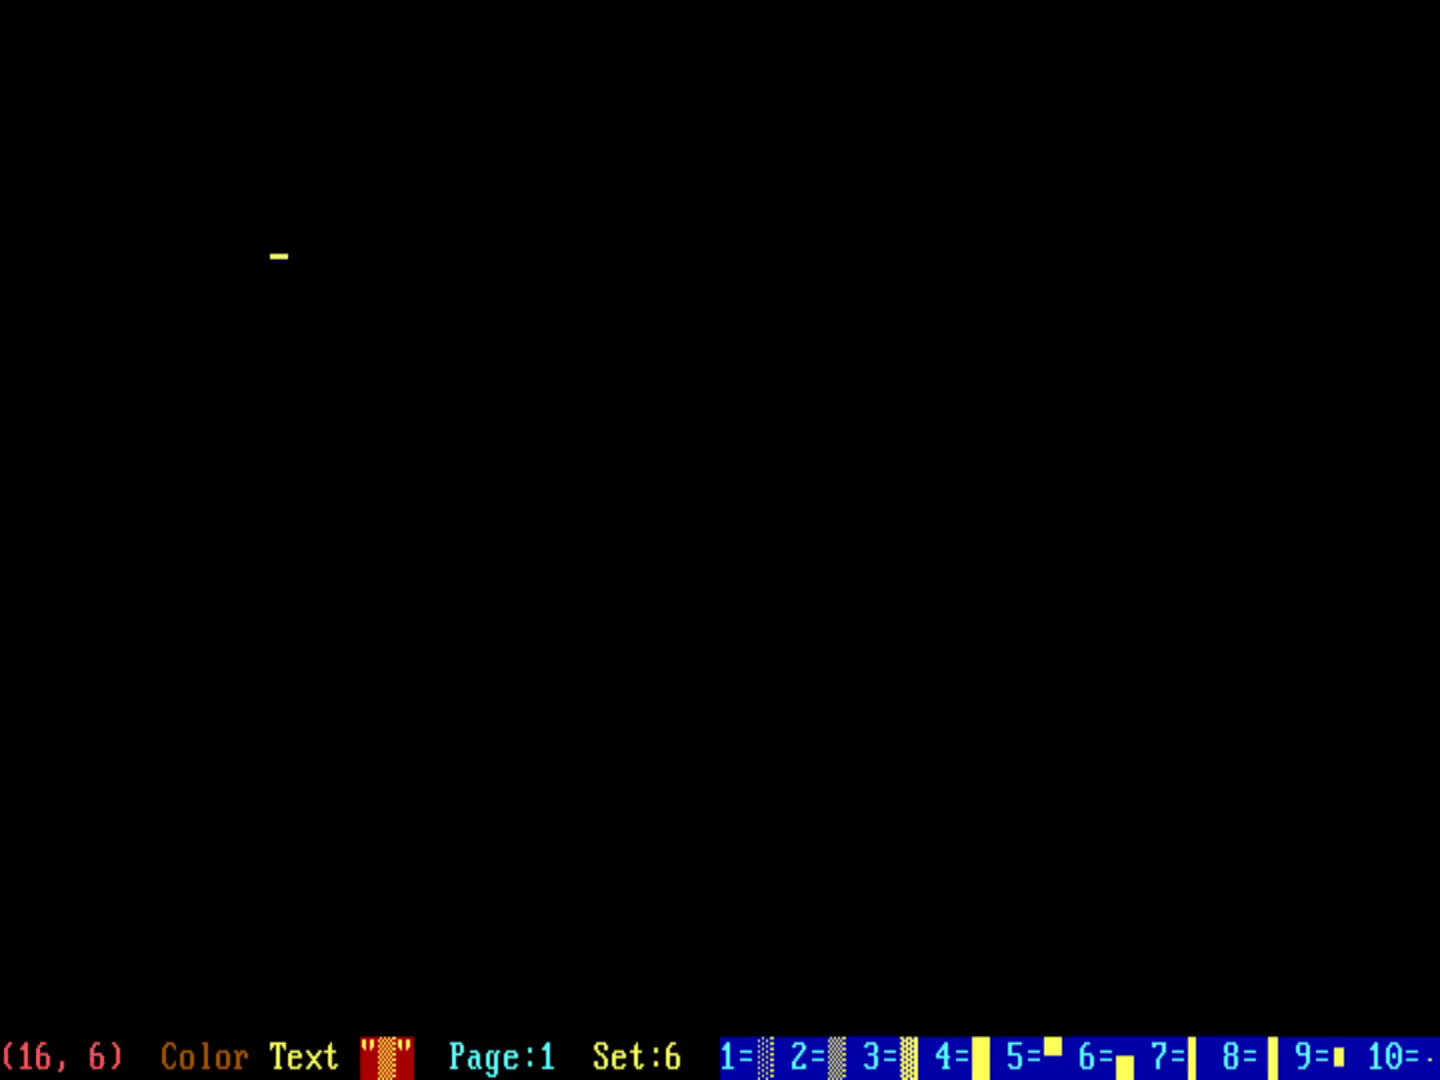
Mark a wide rectangle for the pumpkin body and fill it with orange shade characters.
drag(278, 256, 592, 520)
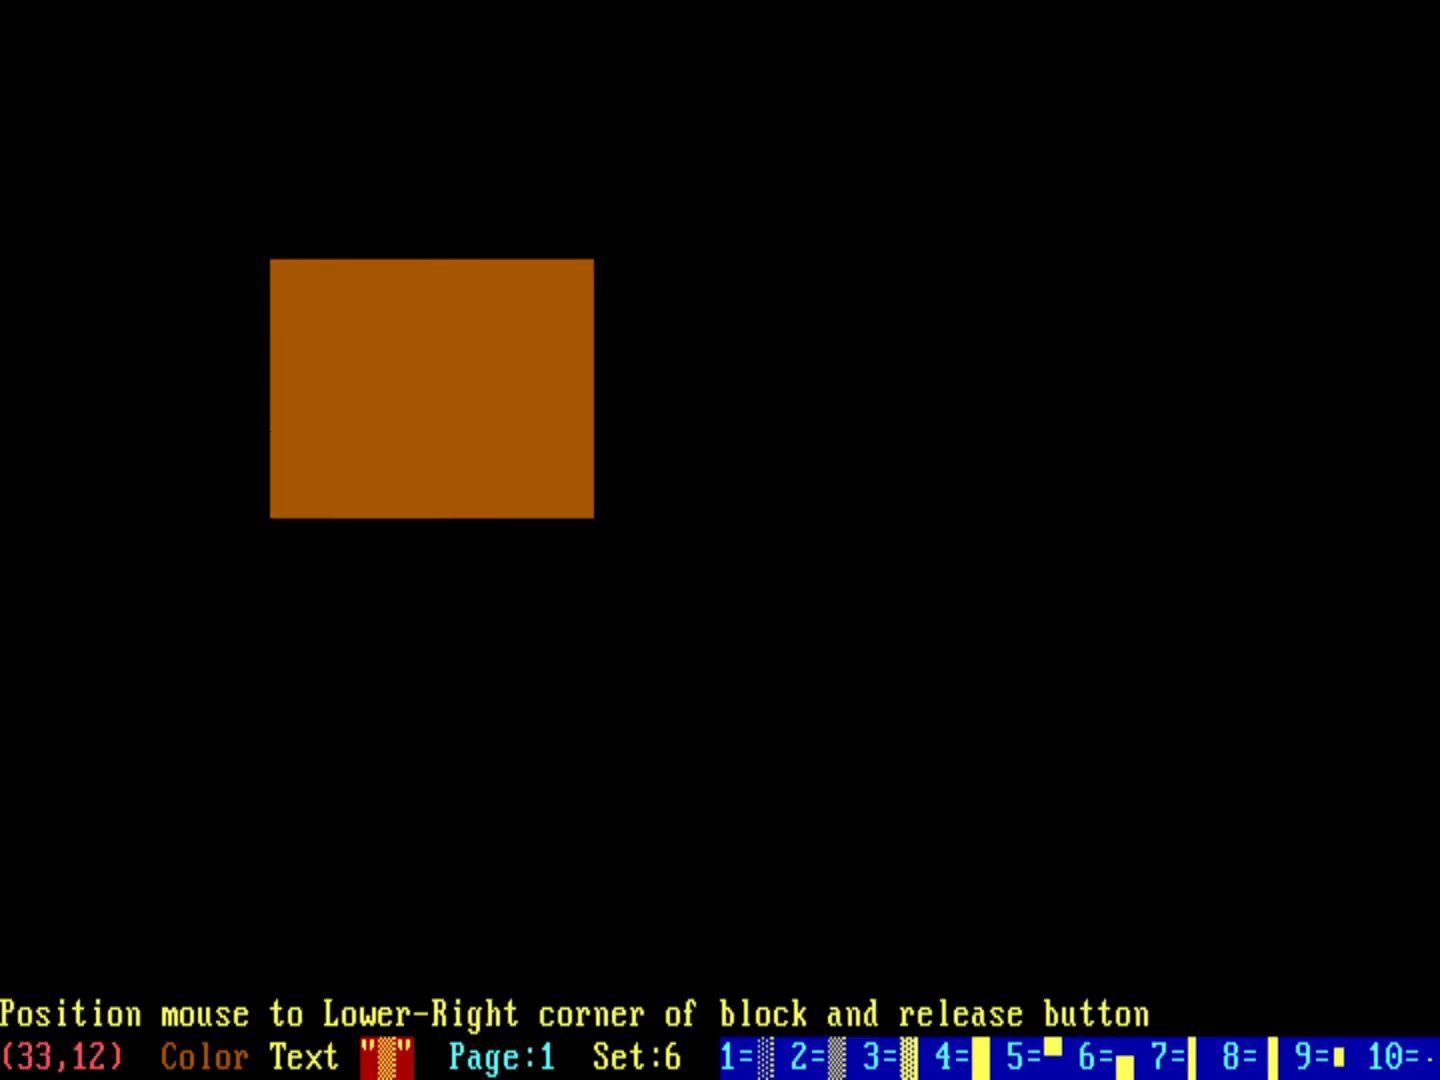
drag(592, 528, 1188, 556)
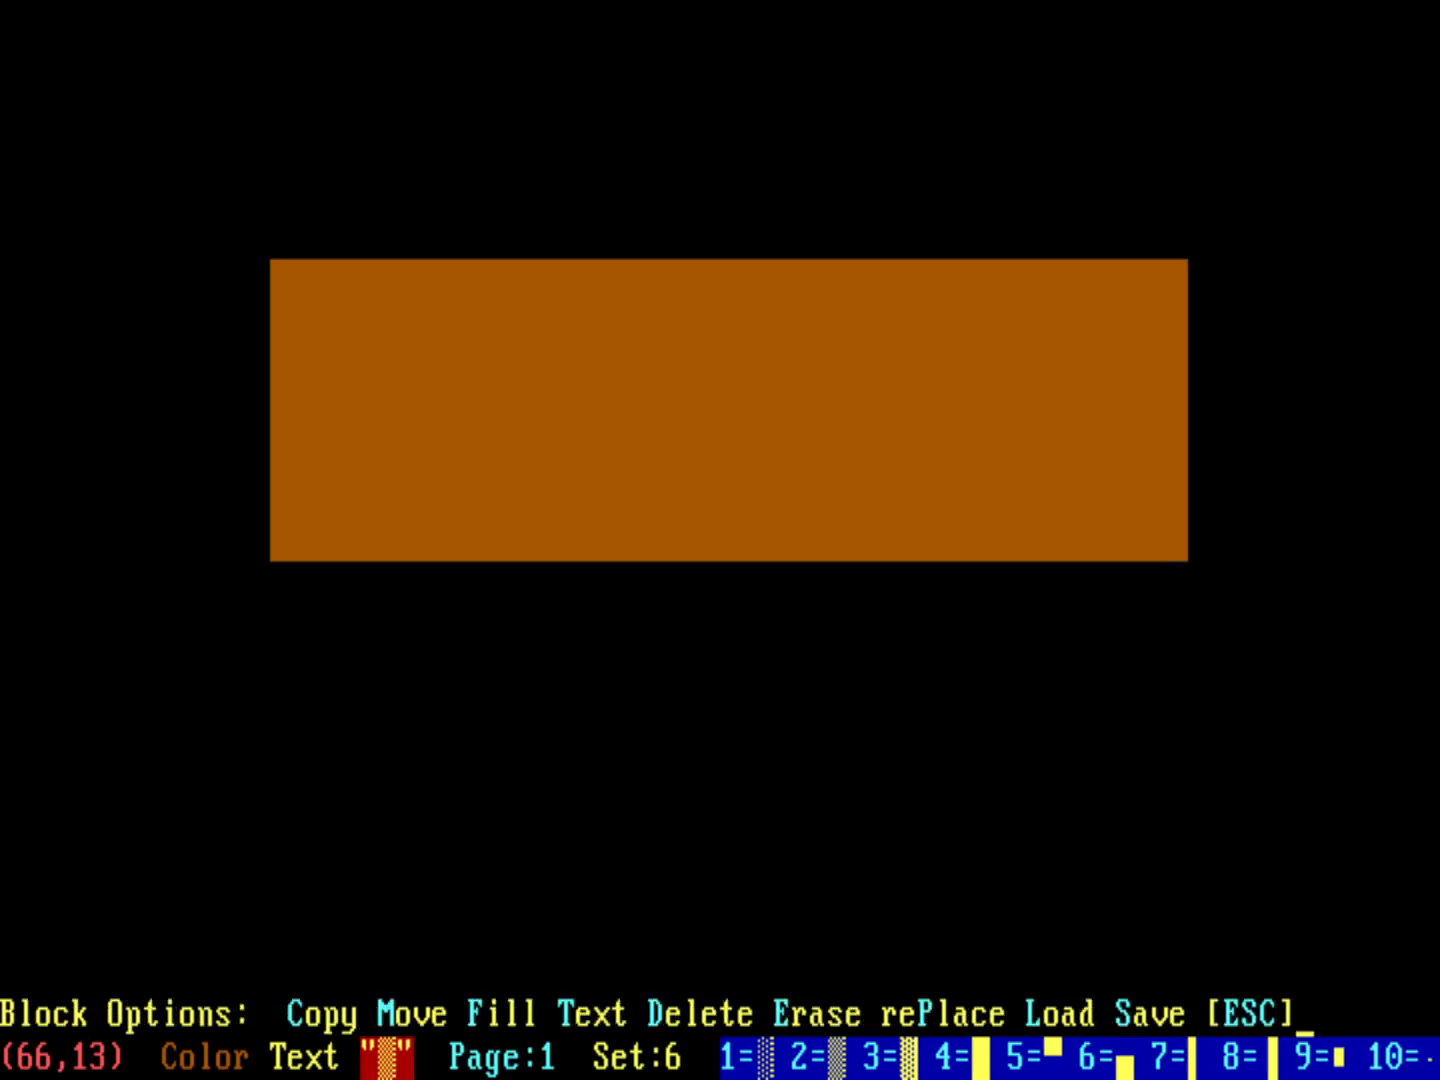
click(498, 1012)
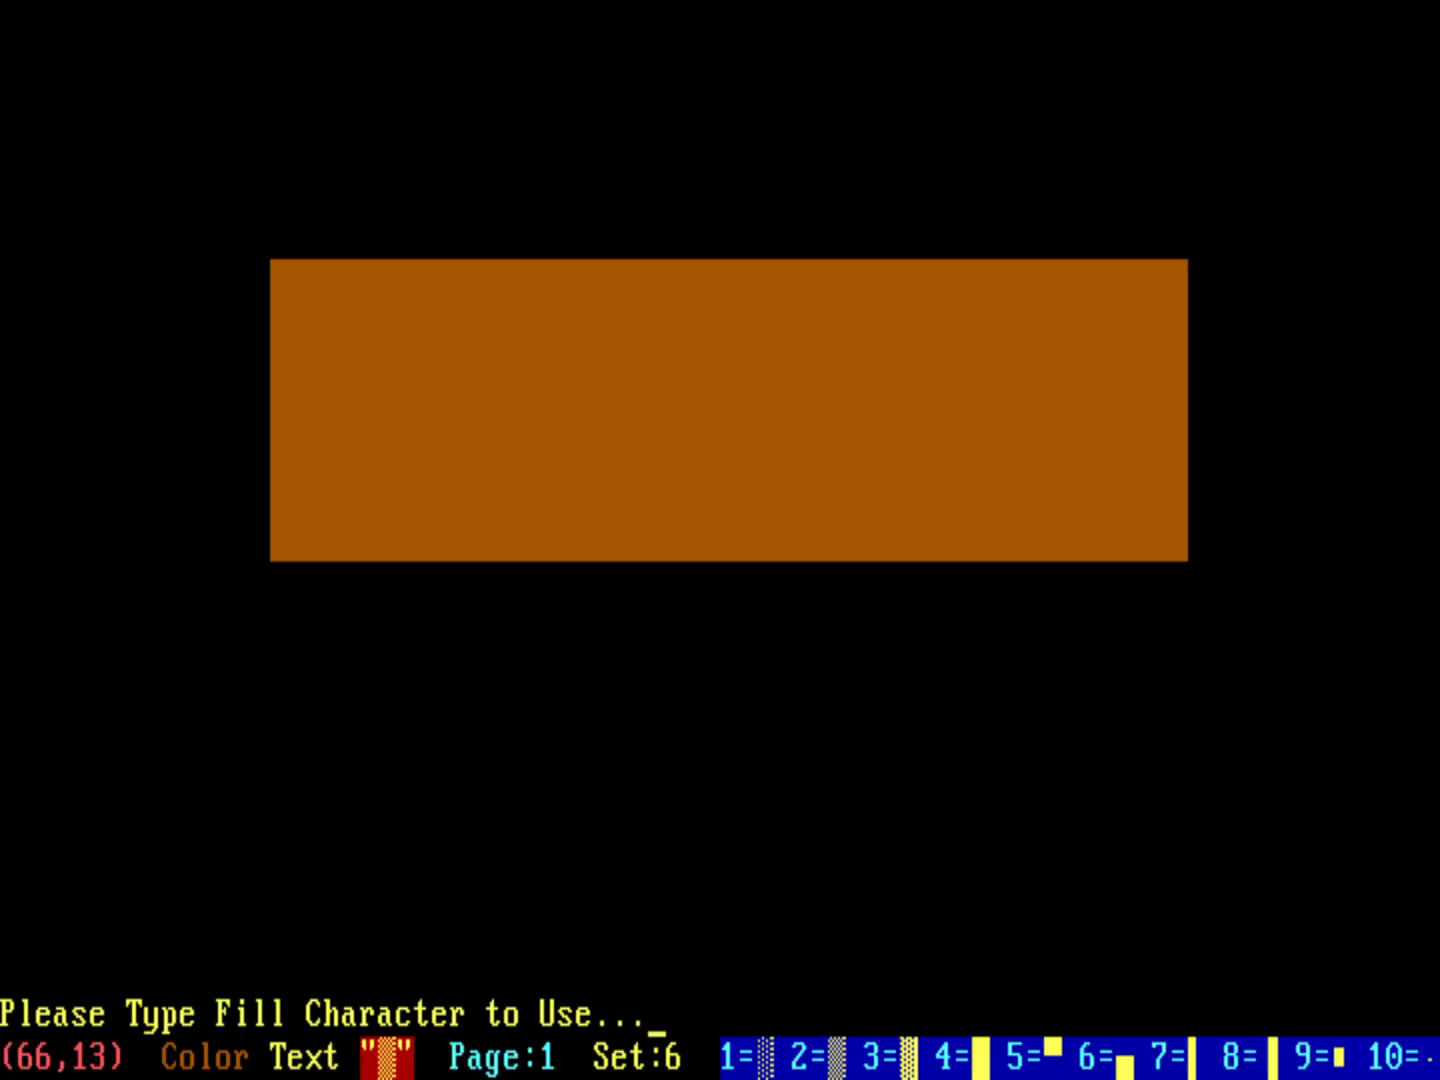
text(.)
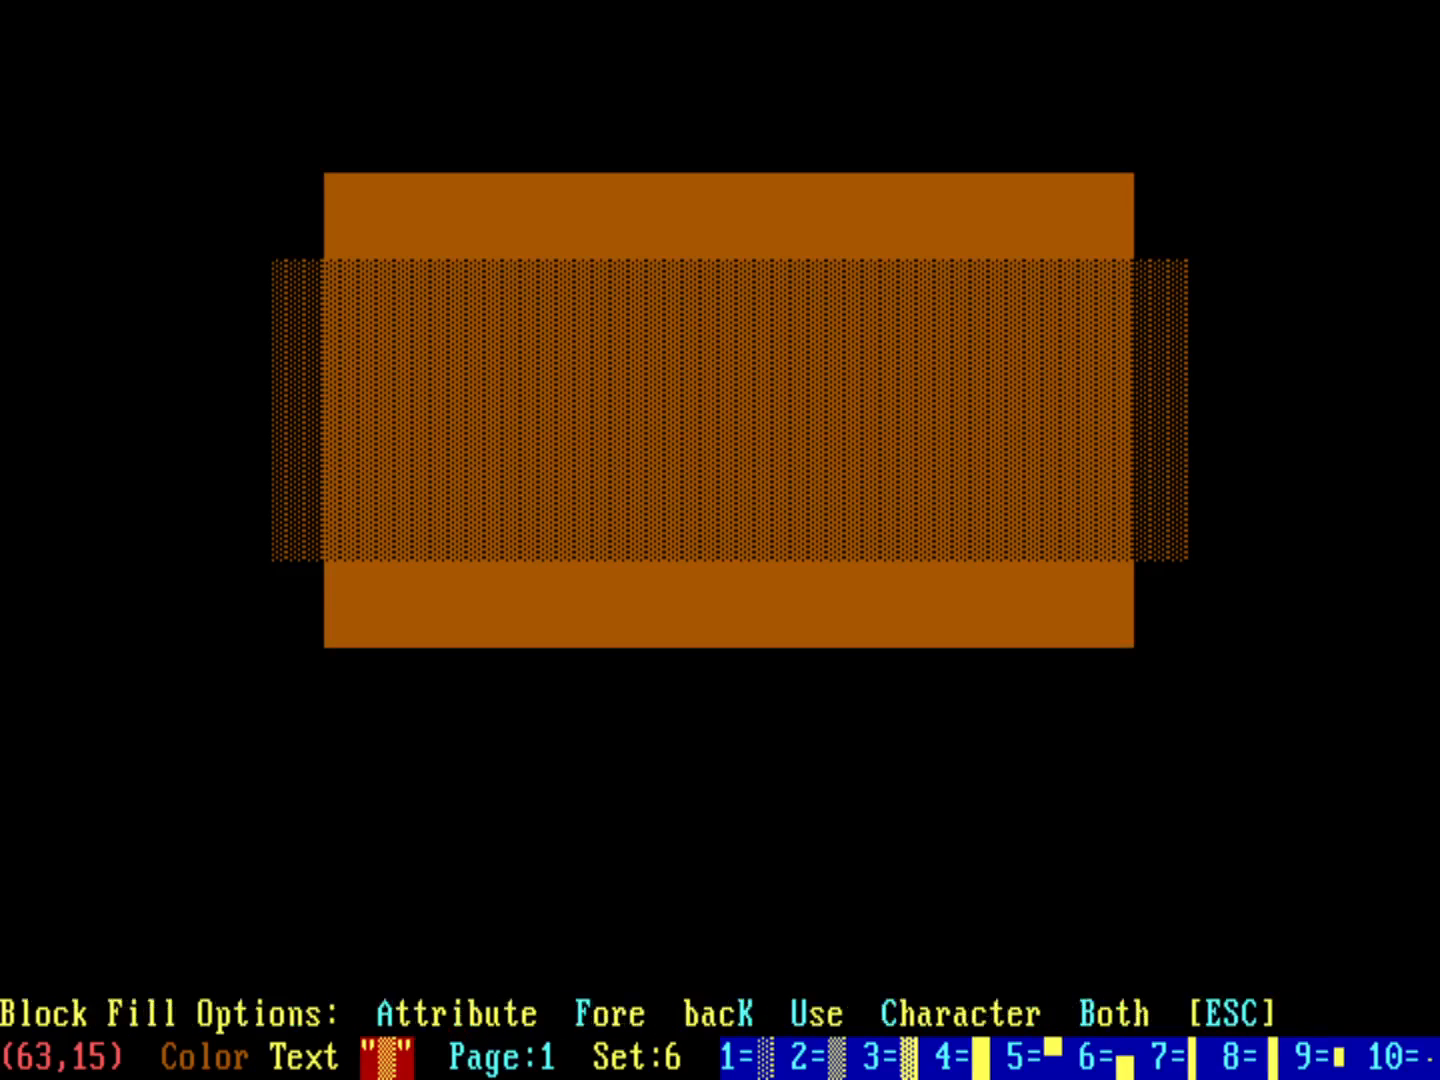
Fill a taller rectangle and a narrow centre rectangle with orange shading to round the body.
click(956, 1012)
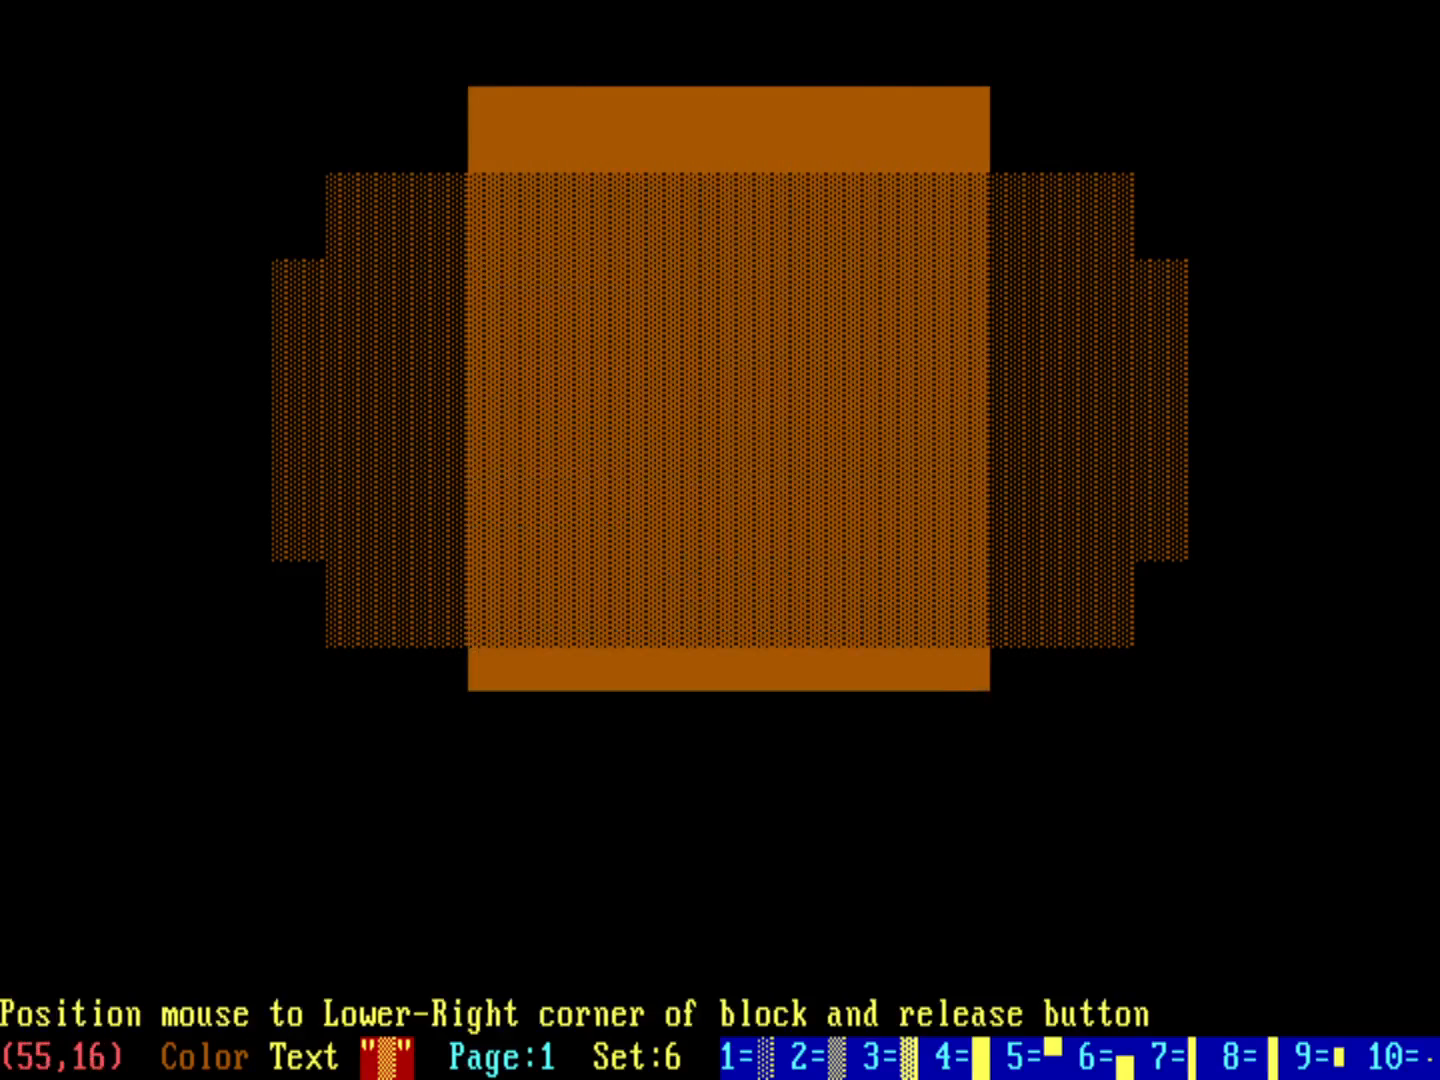
drag(970, 680, 1050, 684)
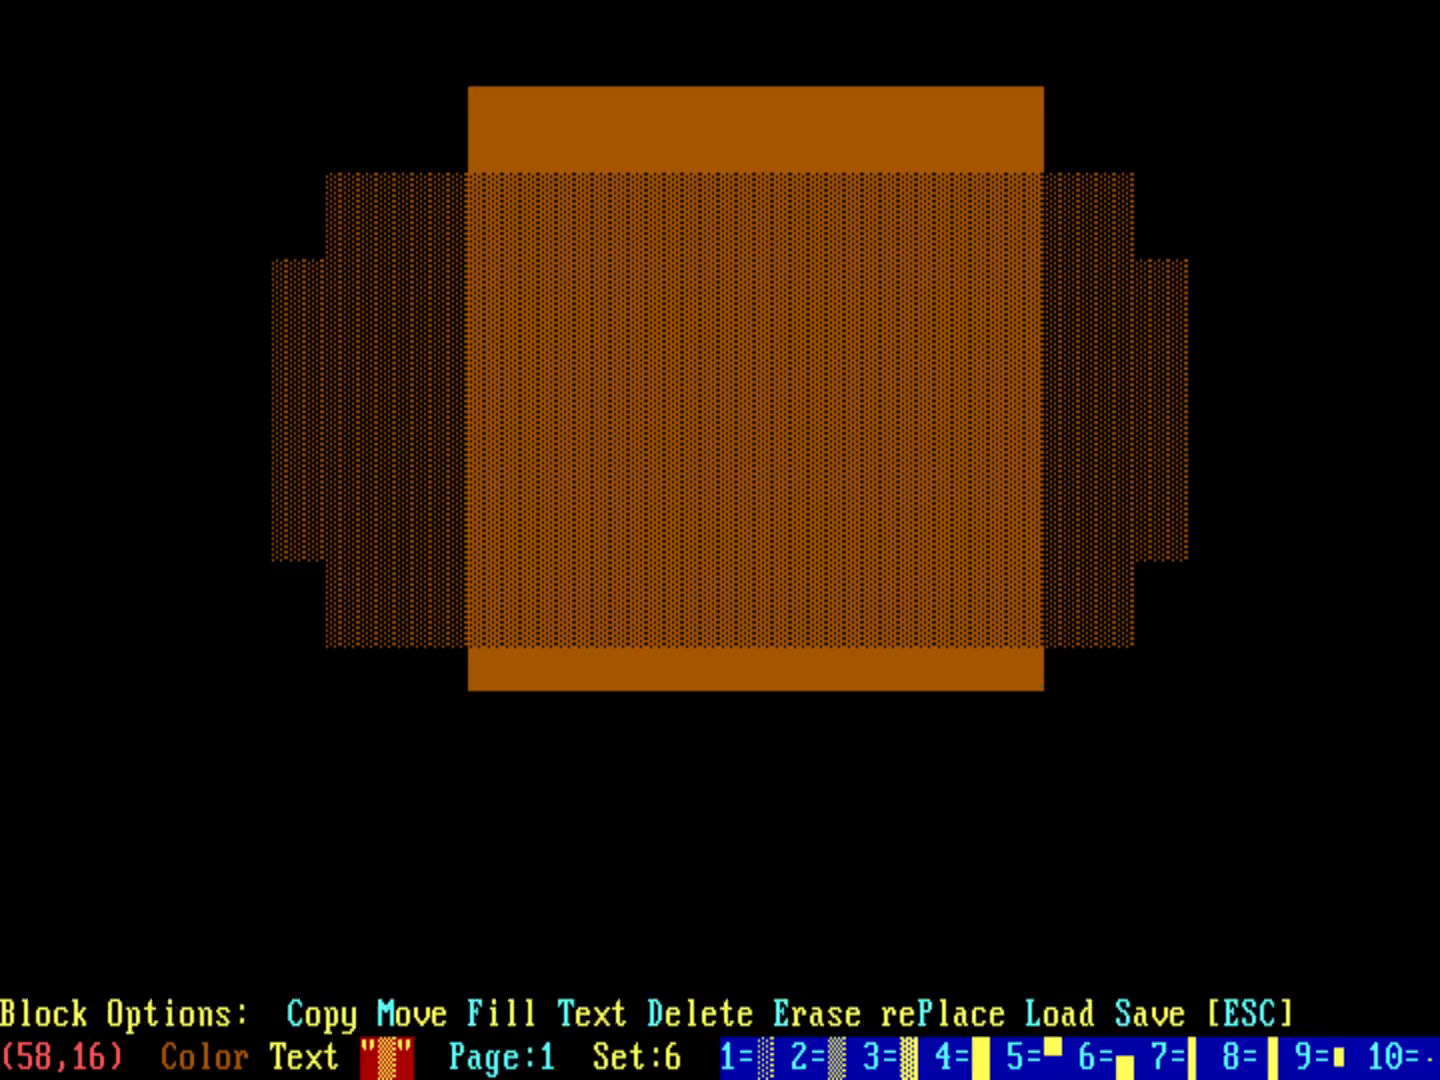
click(502, 1012)
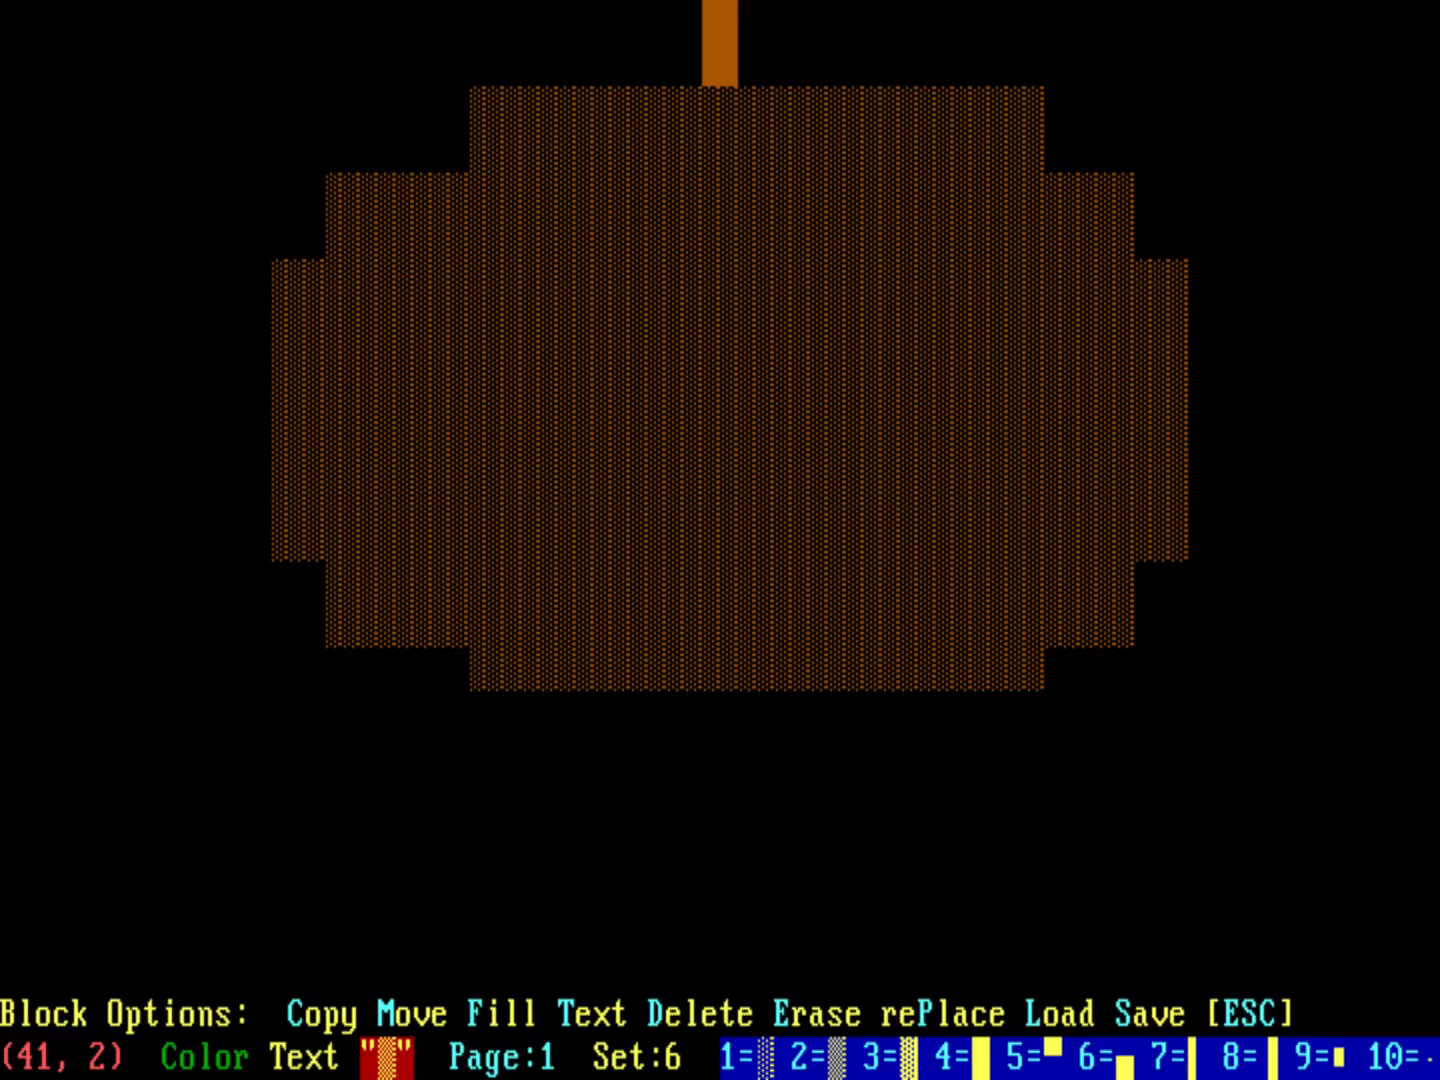
Fill the marked stem block with shade and recolour it green via Block Fill > Attribute.
click(496, 1012)
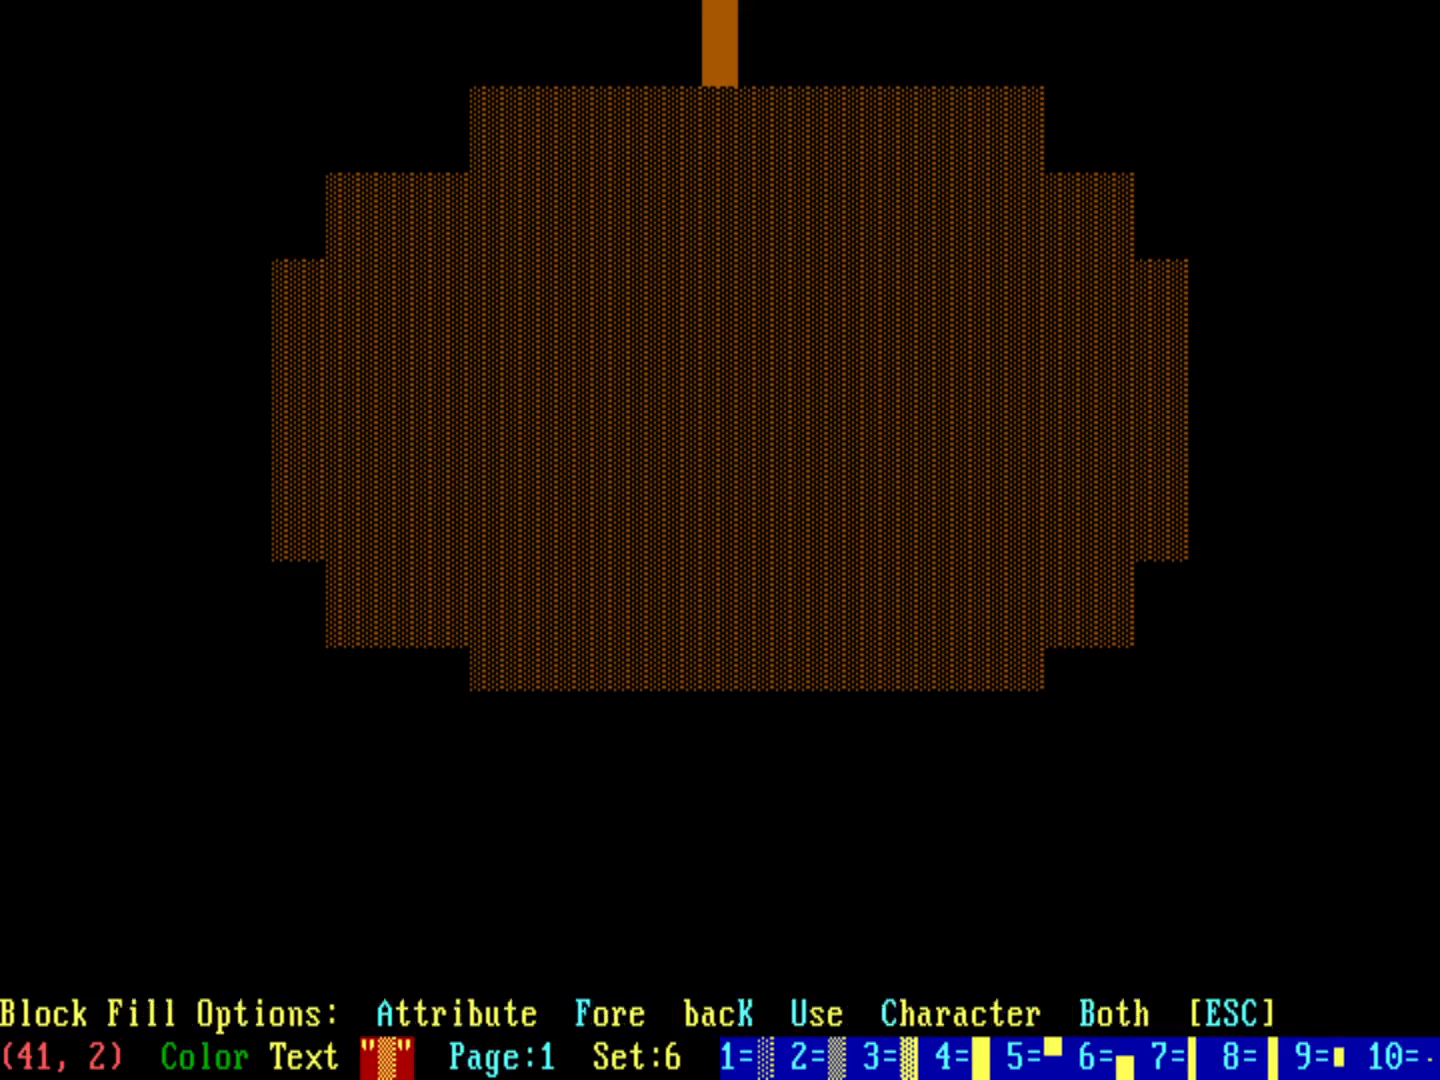
click(960, 1012)
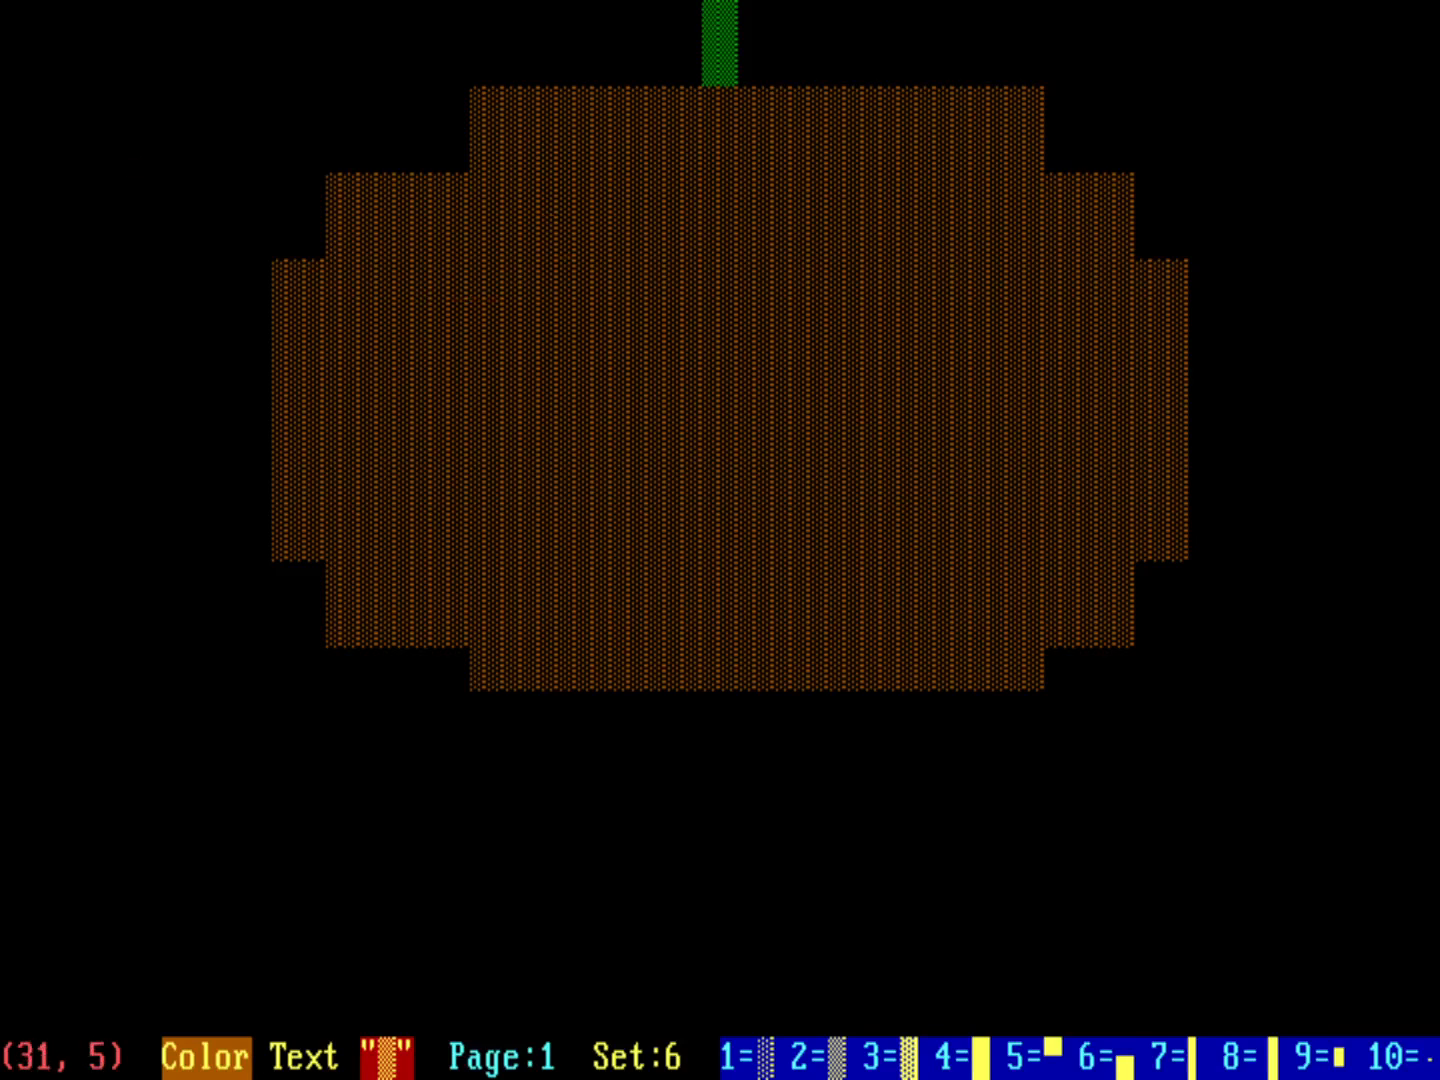
Mark and fill the left and right eye rectangles with solid yellow blocks.
click(544, 212)
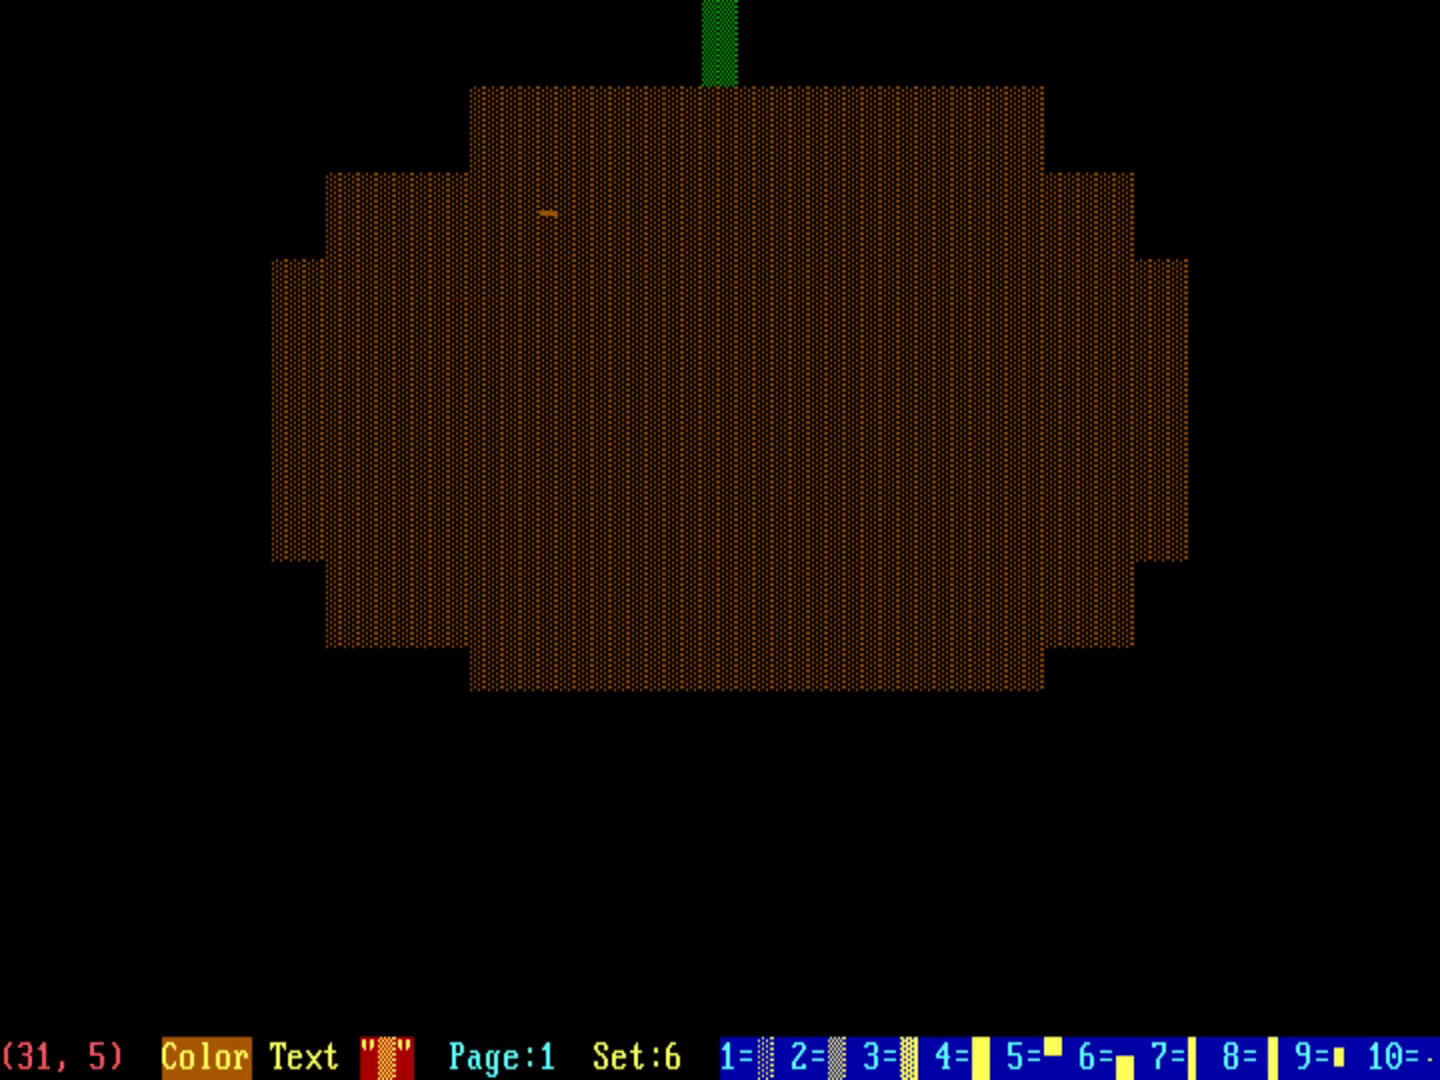
drag(540, 210, 680, 350)
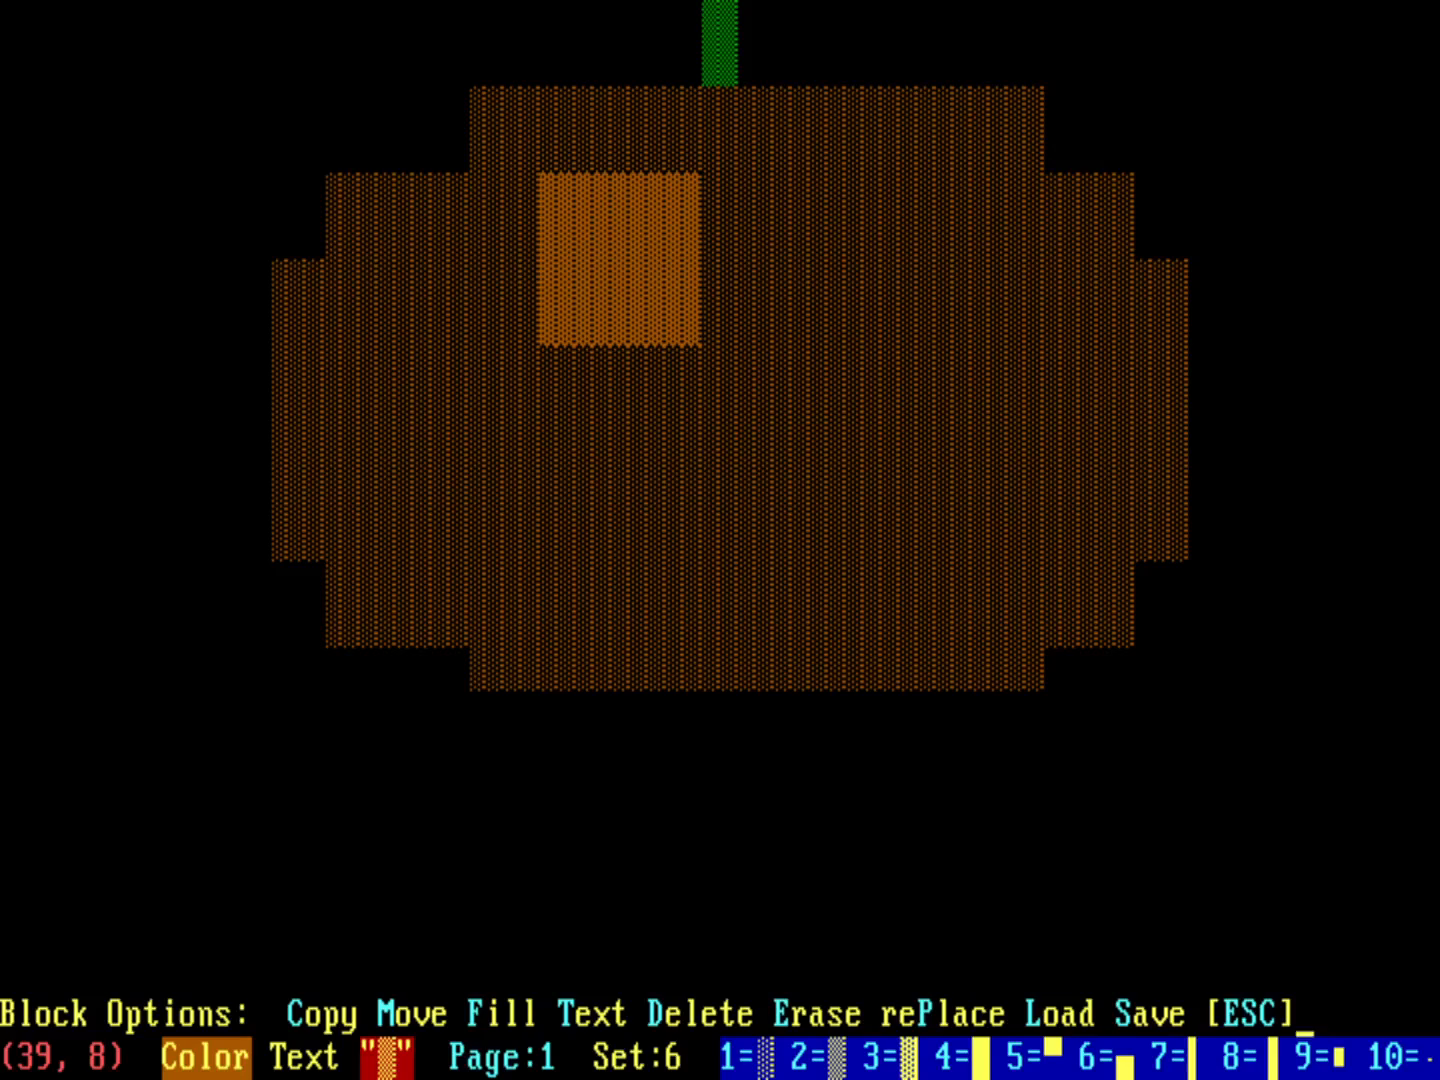
click(516, 1012)
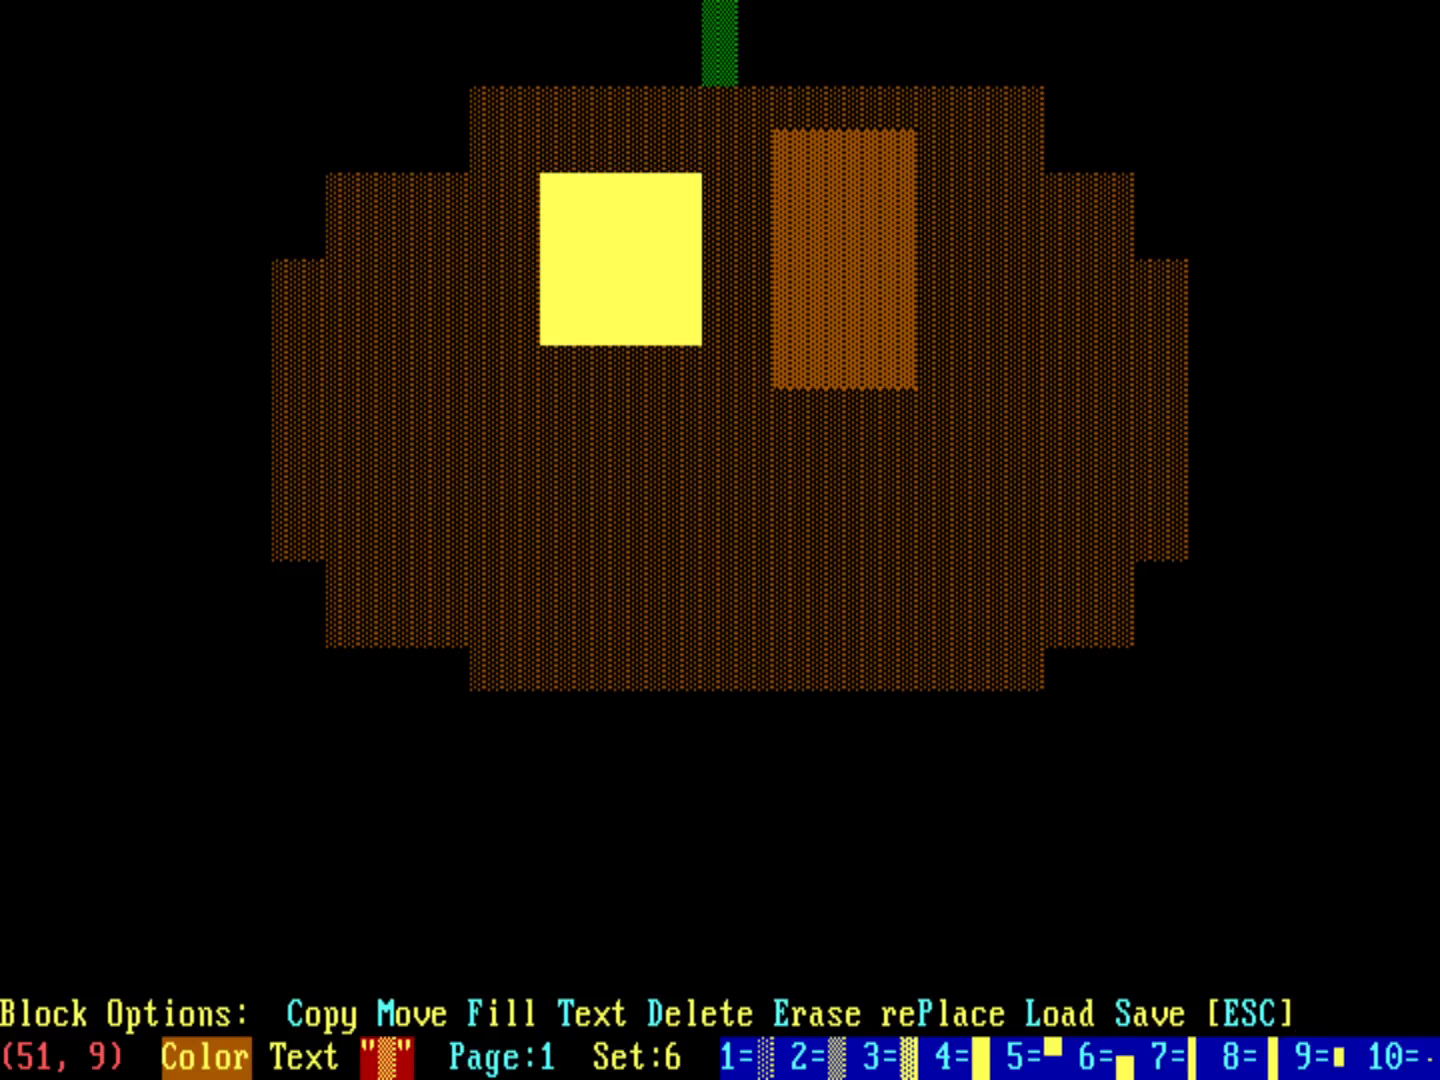
click(510, 1012)
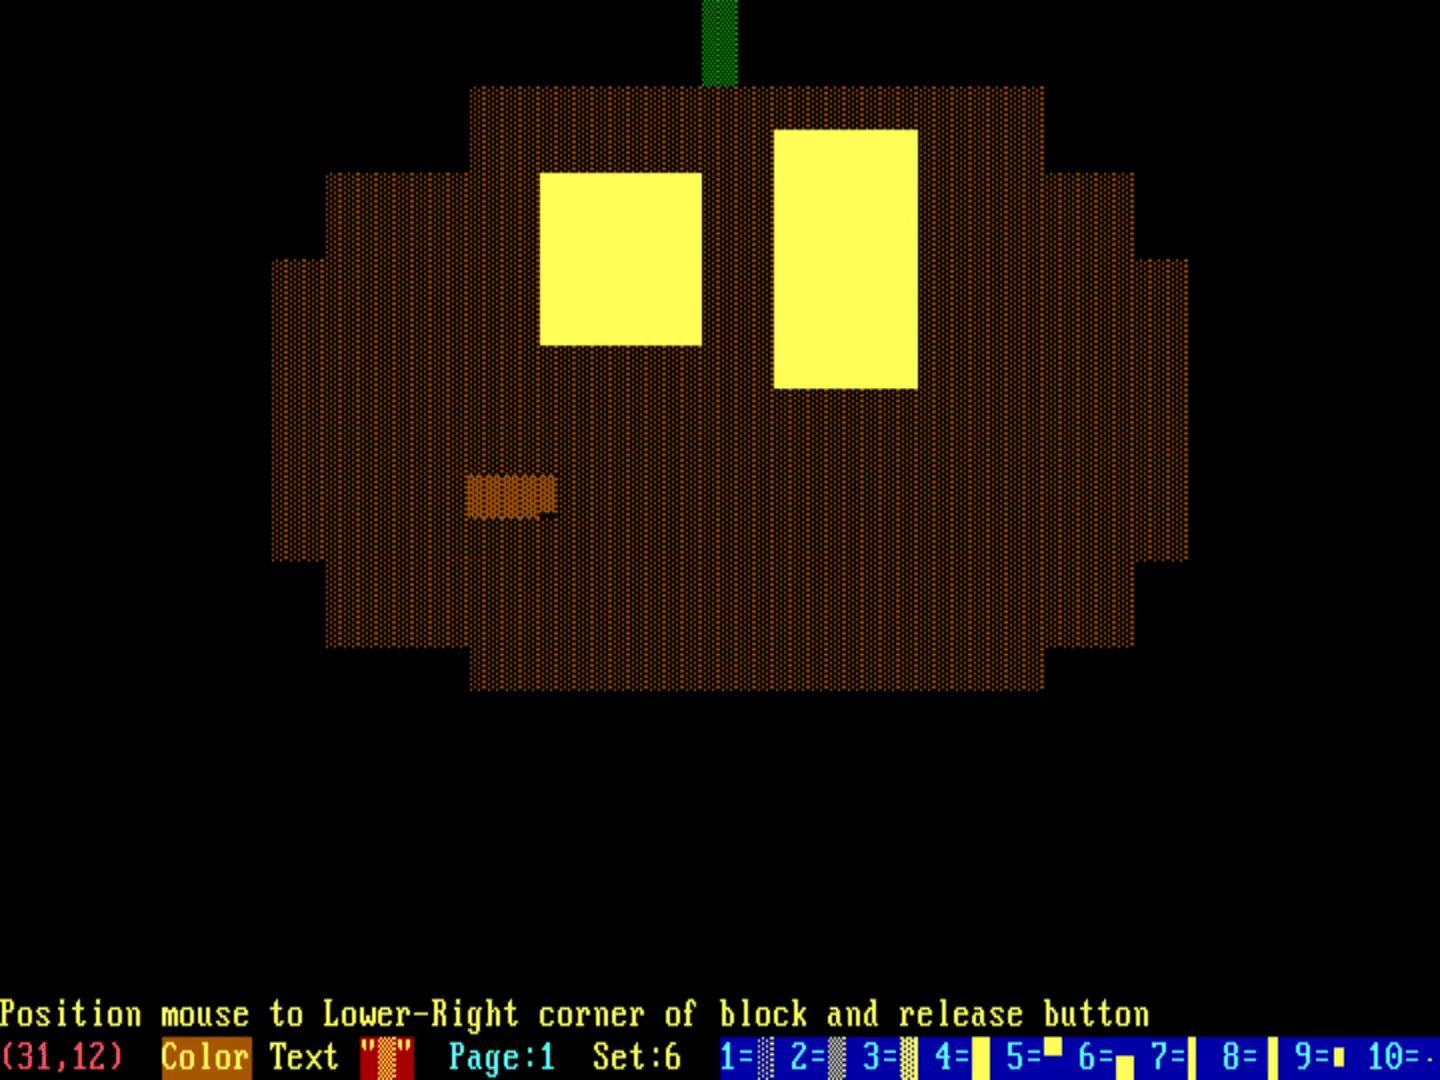
Mark a long bar across the lower face and fill it and the block above as a yellow mouth.
drag(520, 500, 1020, 500)
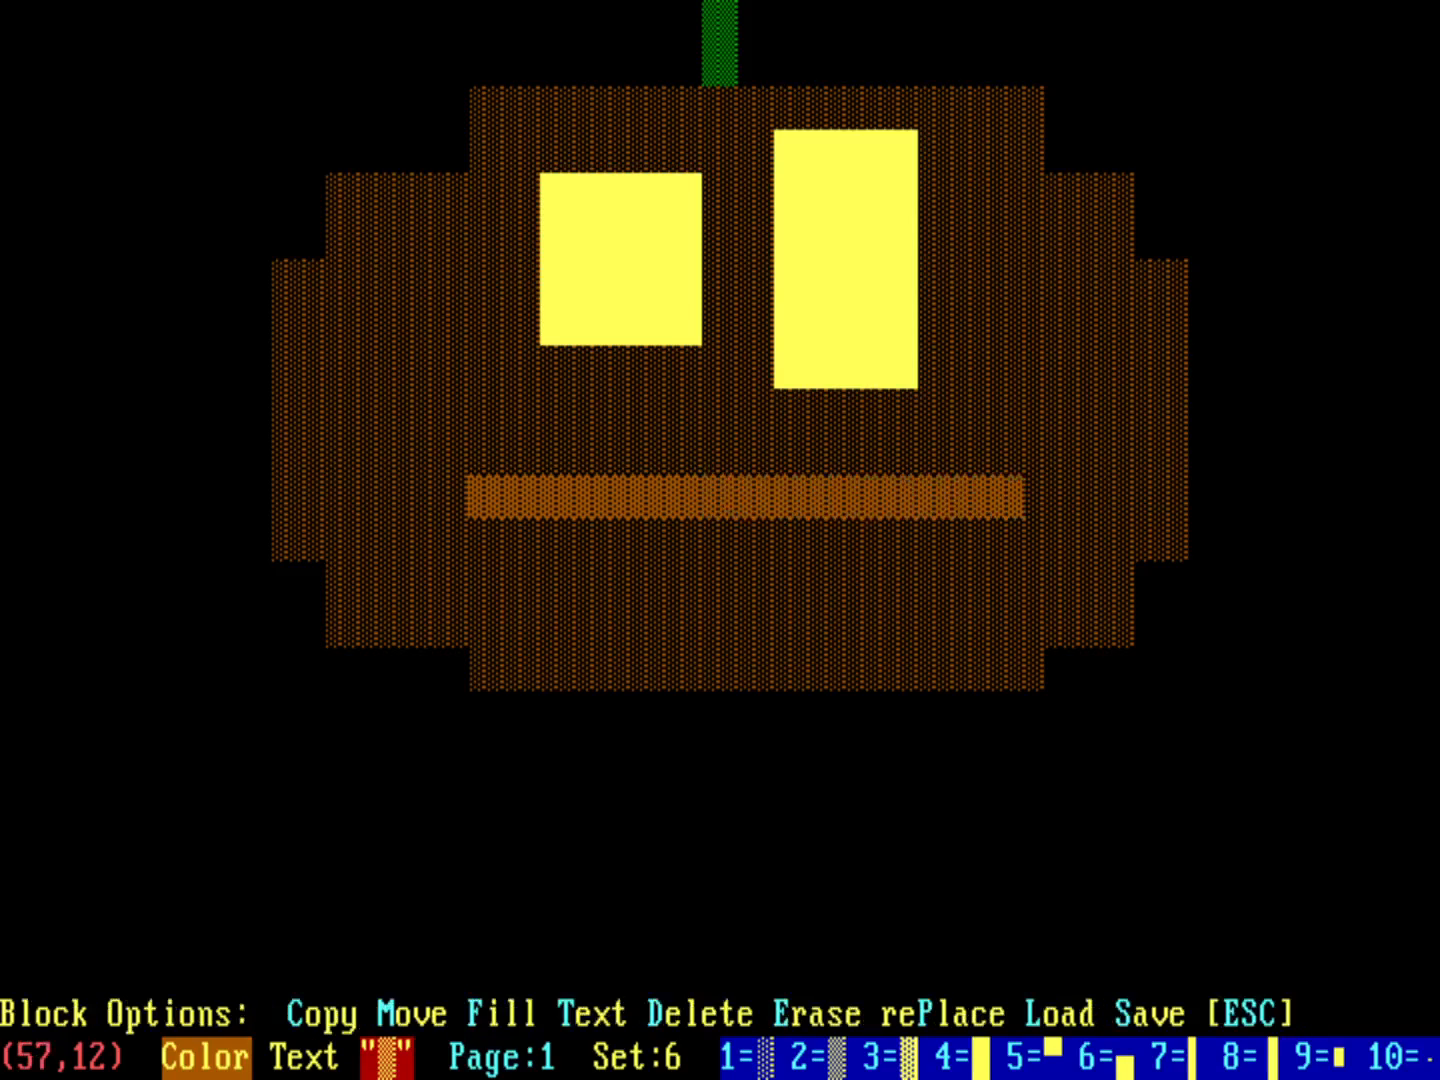
click(504, 1012)
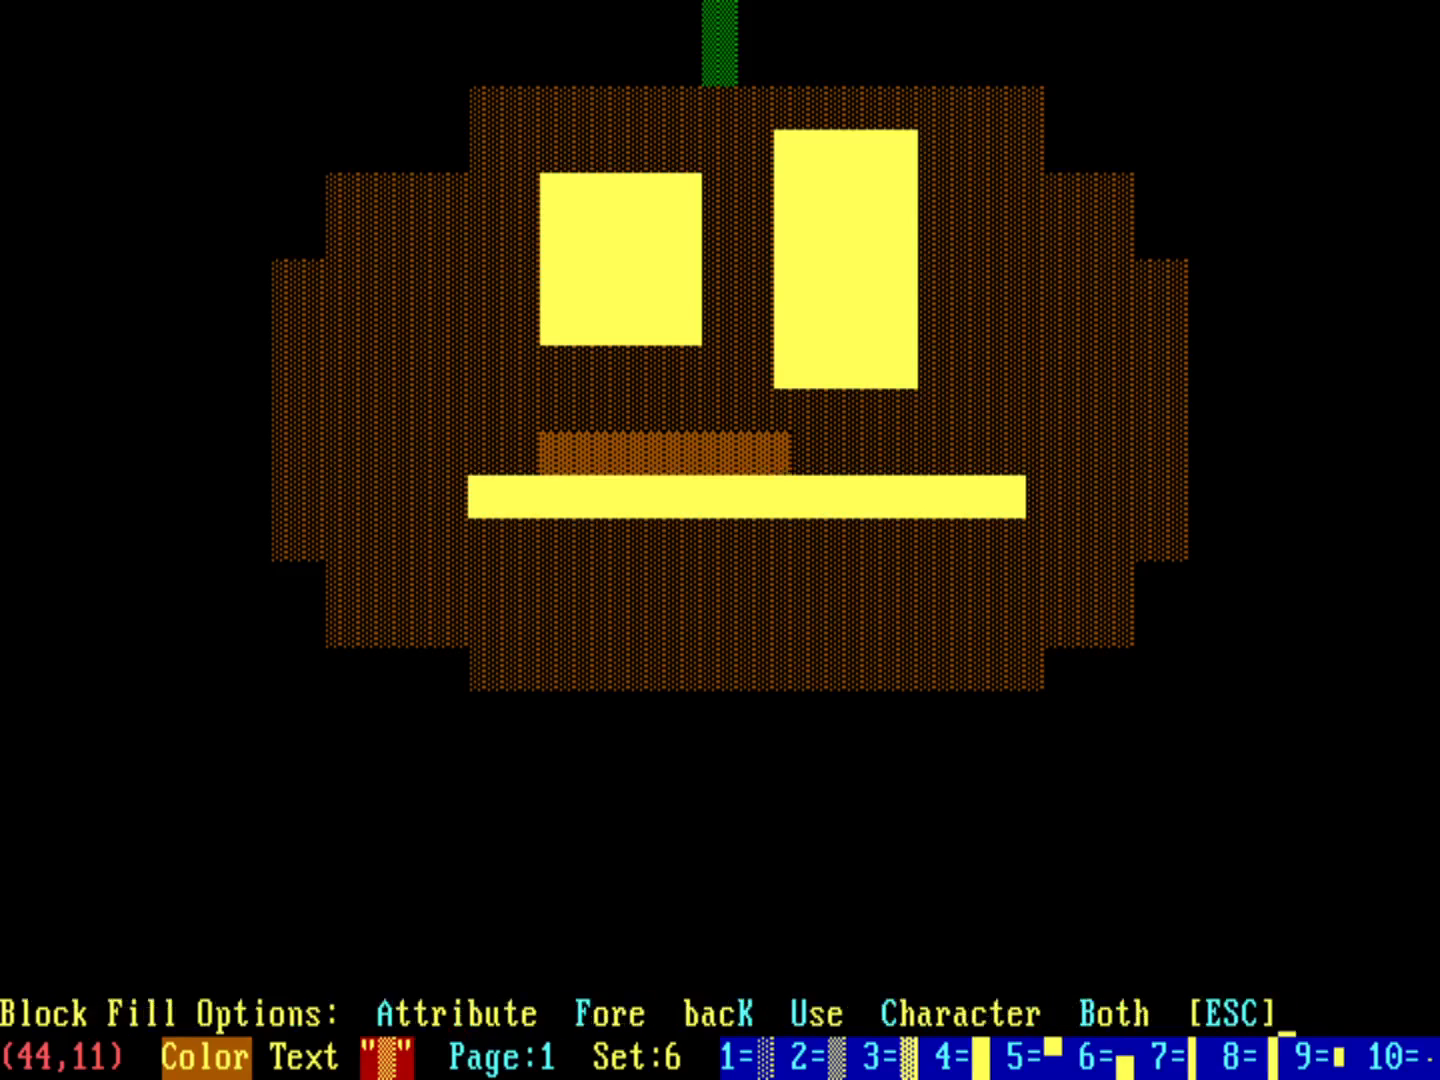
click(956, 1012)
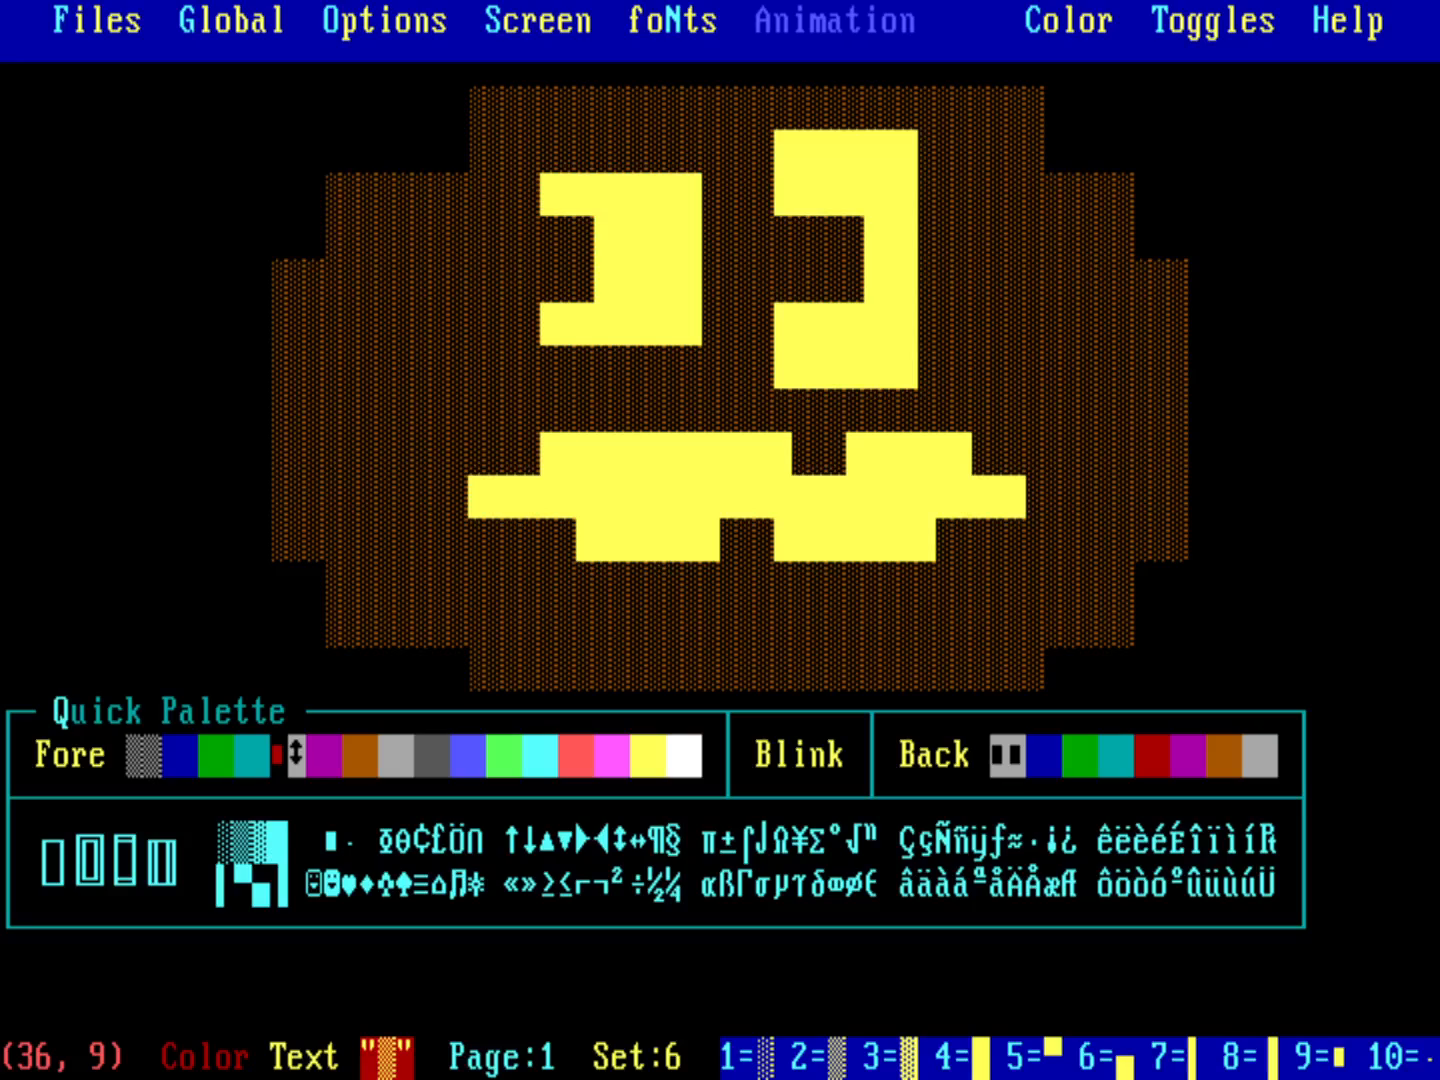
Choose a big lettering font and write HAPPY then HALLOWEEN in red below the pumpkin.
click(672, 20)
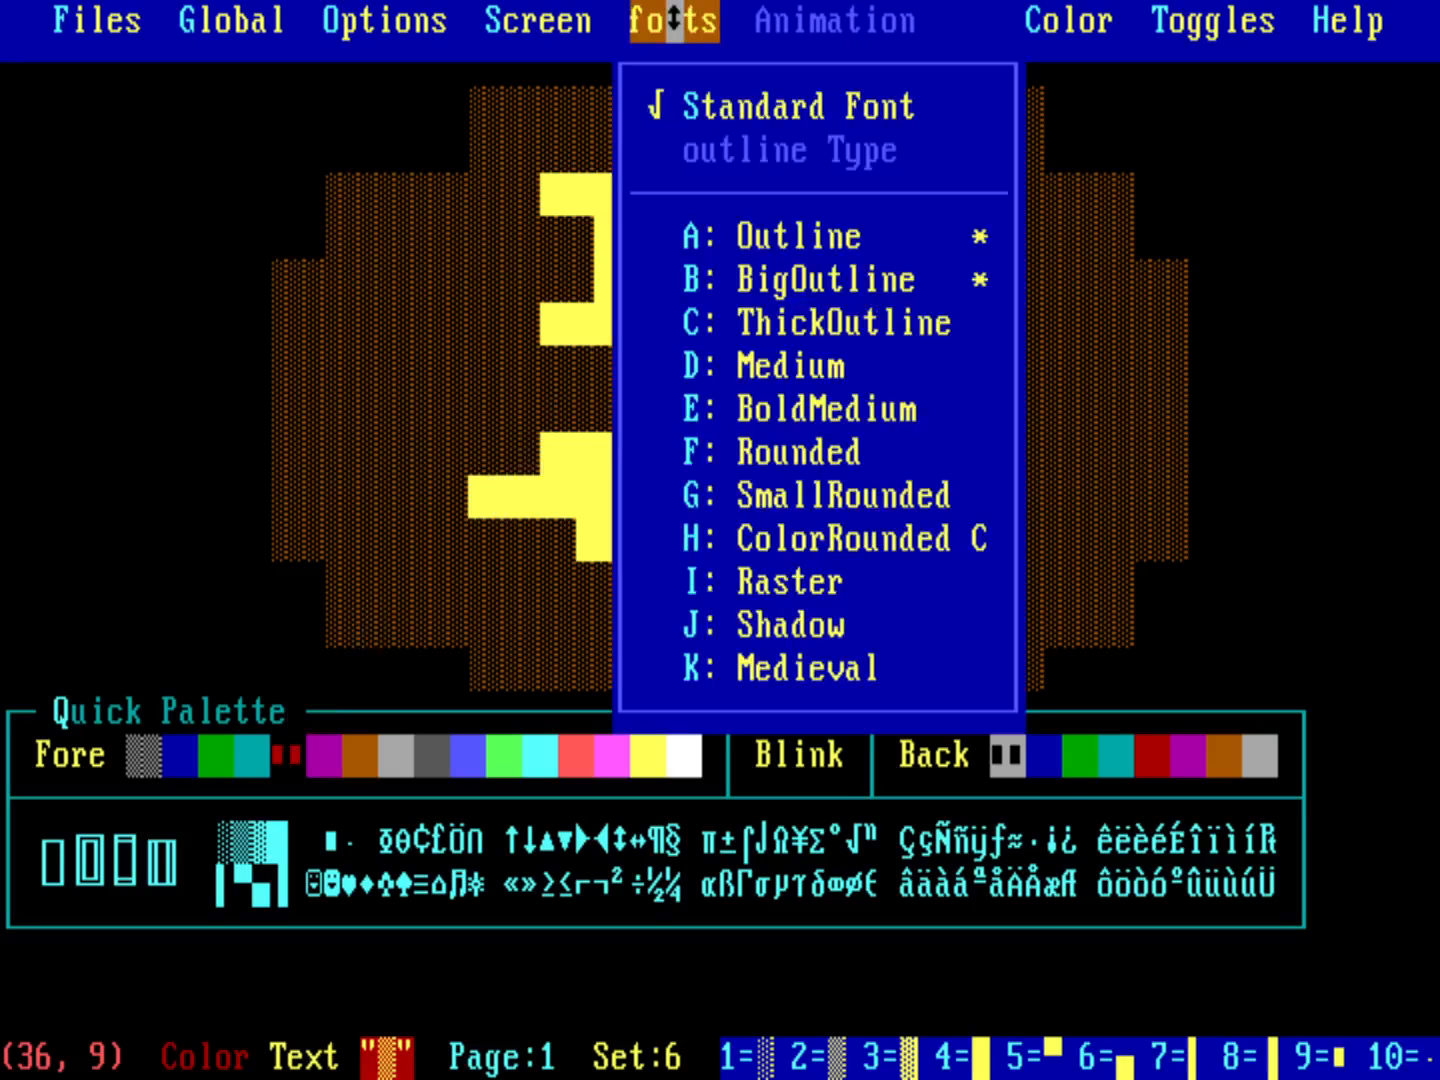
mouse_move(818, 668)
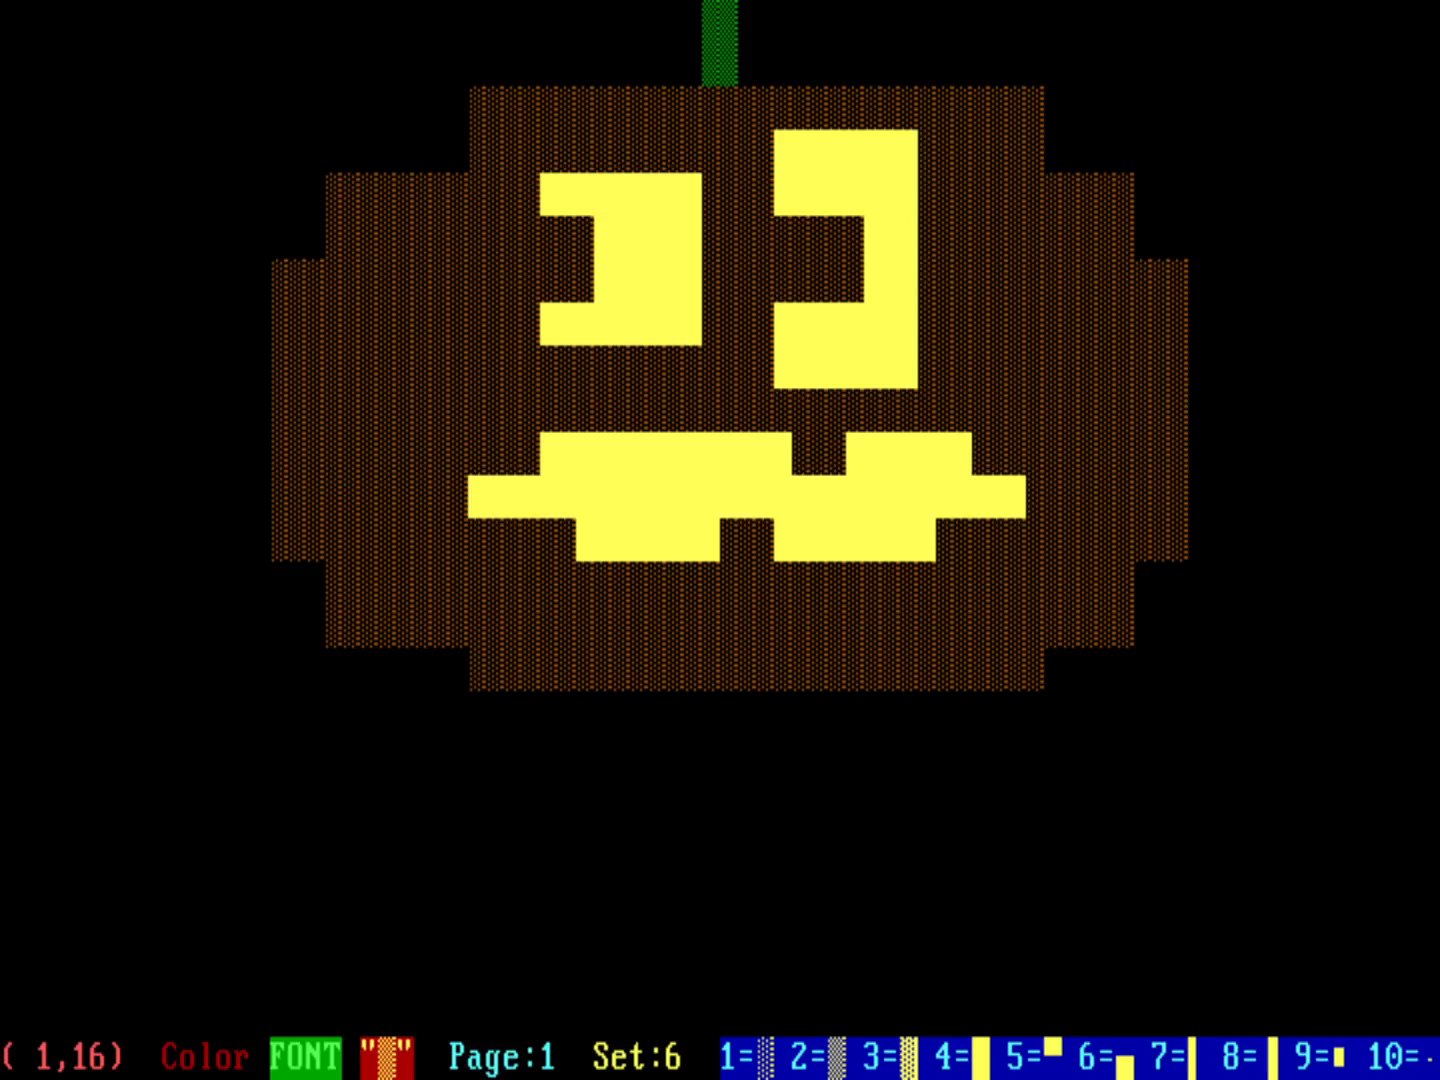
text(HAPPY)
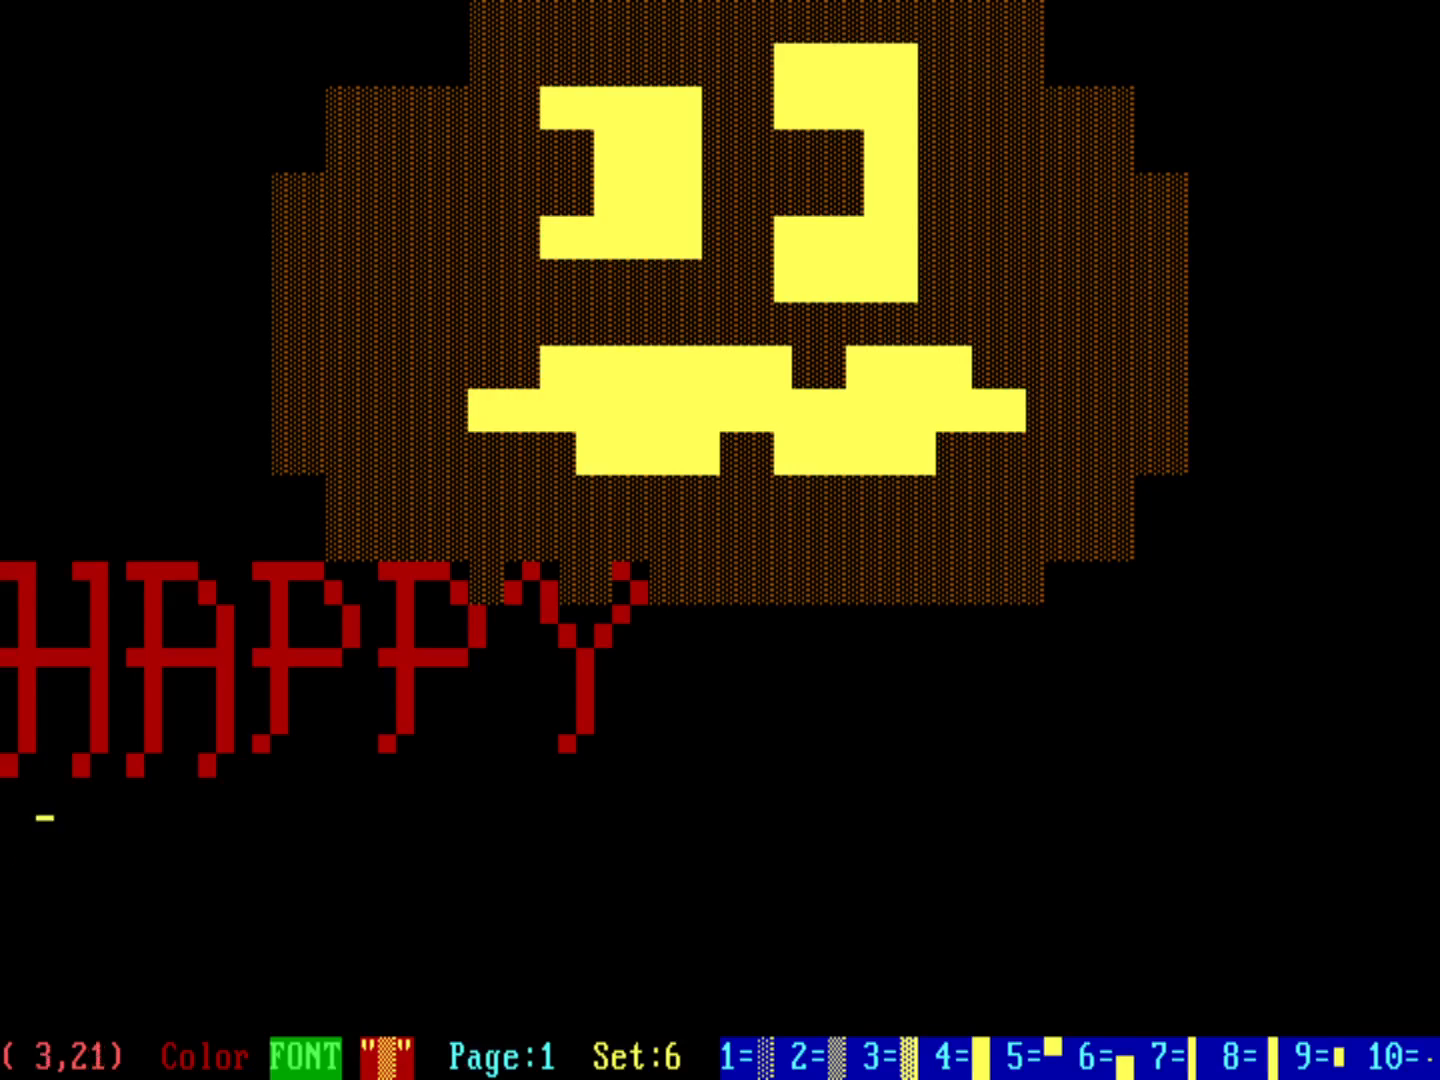
text(HAl)
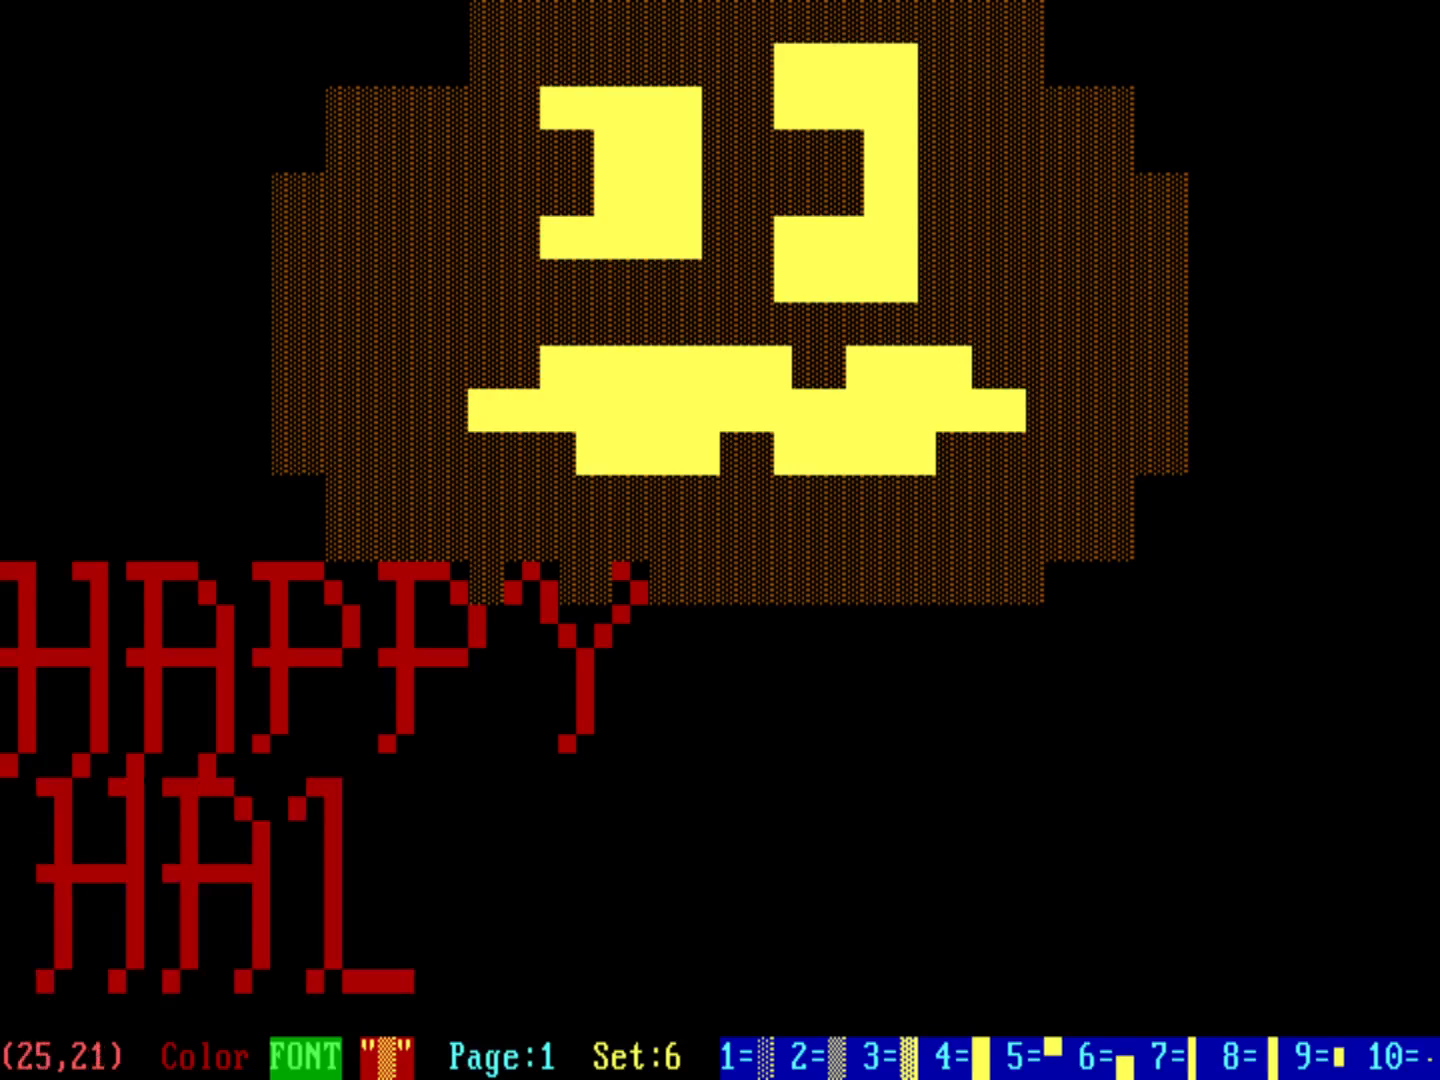
text(LOWEEN)
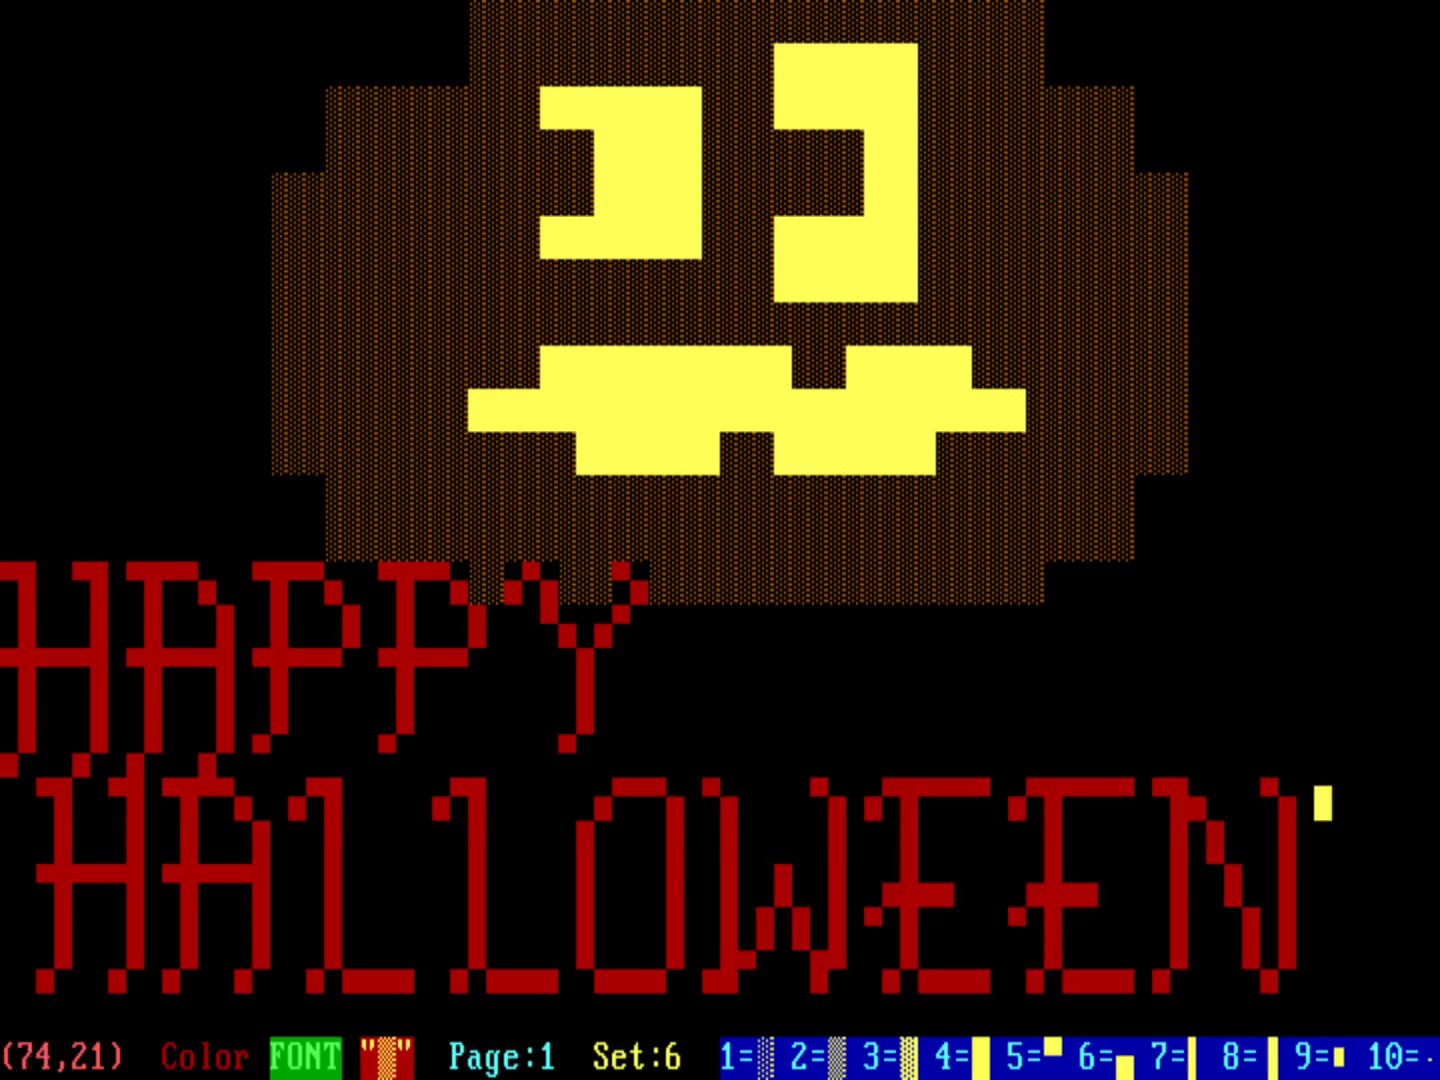
Leave text entry at the top of the picture and bring up the Files commands.
key(up)
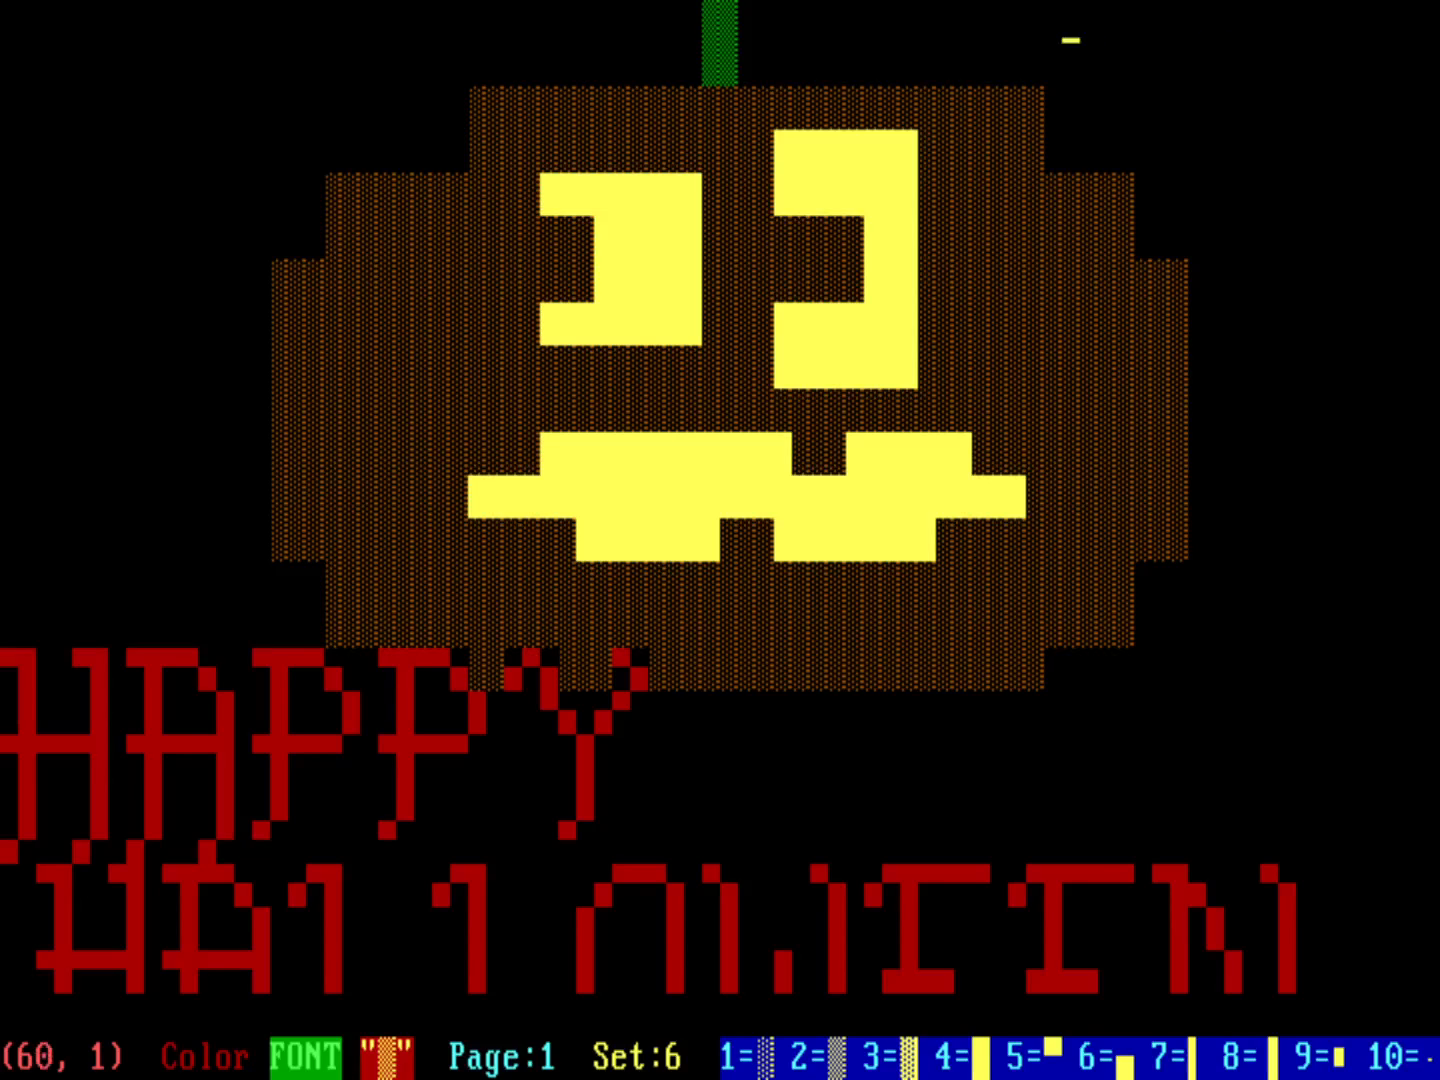
click(90, 20)
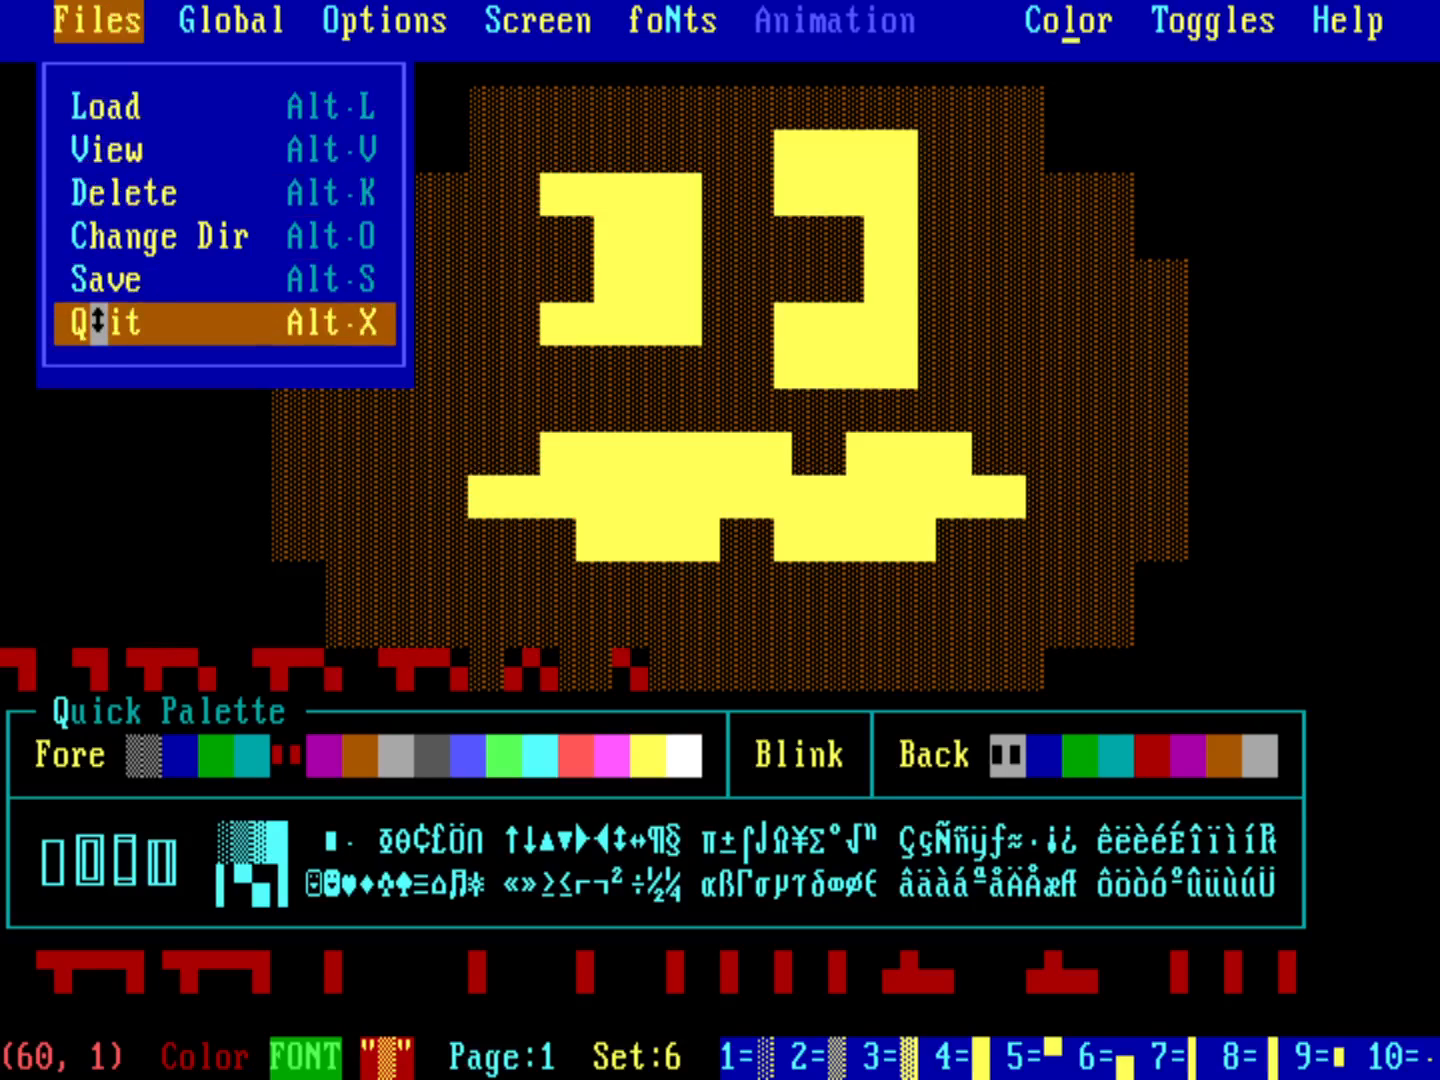
Save in ANSI format with default line length and speed as PUMPKIN.ANS.
click(104, 280)
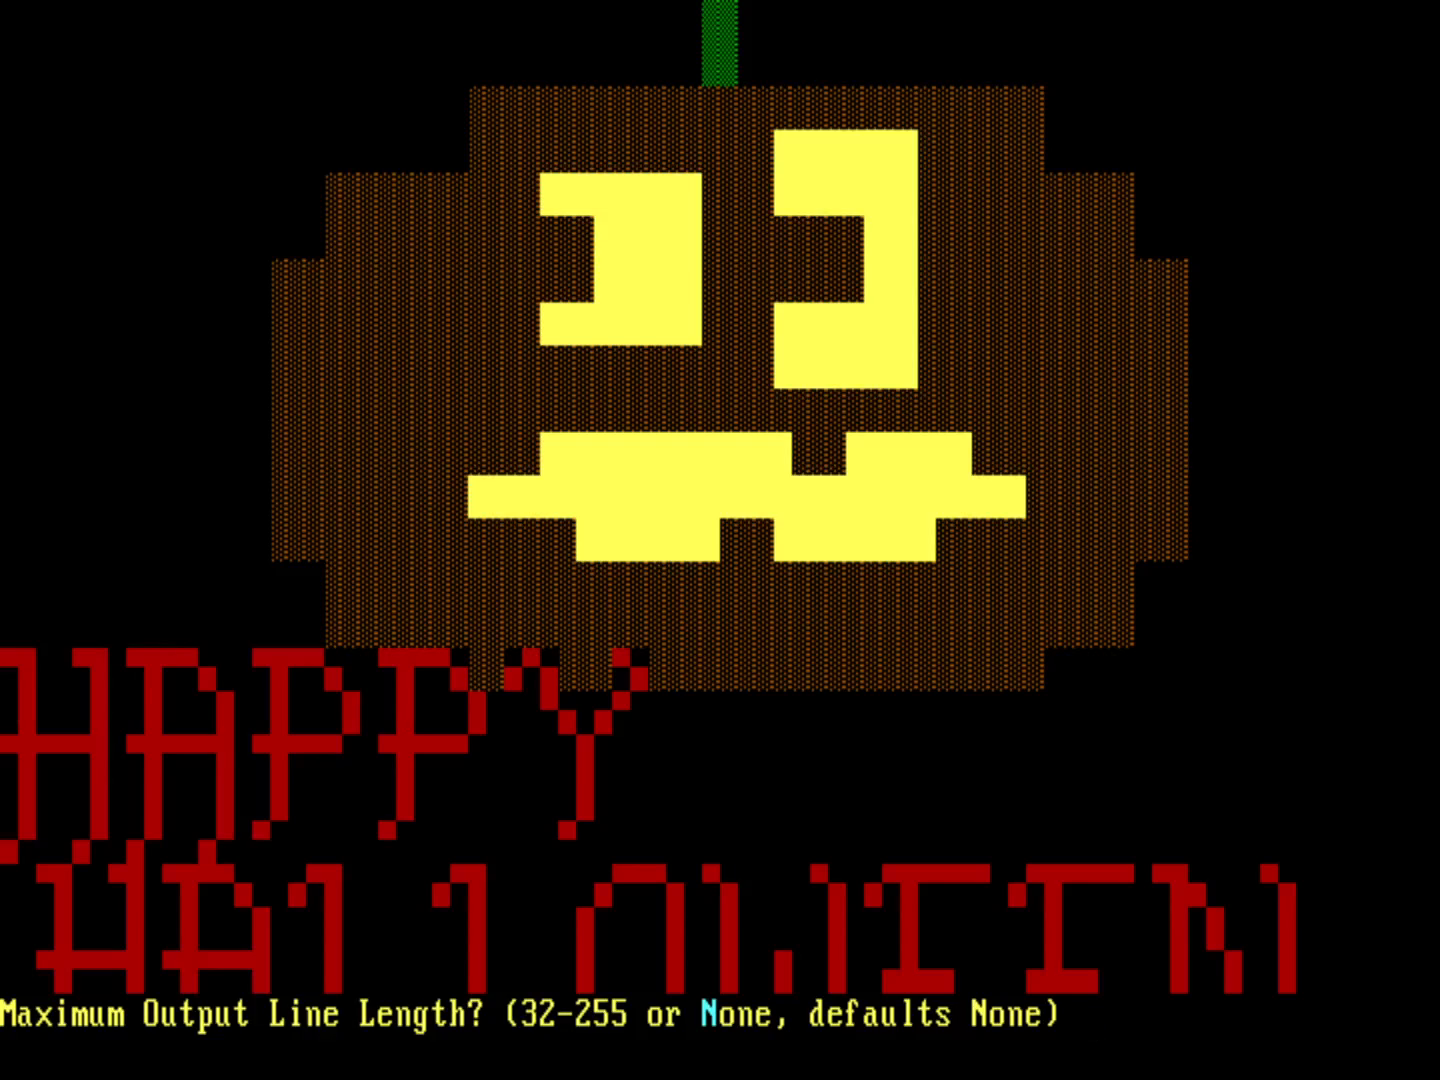
key(enter)
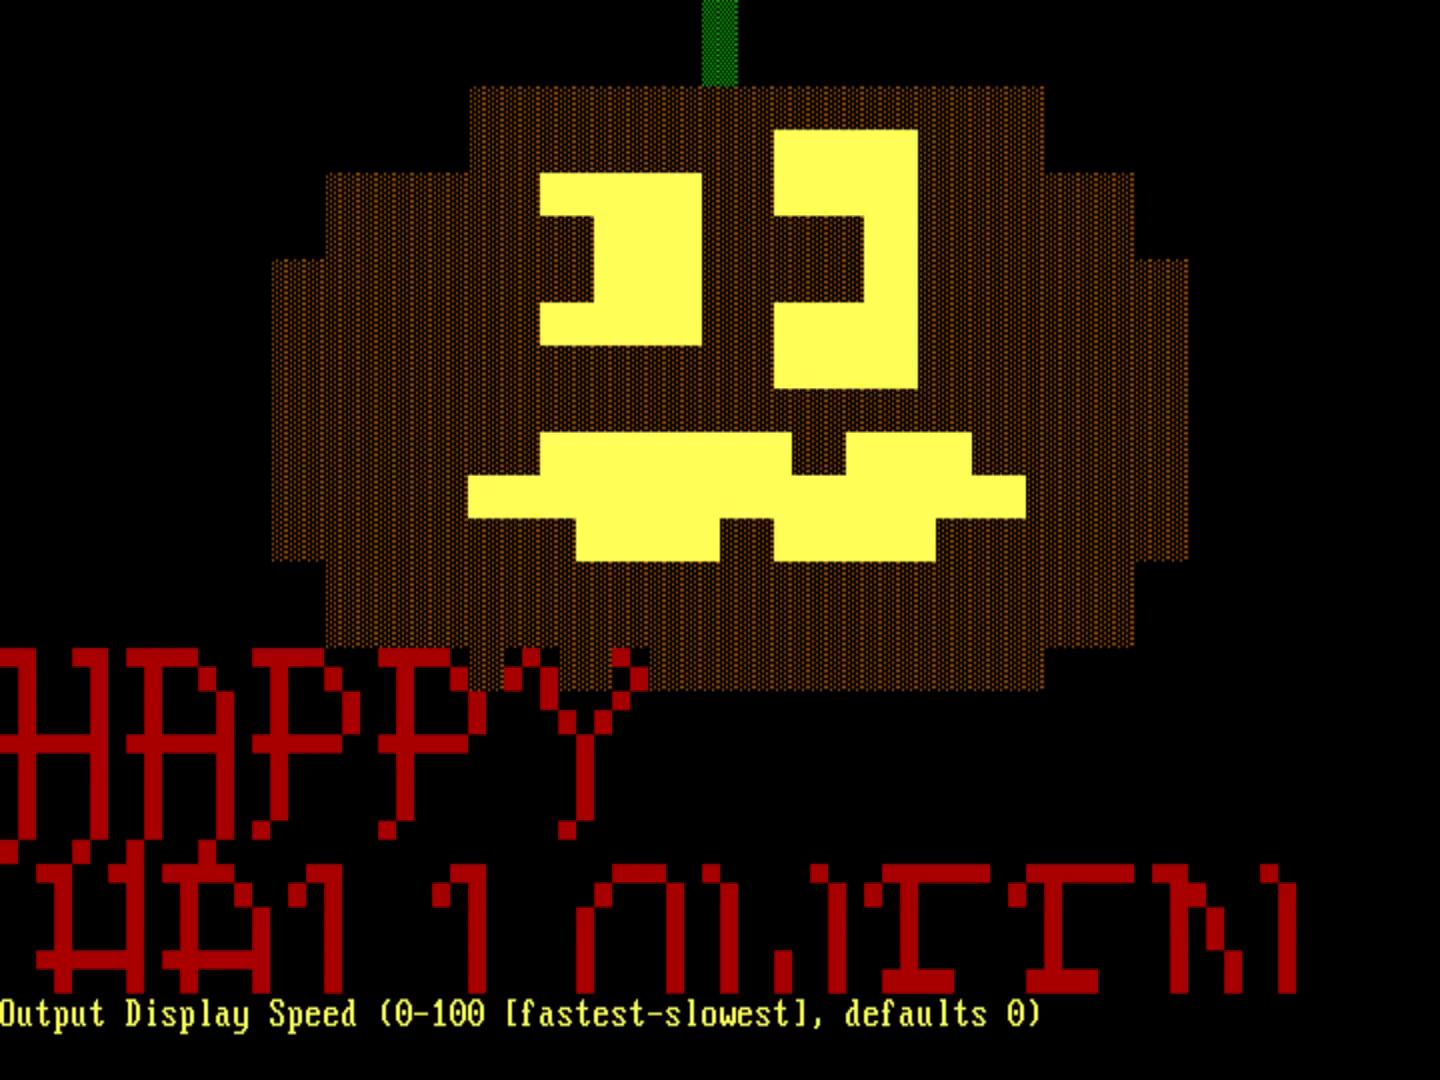
key(Enter)
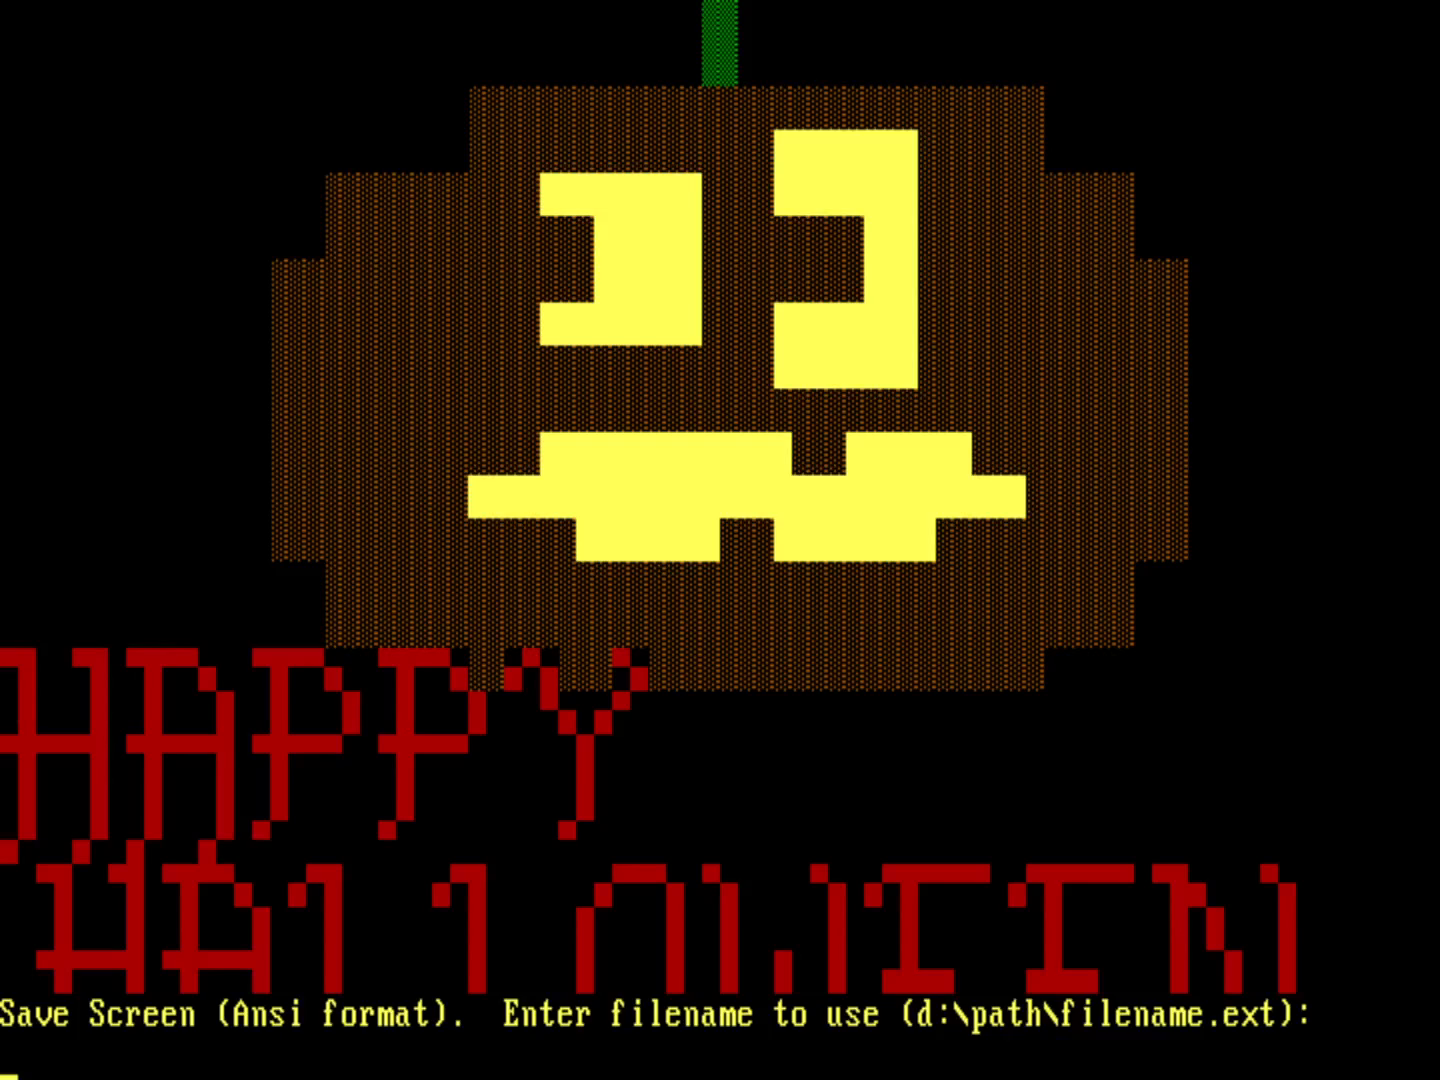
text(PUMPKIN)
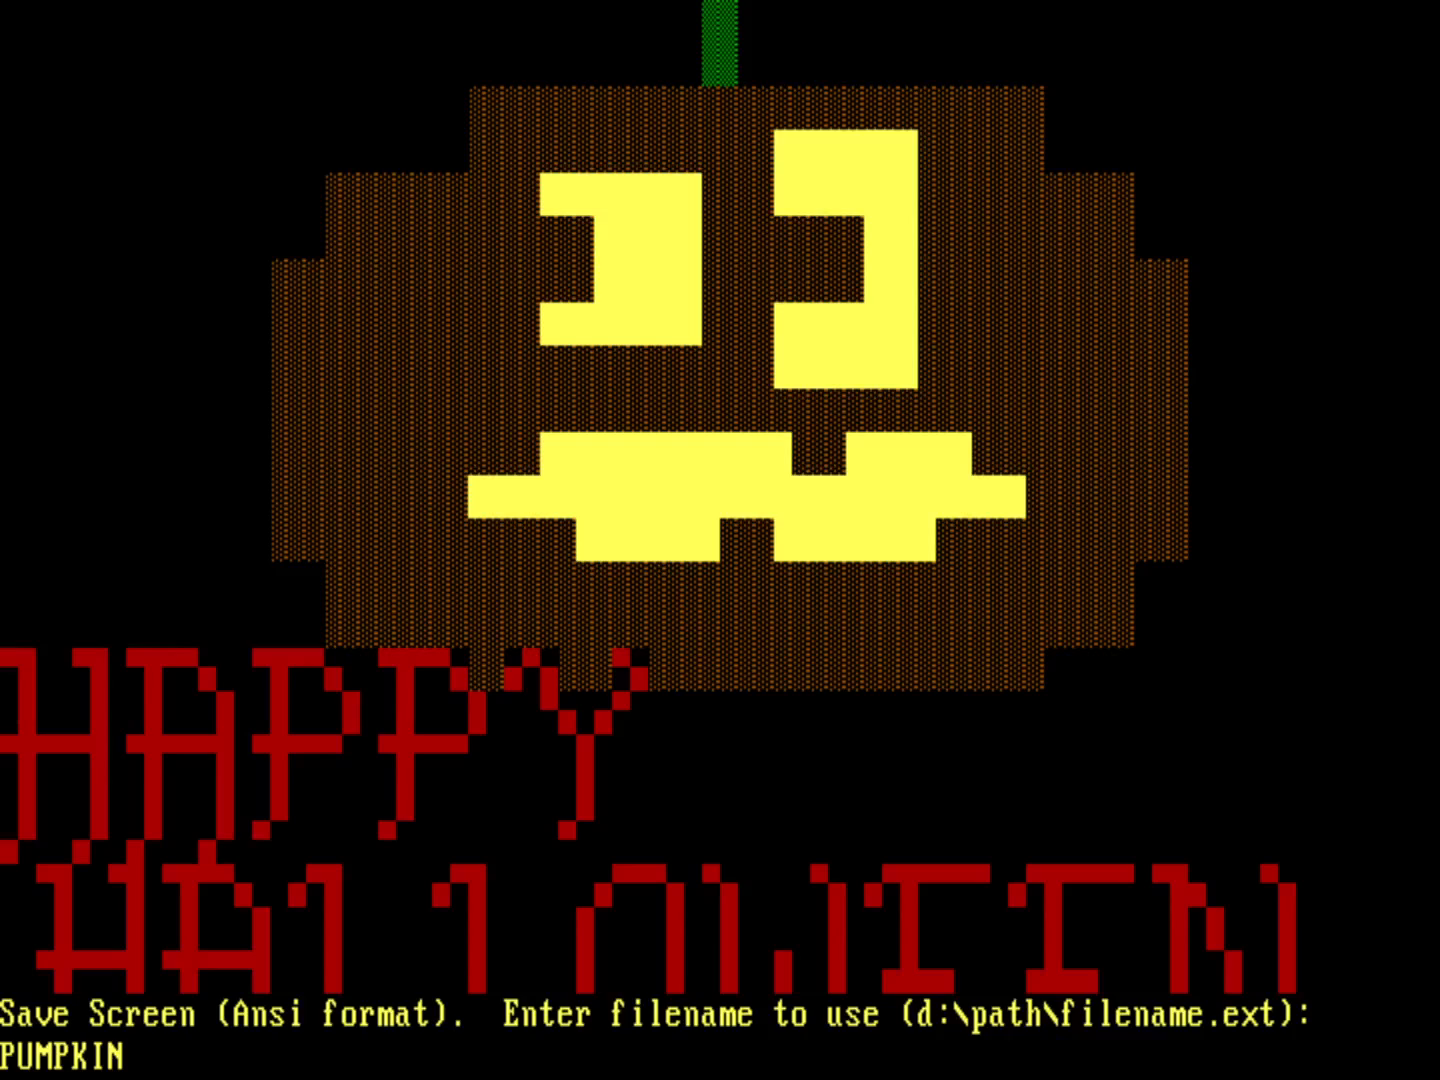
text(.ANS)
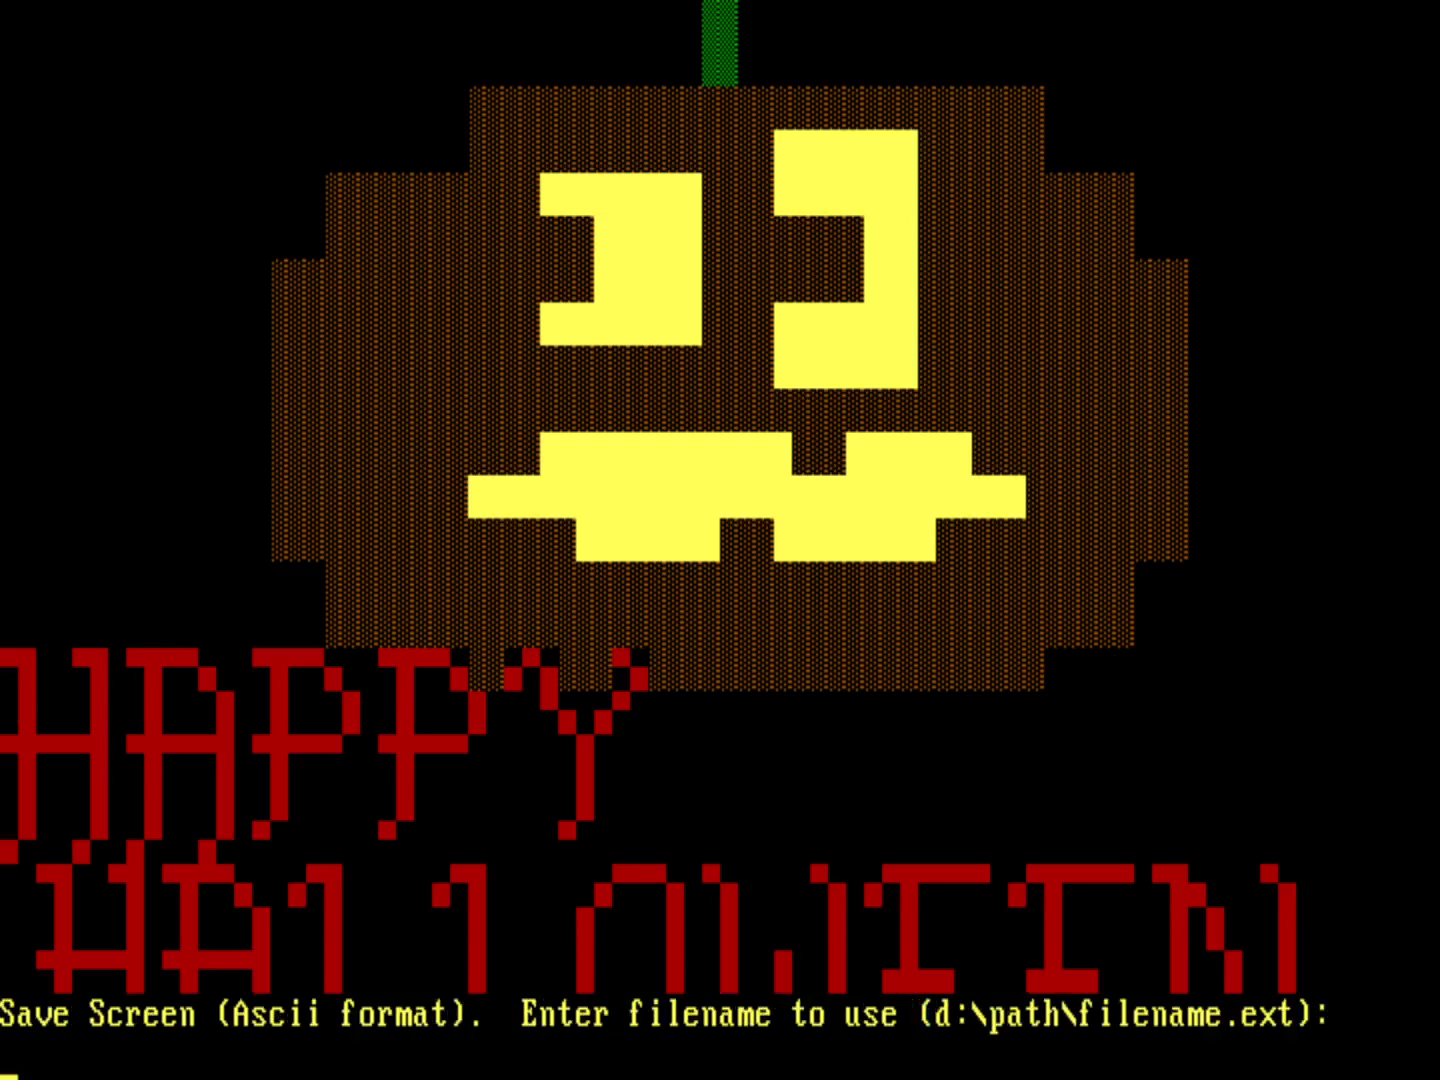
Enter PUMPKIN.TXT as the ASCII-format save filename.
text(PUMPKI)
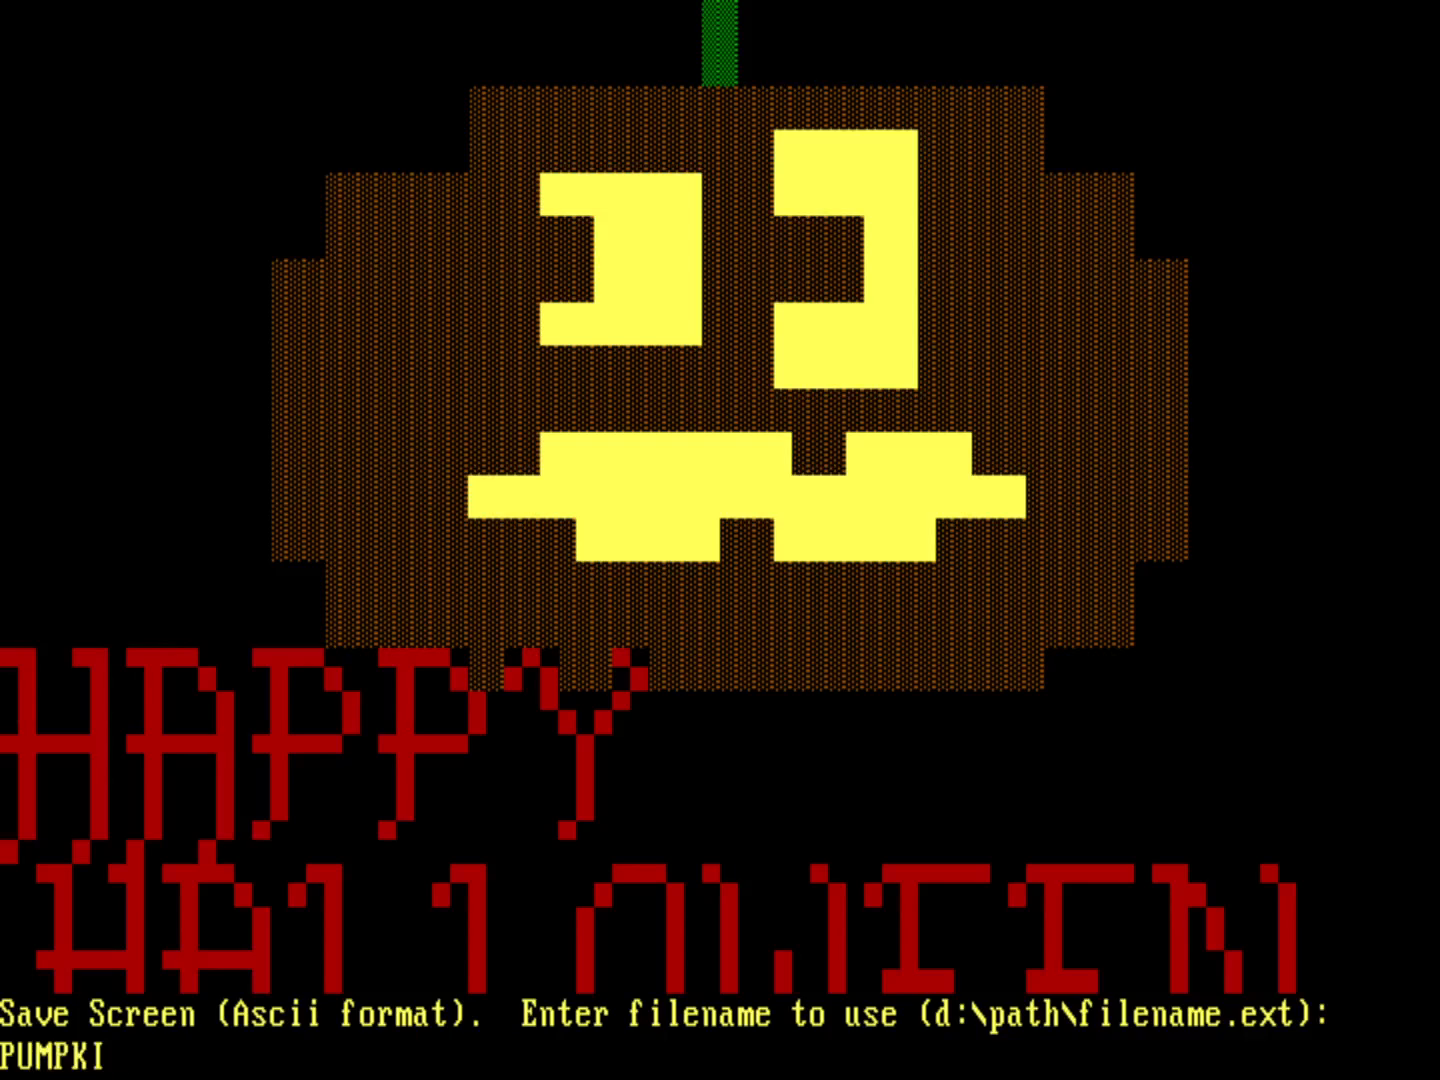
text(N.TXT)
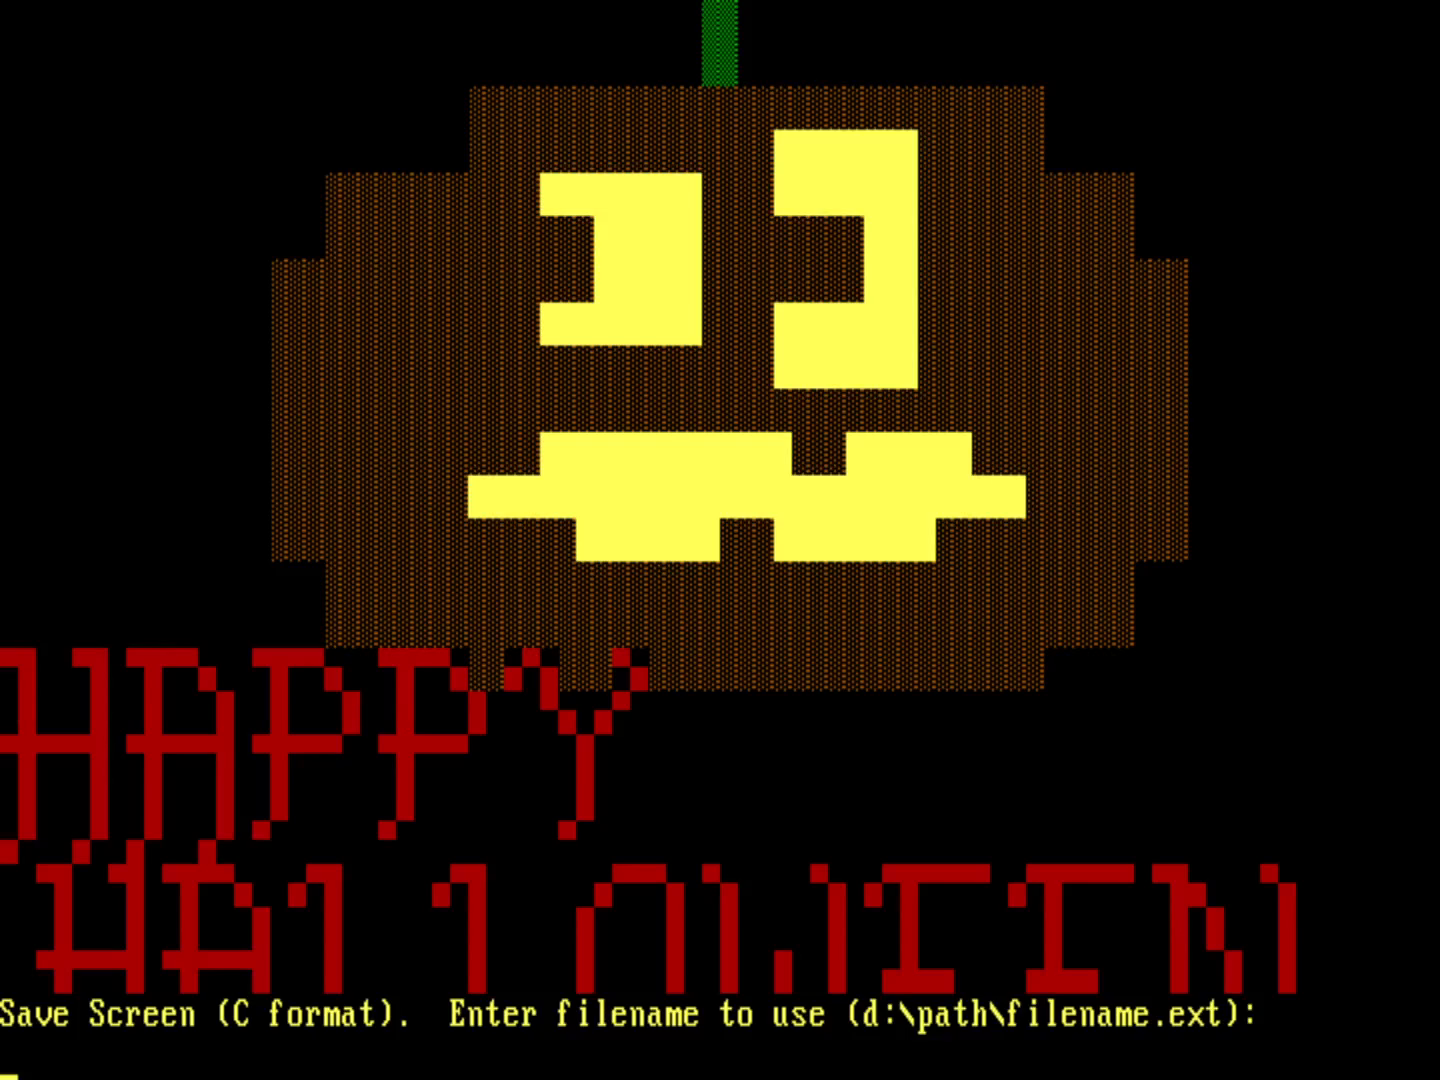
Enter PUMPKIN.C as the C-format save filename.
text(PUMPKIN)
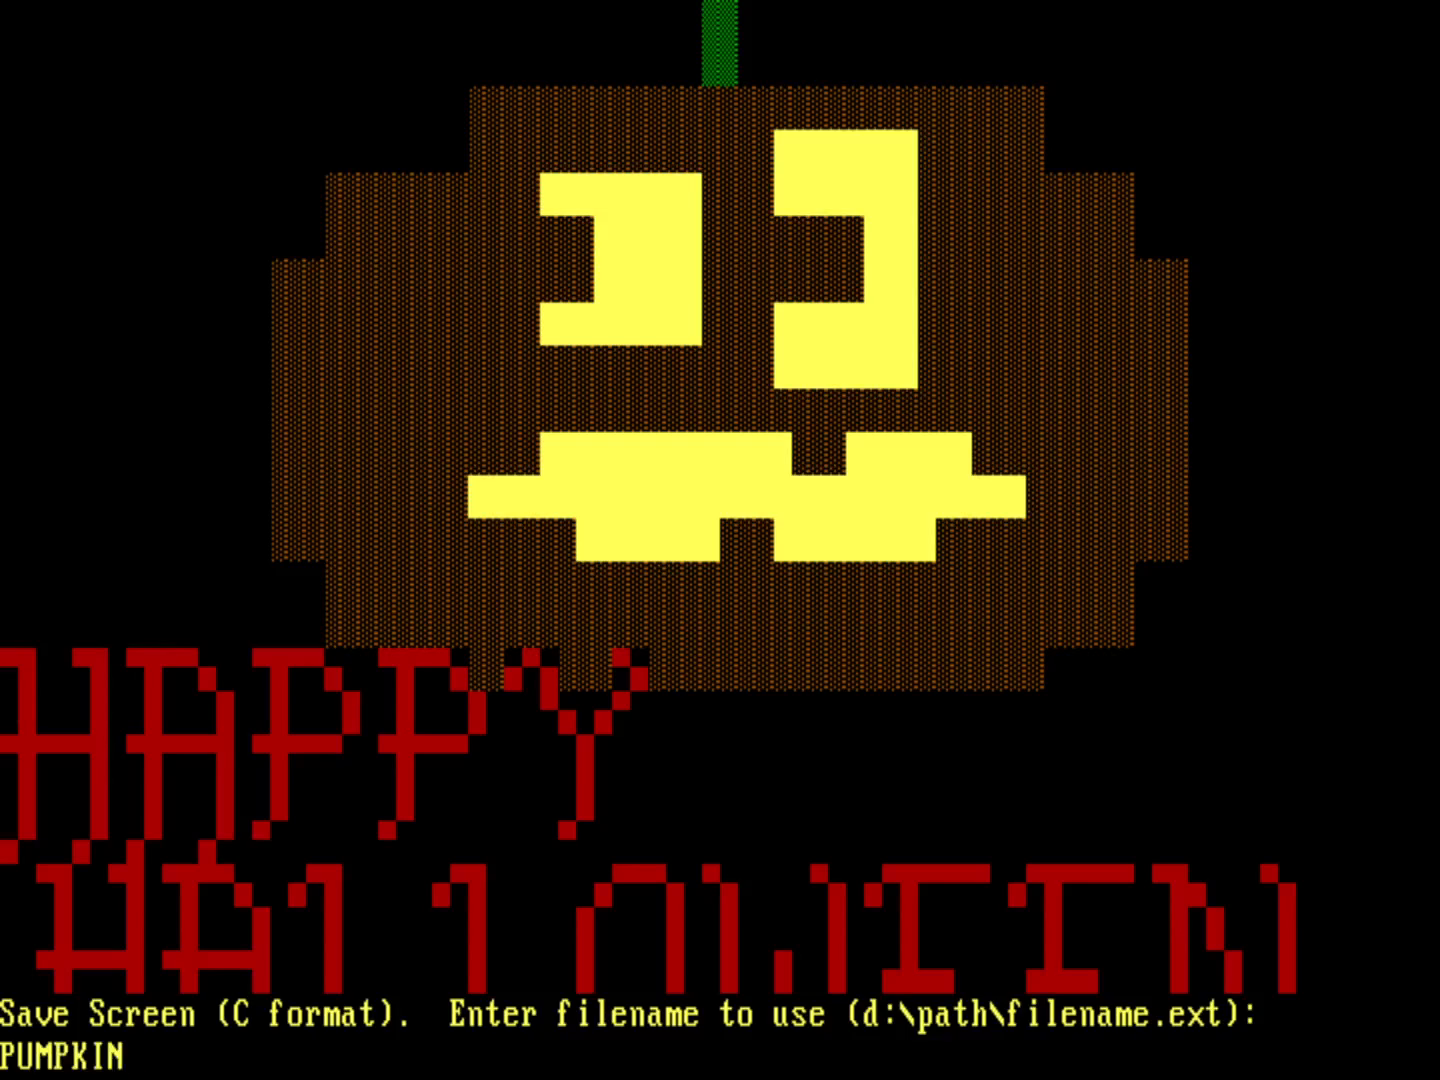
text(.C)
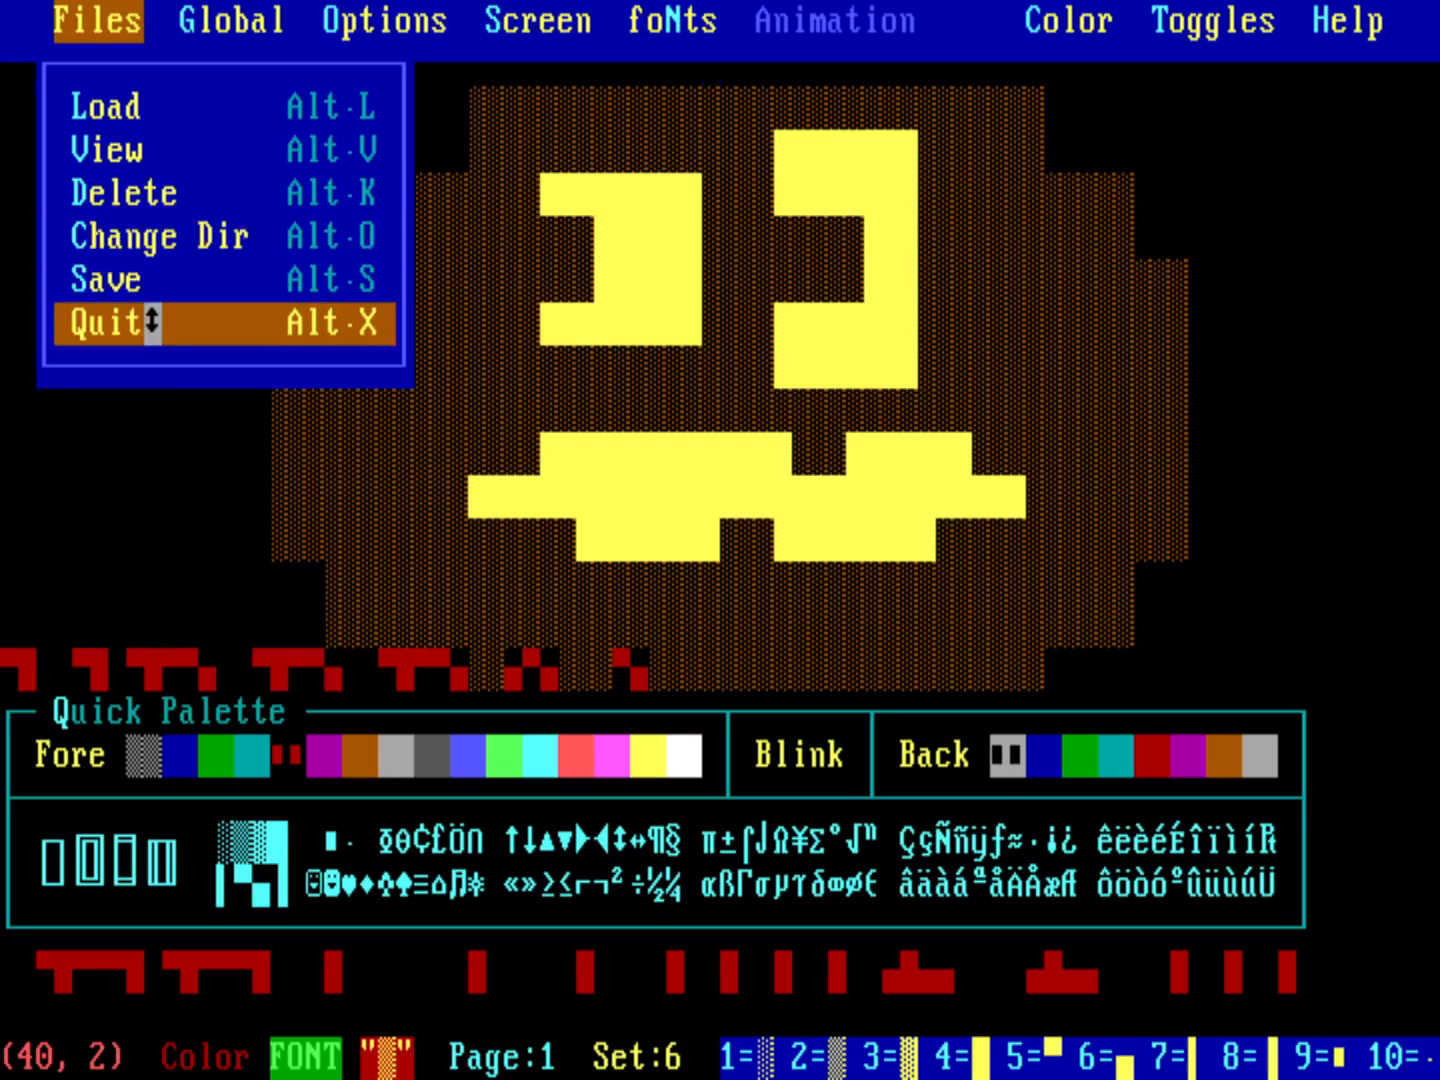
Quit TheDraw back to the FreeDOS prompt.
click(104, 324)
text(dir pumpkin*.*)
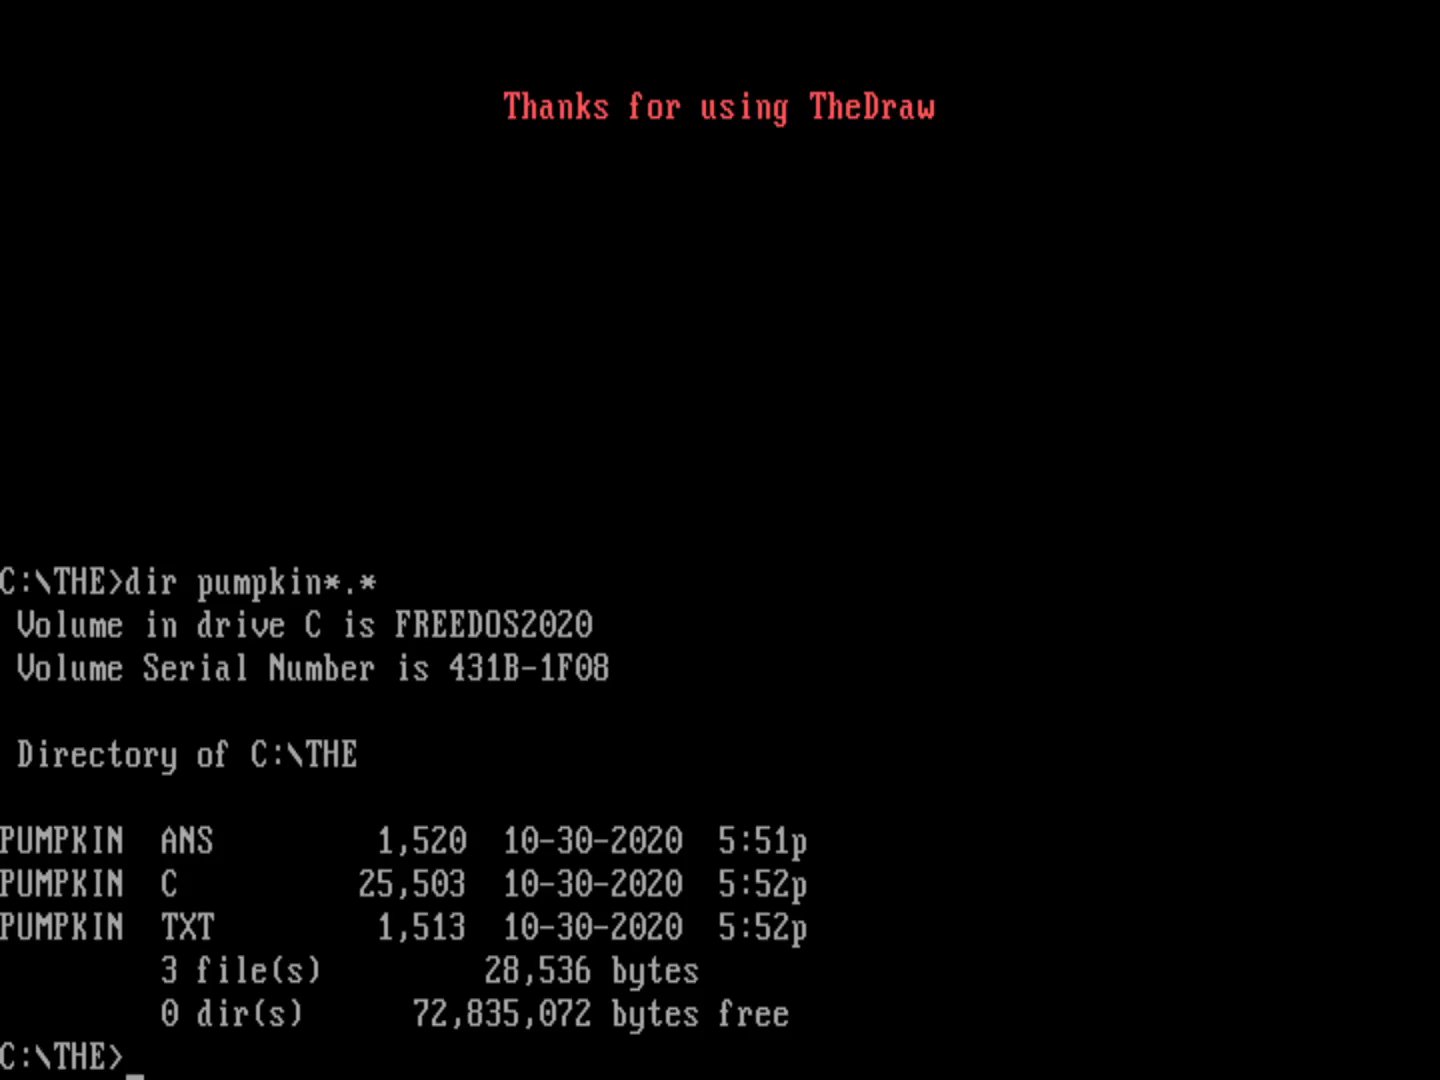
Run type pumpkin.txt to print the plain-text copy of the picture.
text(type)
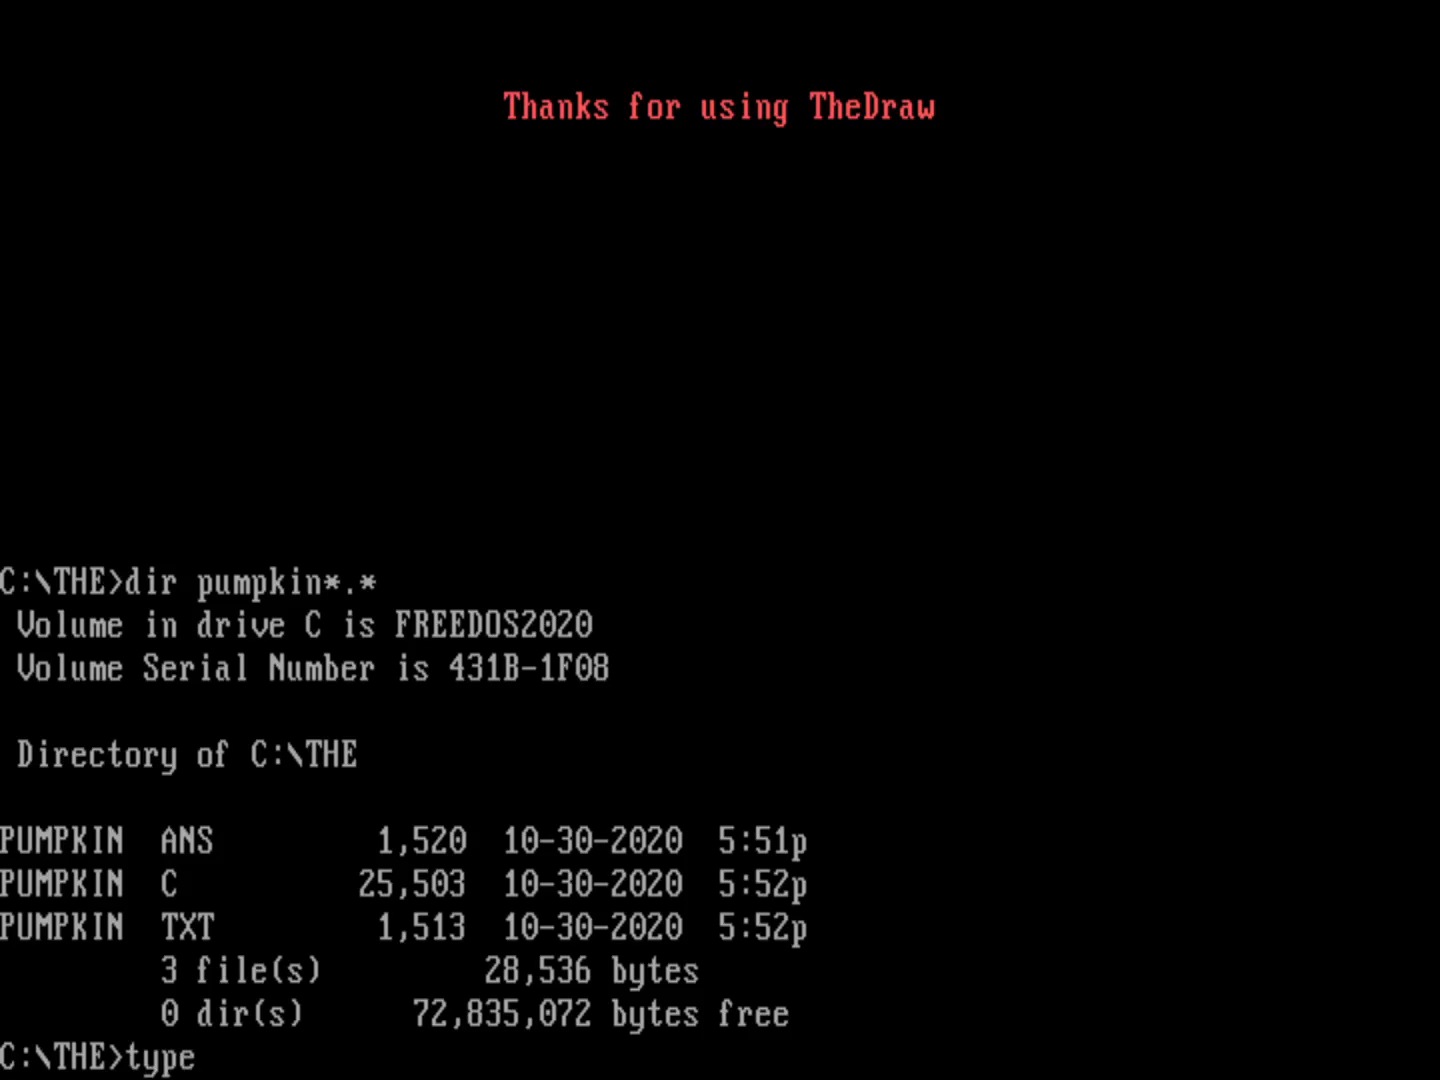
text(pumpki)
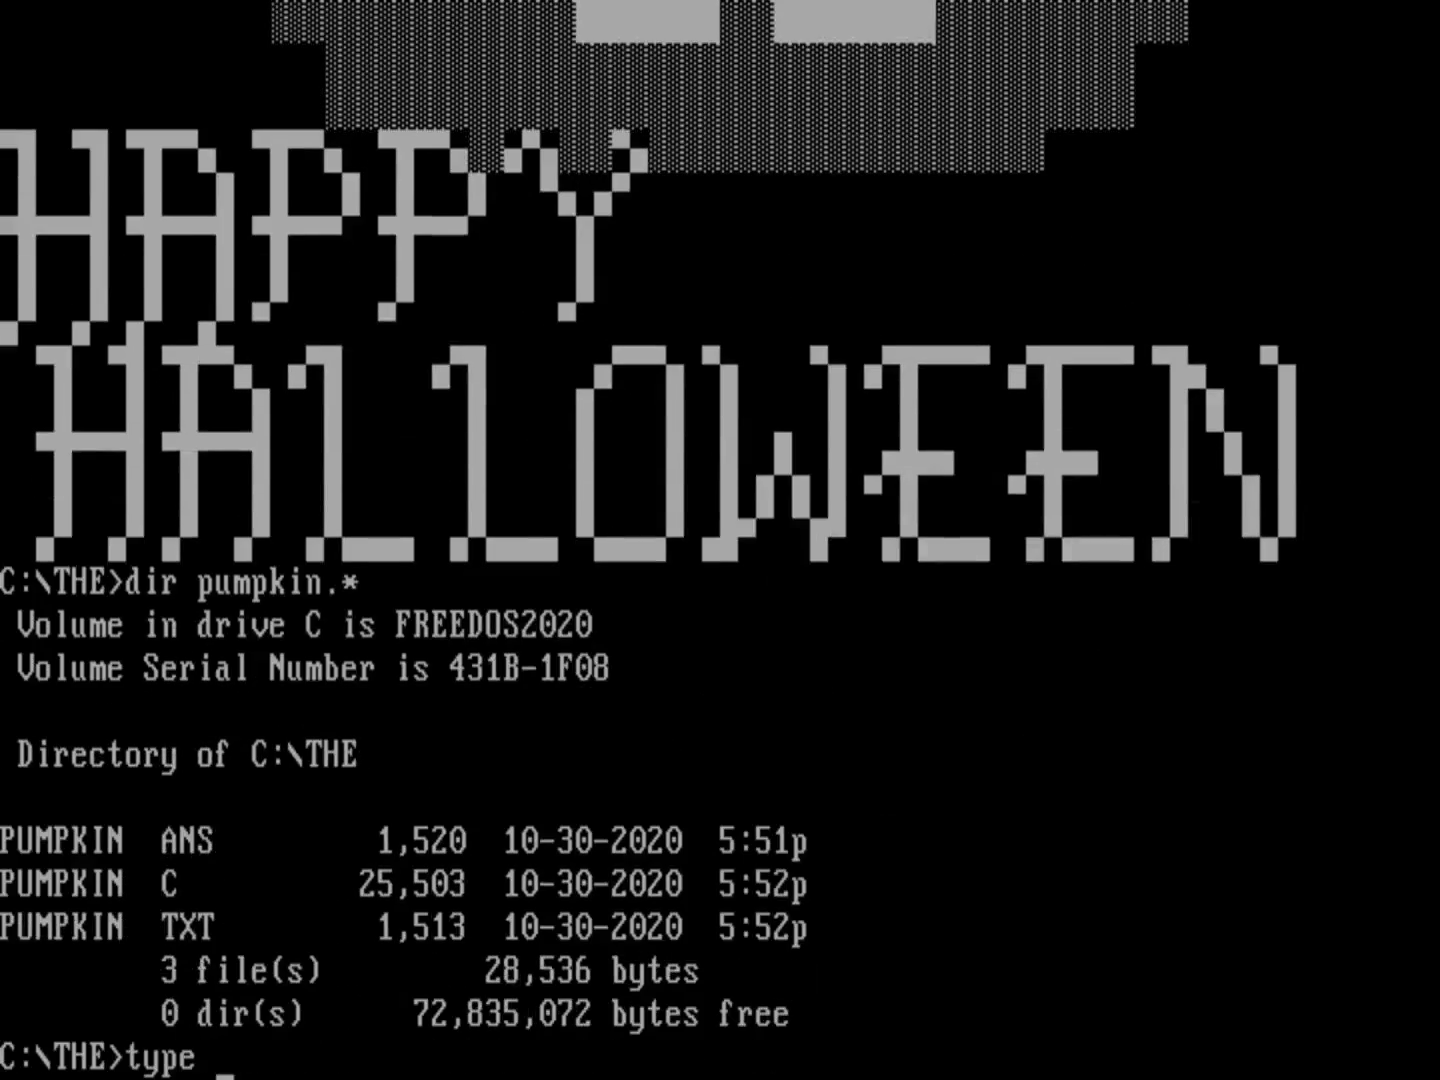
Display PUMPKIN.ANS at the prompt, showing the coloured pumpkin and red HAPPY HALLOWEEN.
text(pumpkin)
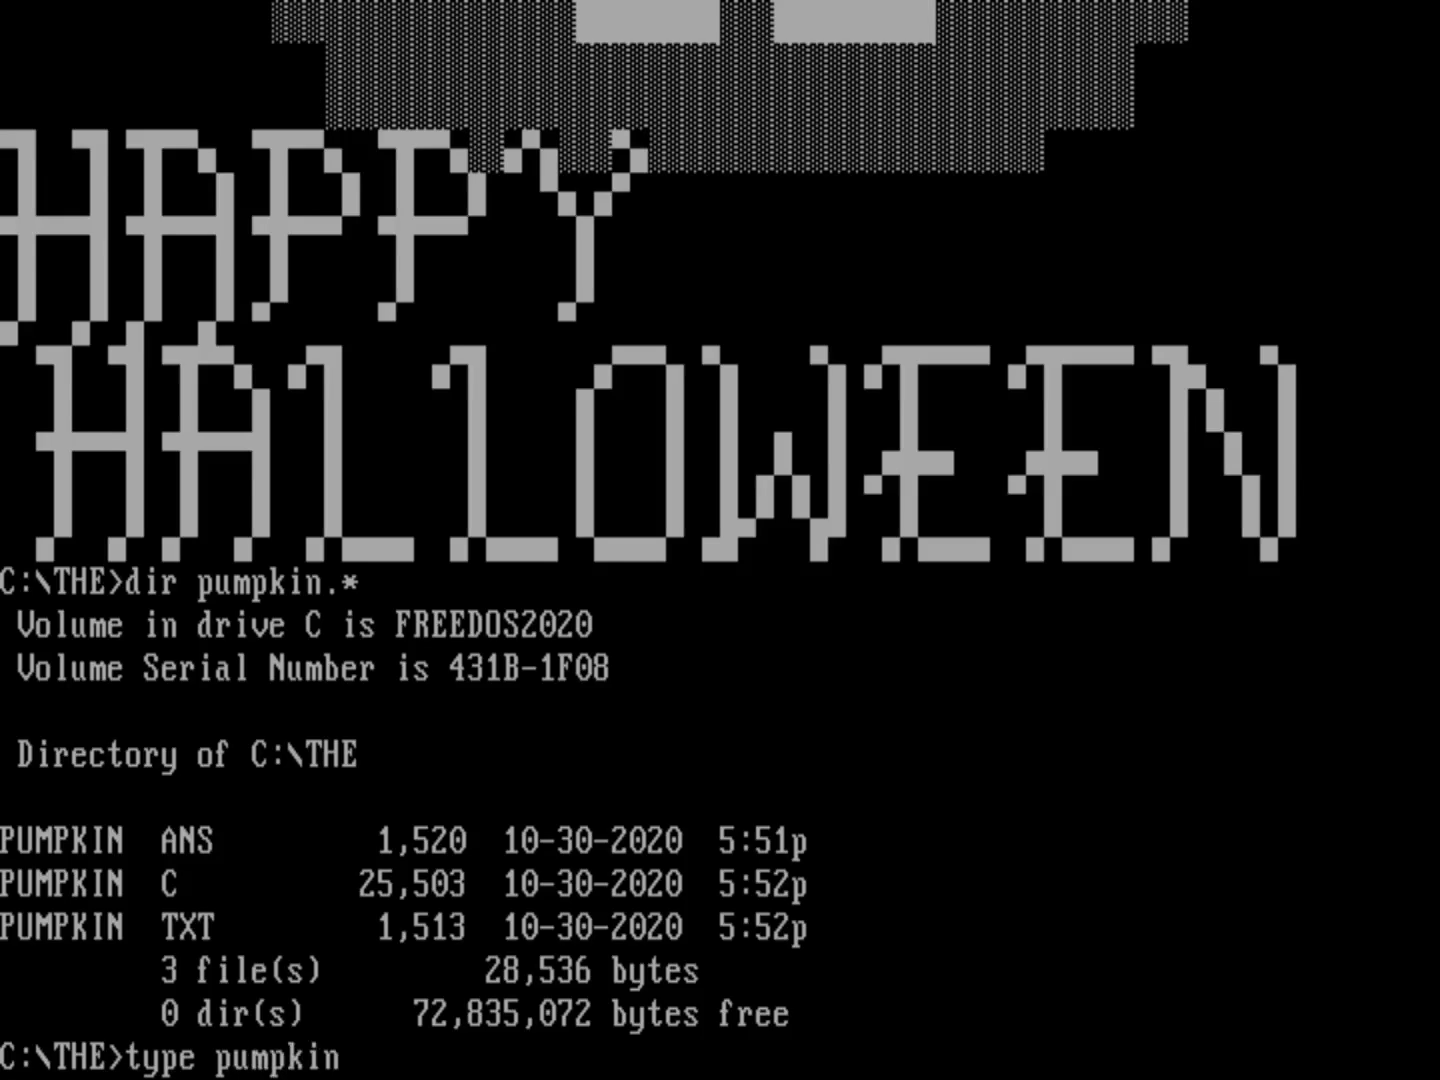
text(.ans)
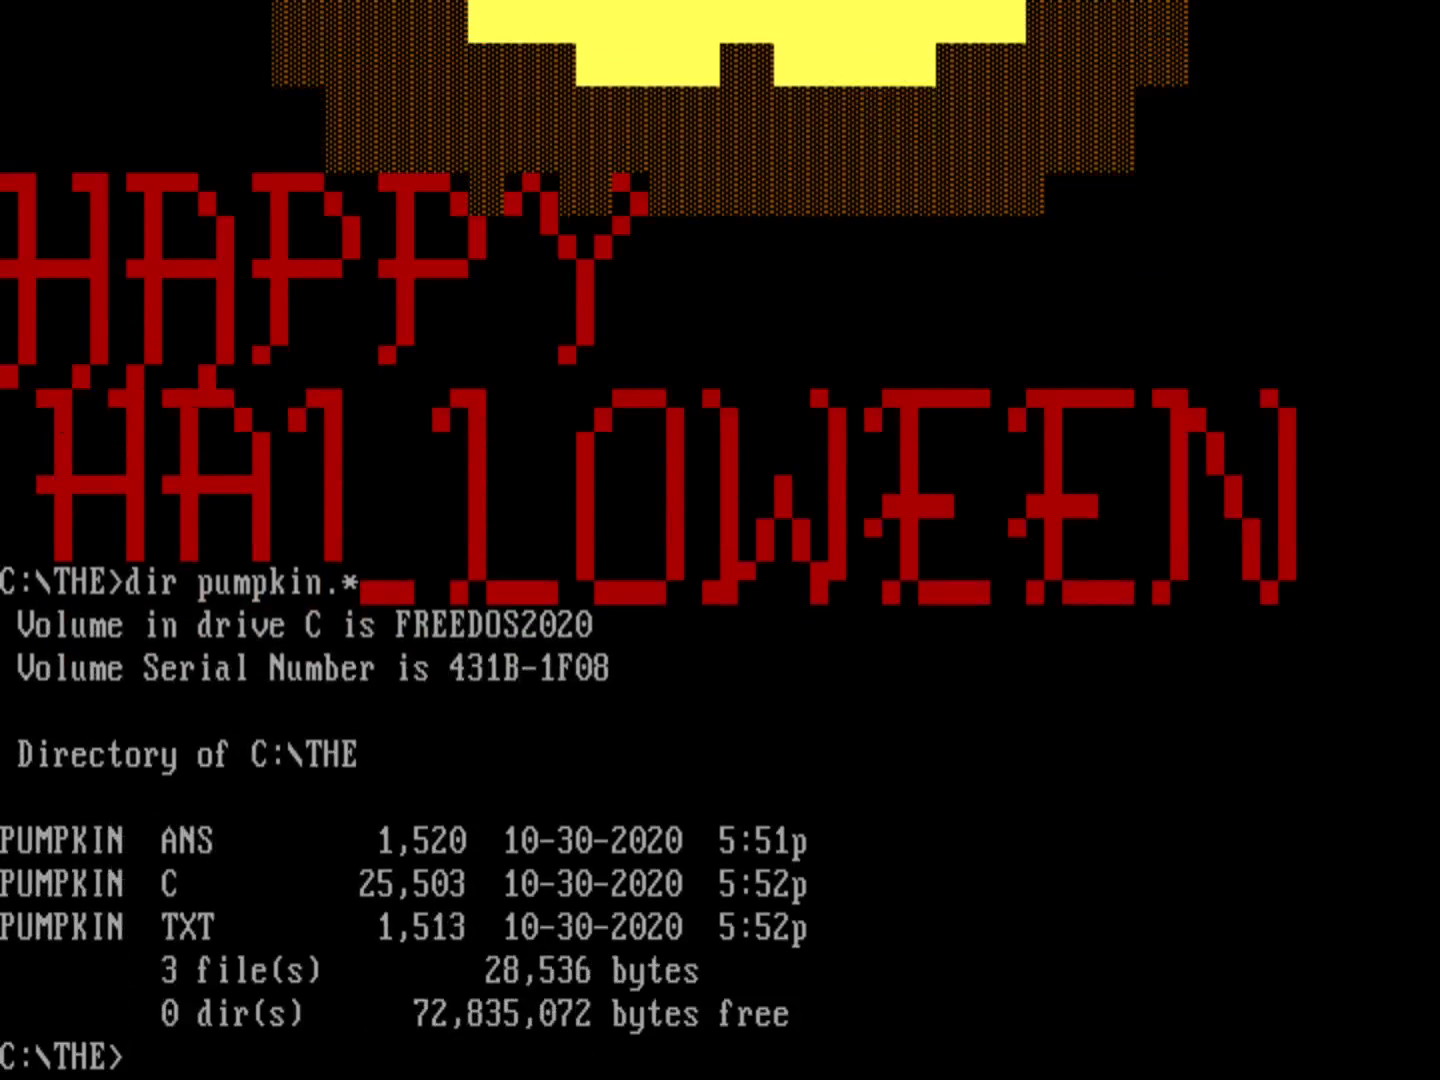
Load PUMPKIN.C in Edit and scroll down through the IMAGEDATA byte array.
text(edit pump)
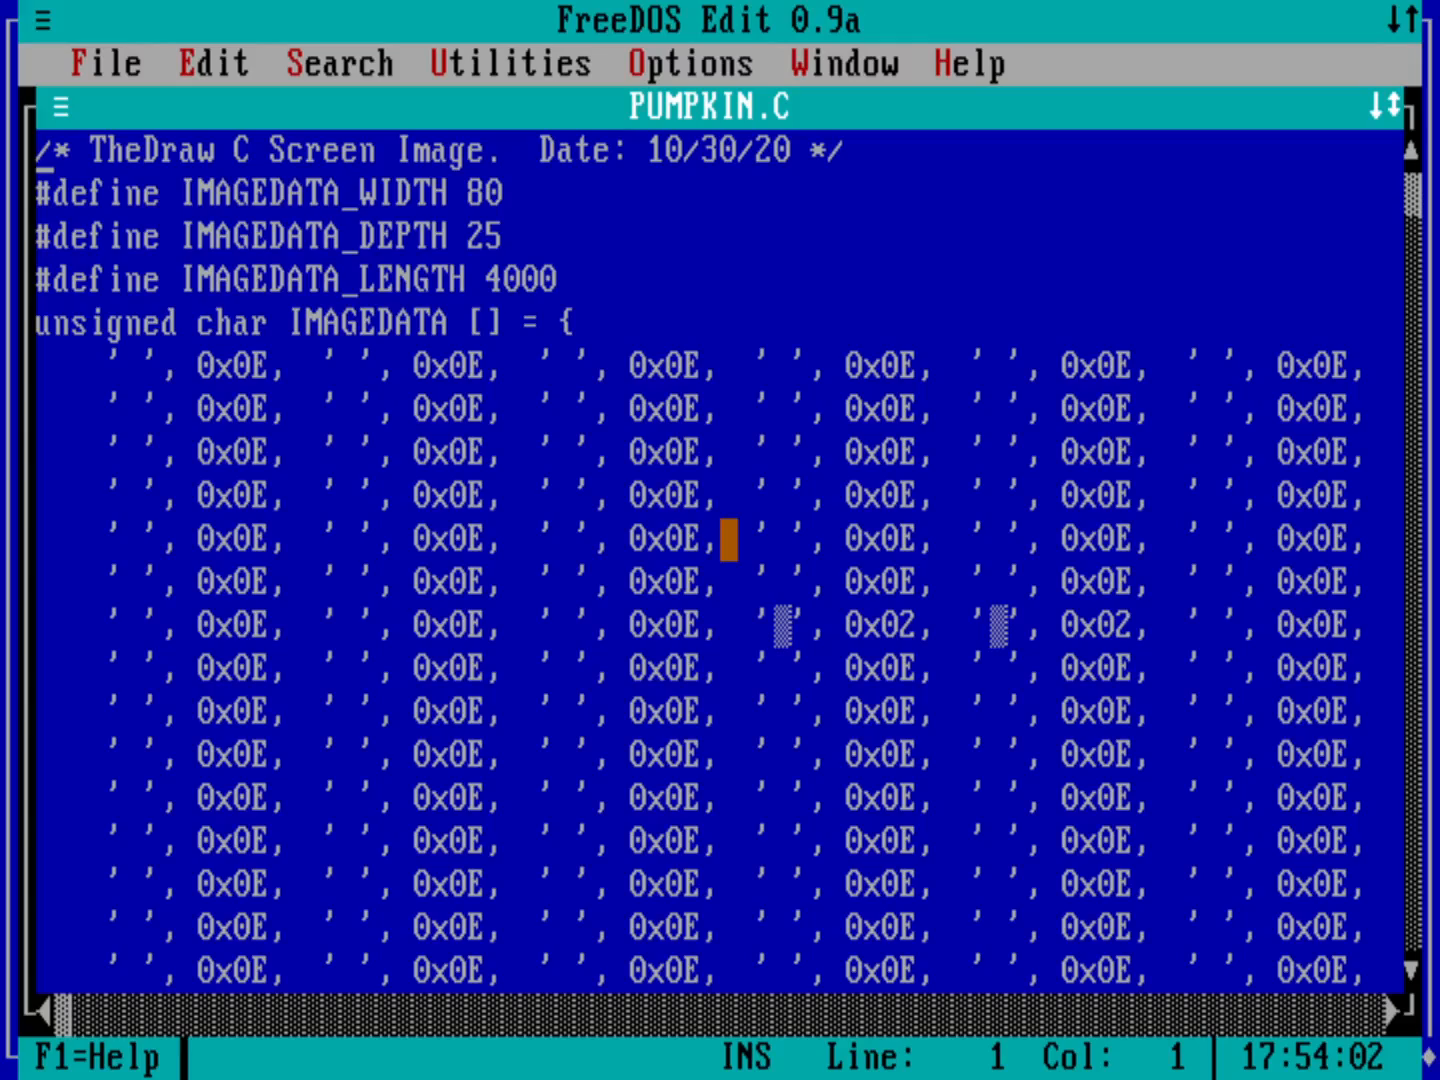
scroll(down, 3)
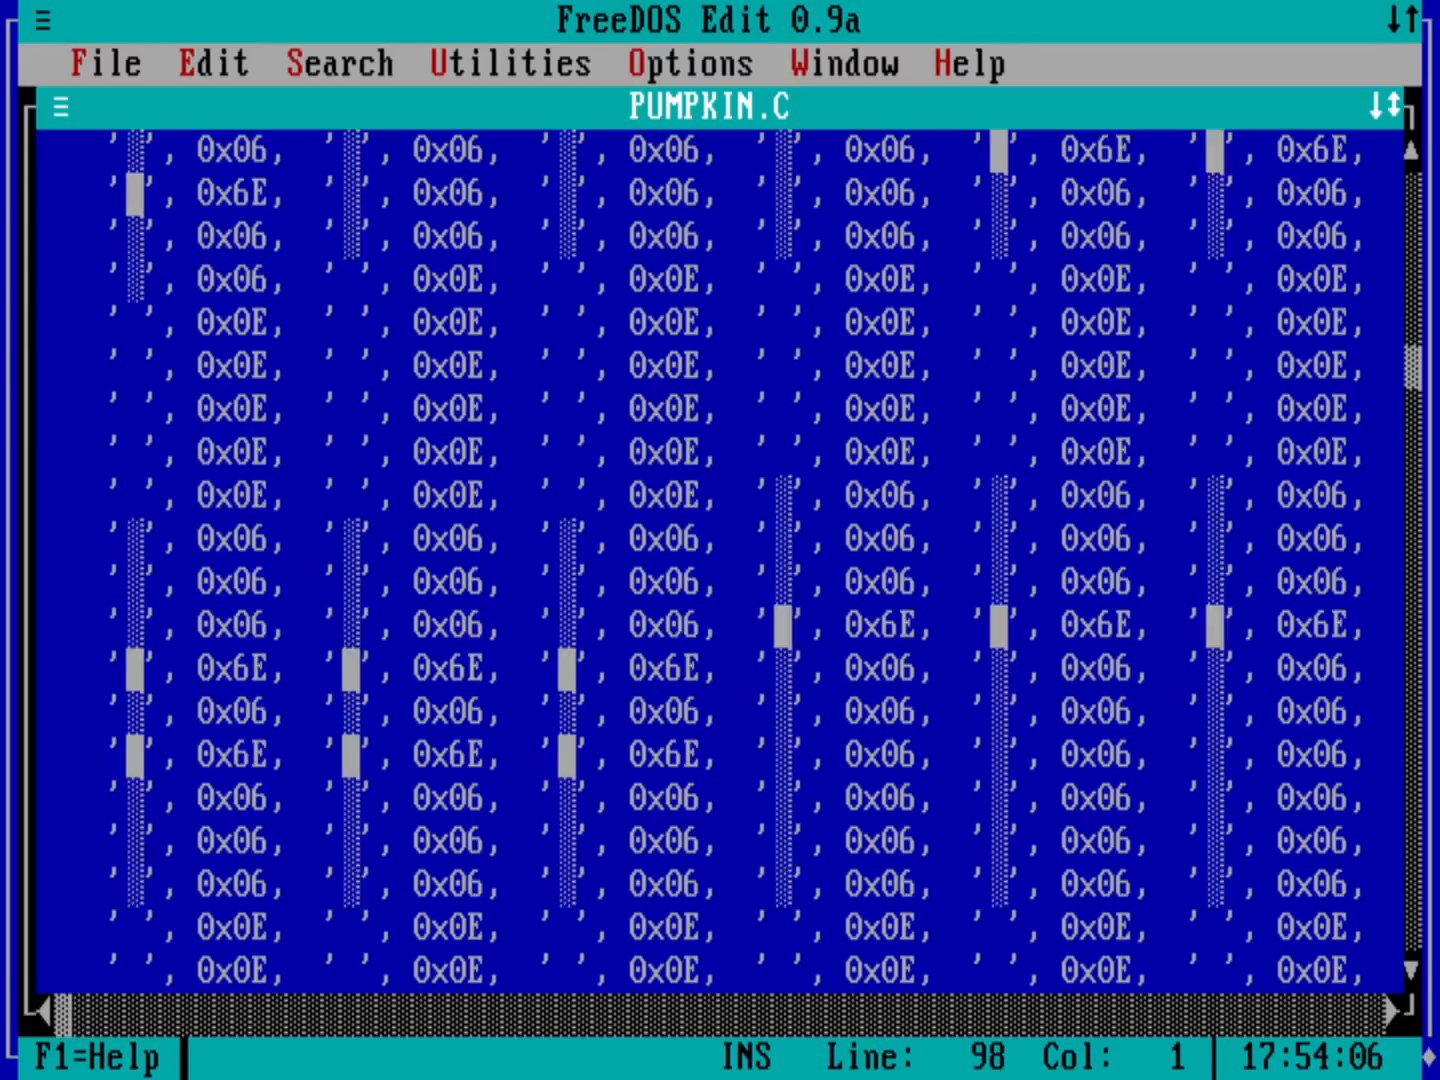
scroll(down, 3)
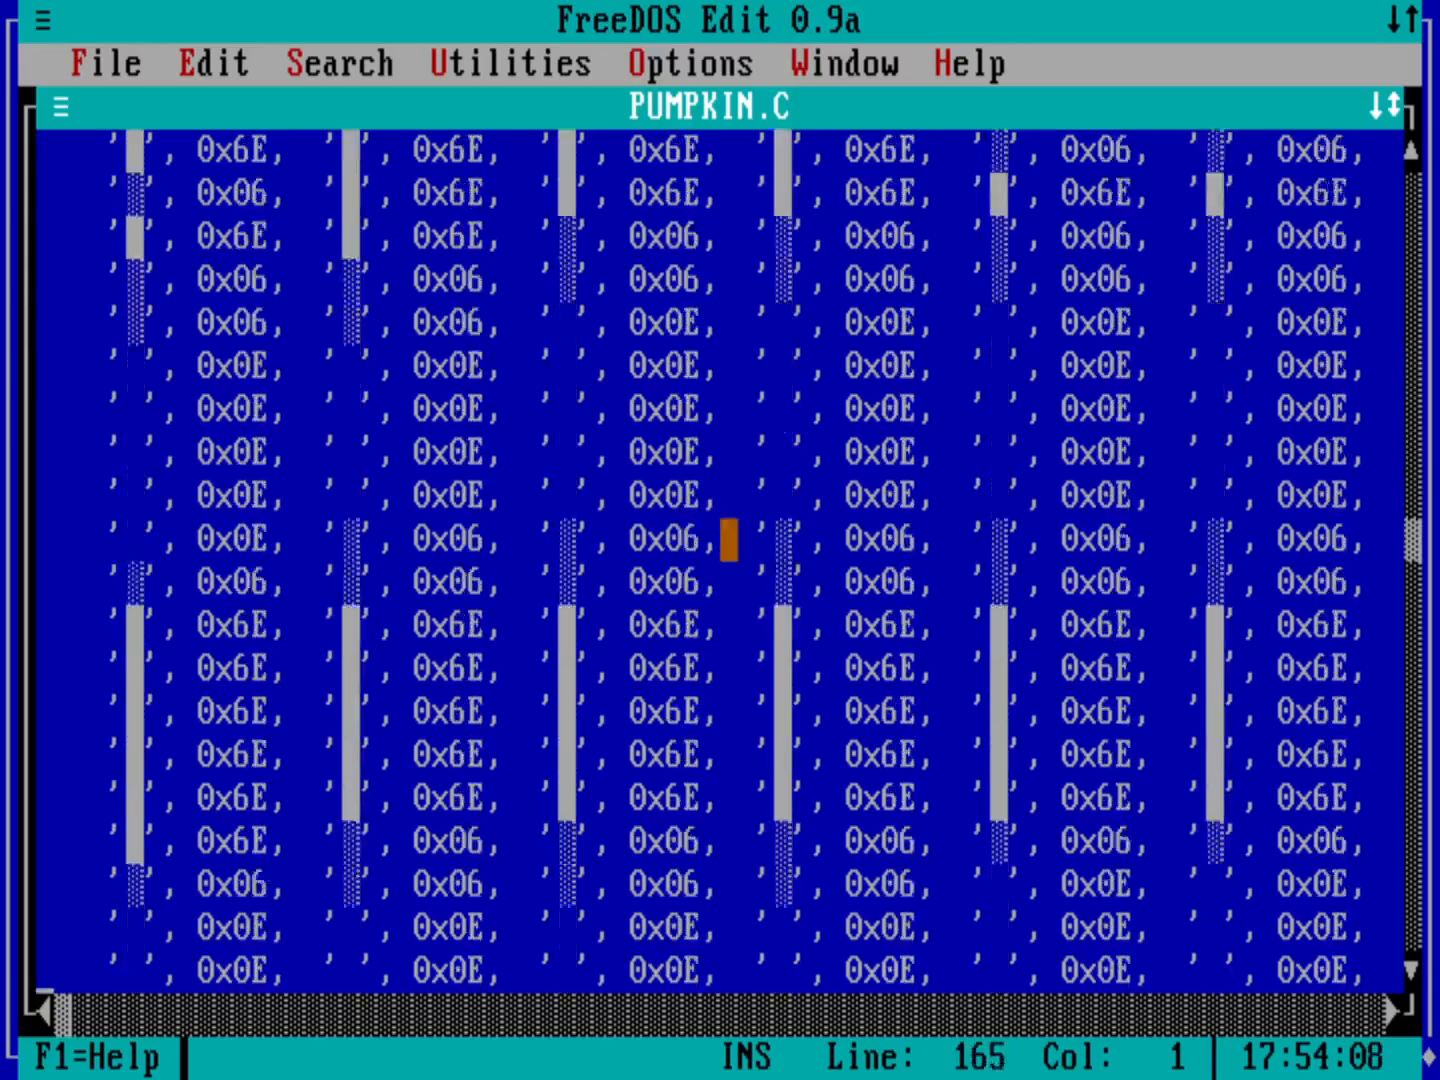
scroll(down, 3)
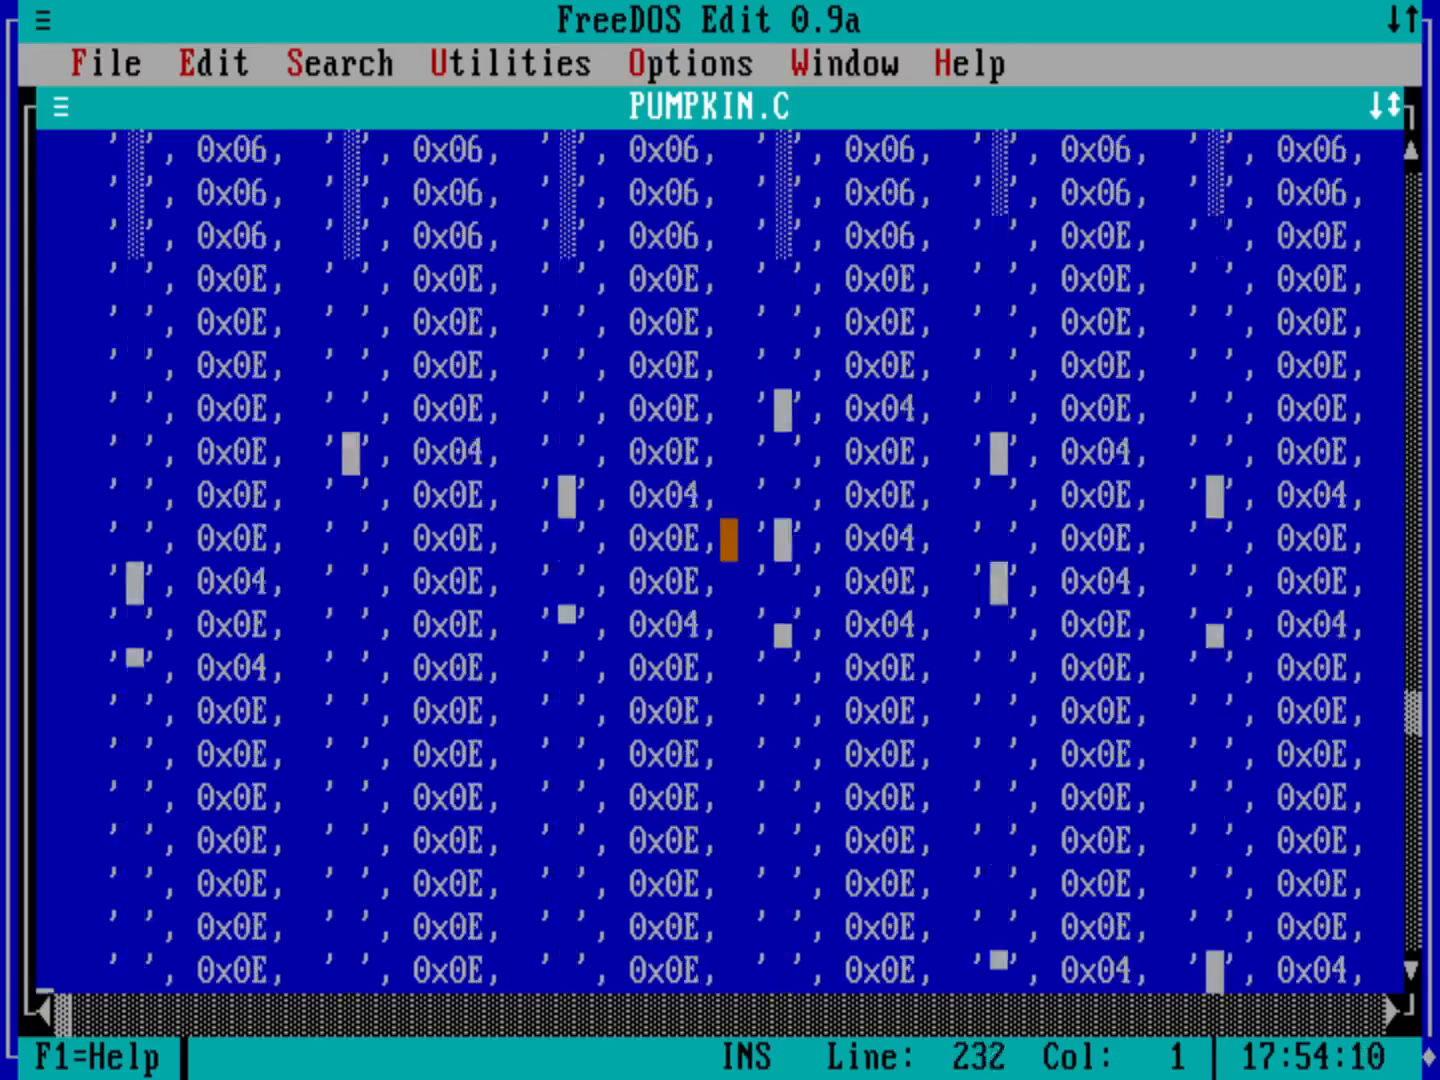
scroll(down, 3)
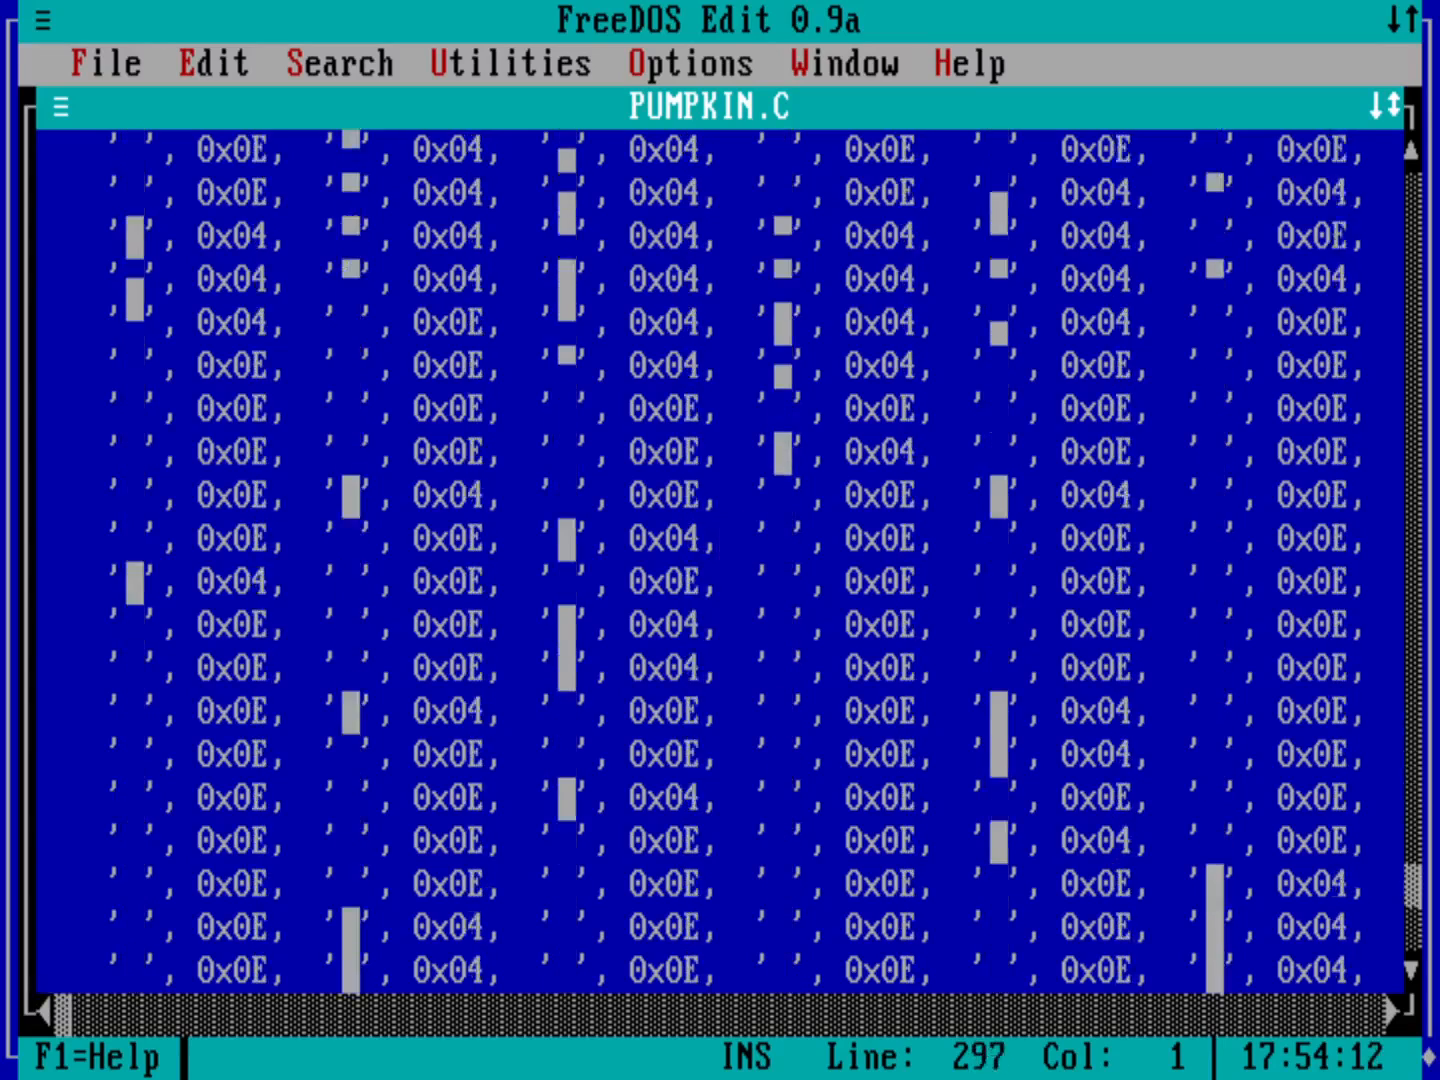